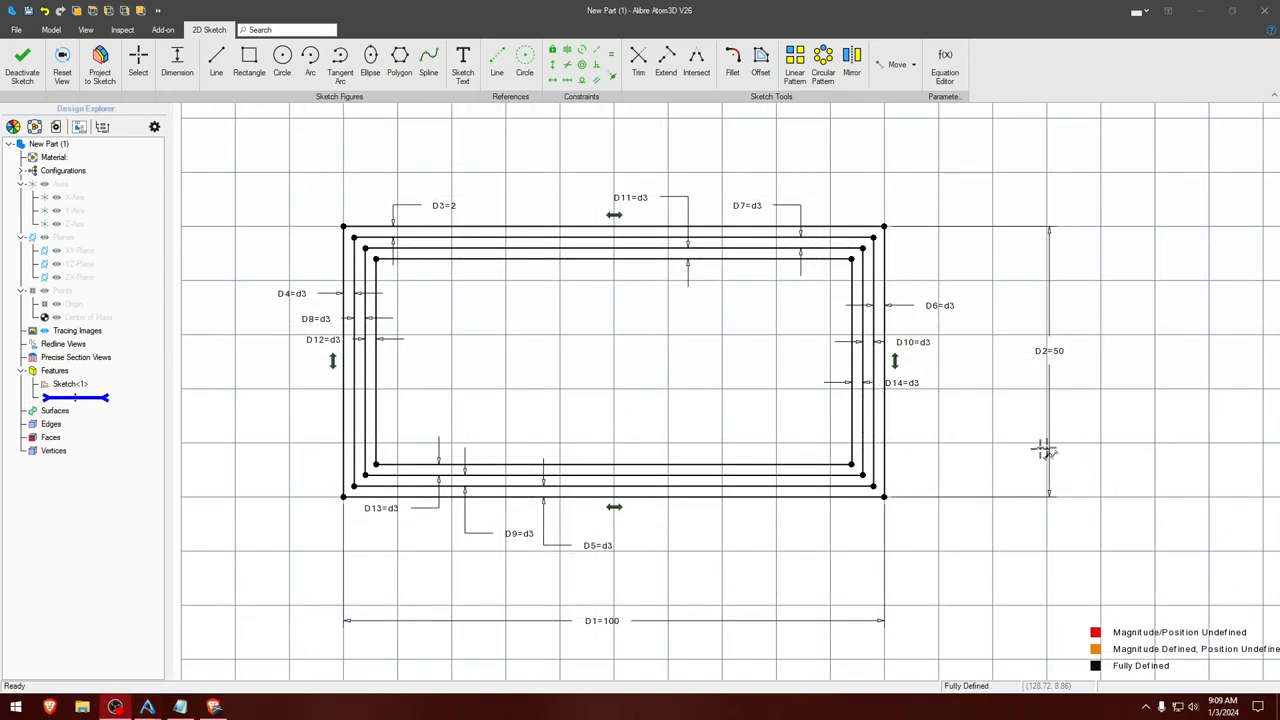
{"action": "mouse_move", "coordinate": [1118, 352]}
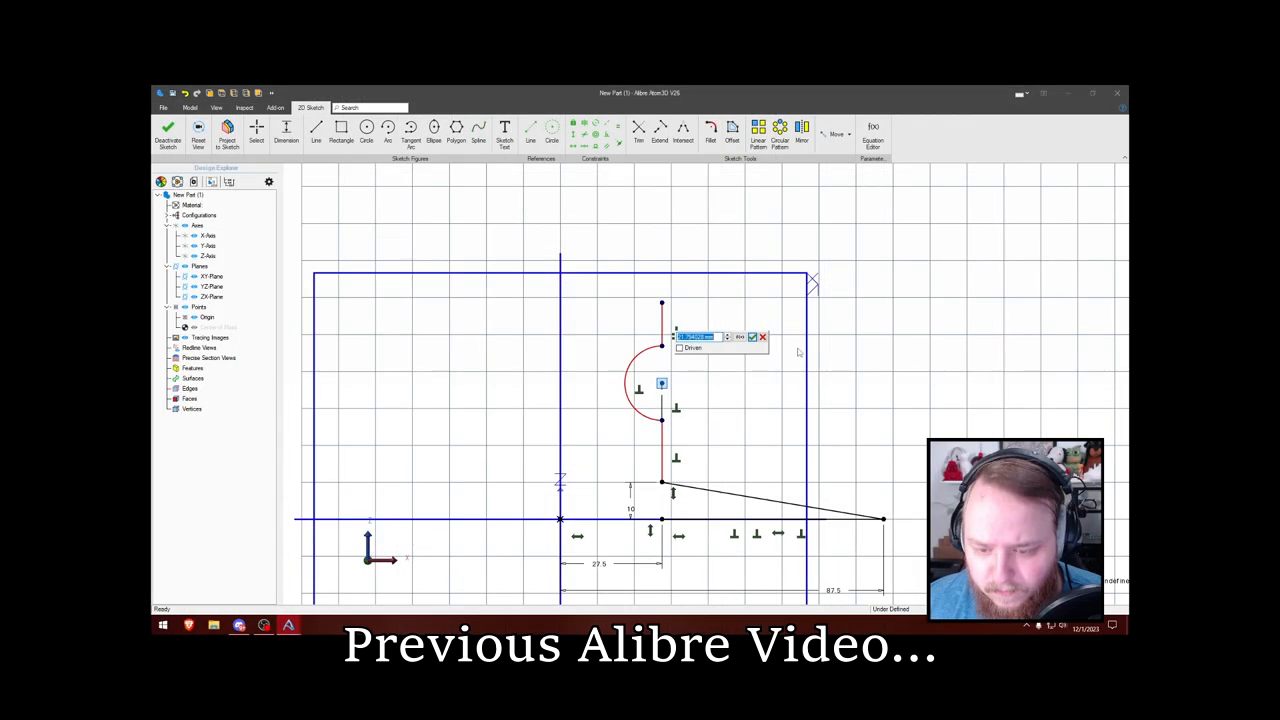
Extrude Sketch<1> 30 mm deep and review the single-frame preview
{"action": "left_click", "coordinate": [752, 337]}
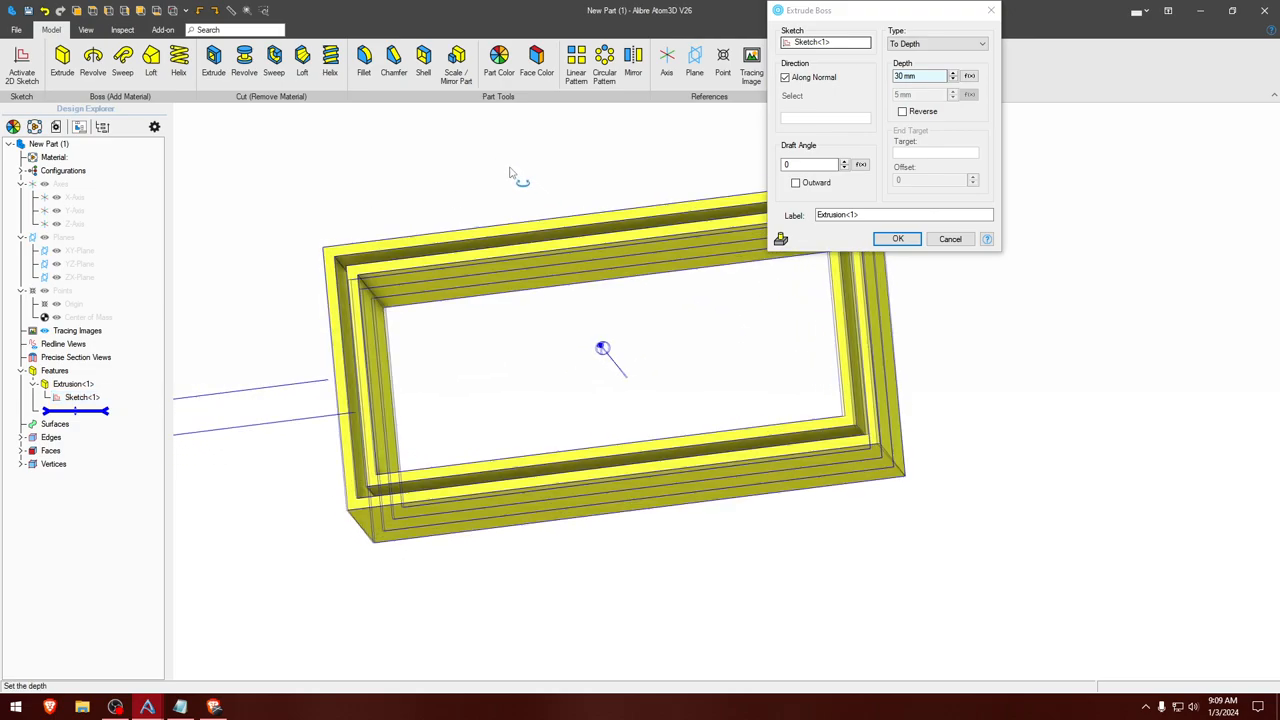
{"action": "left_click_drag", "start_coordinate": [603, 350], "coordinate": [587, 338]}
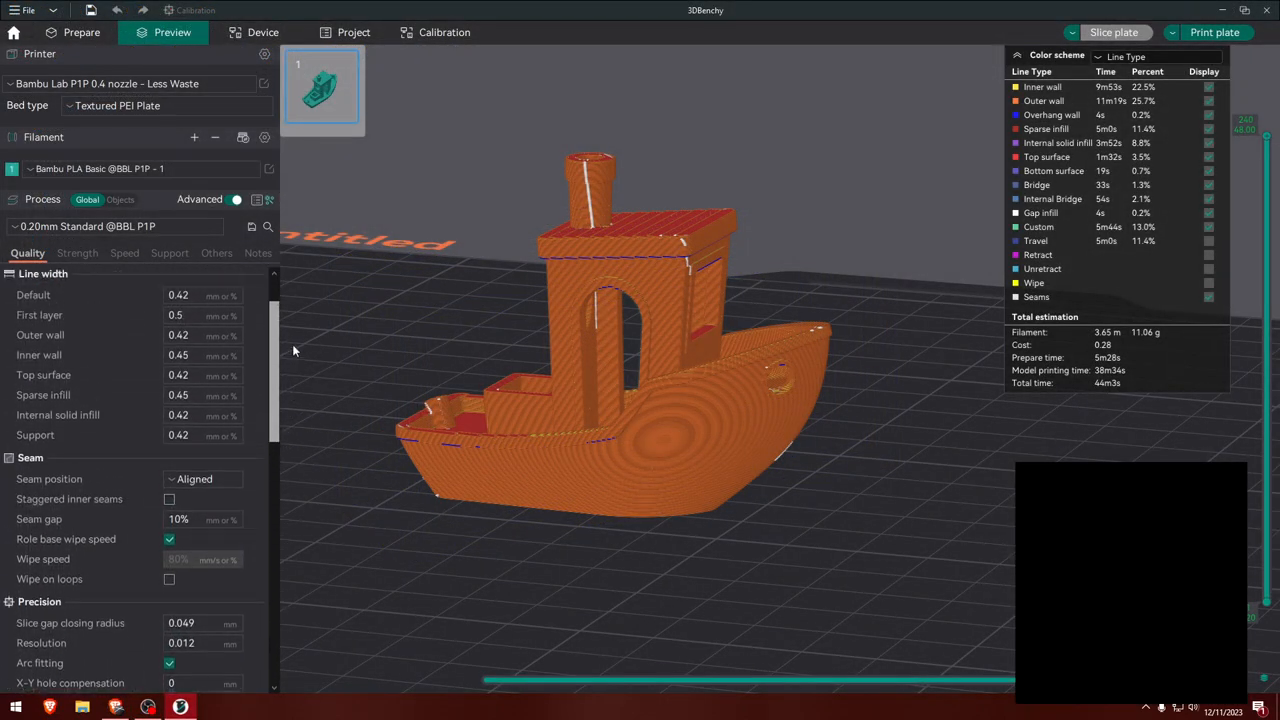
{"action": "scroll", "scroll_direction": "up", "scroll_amount": 3}
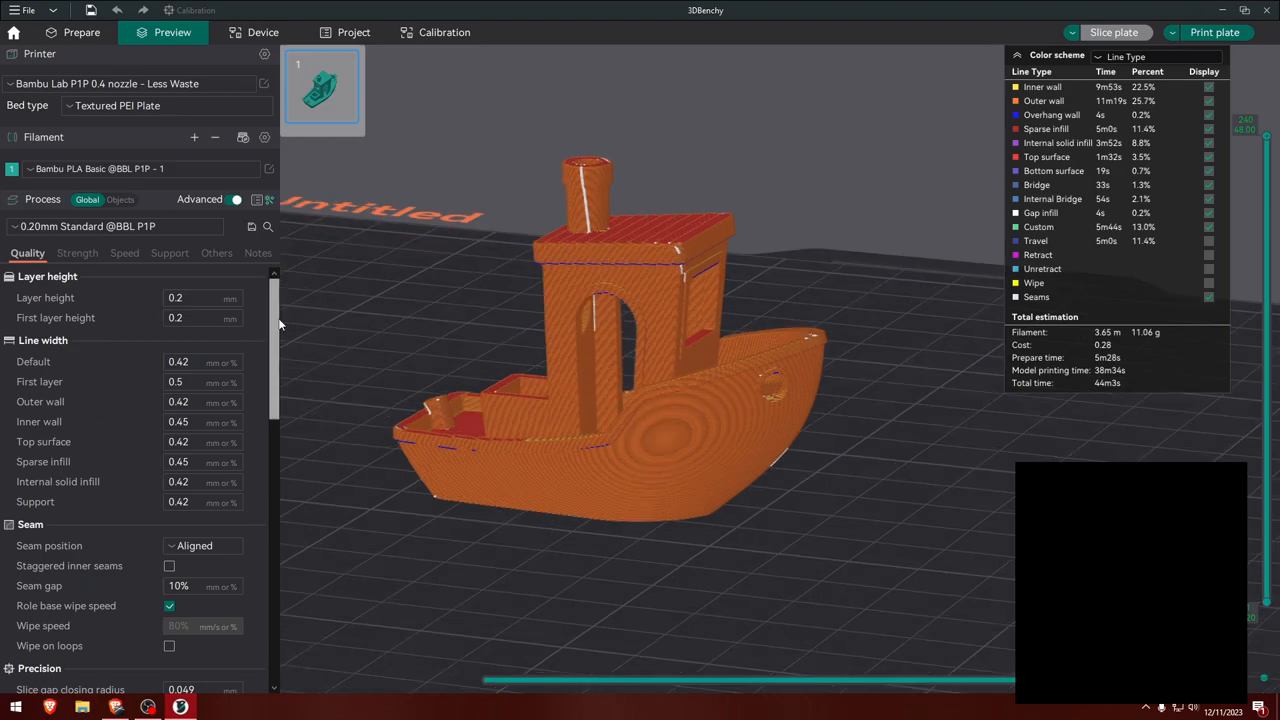
{"action": "scroll", "scroll_direction": "down", "scroll_amount": 3}
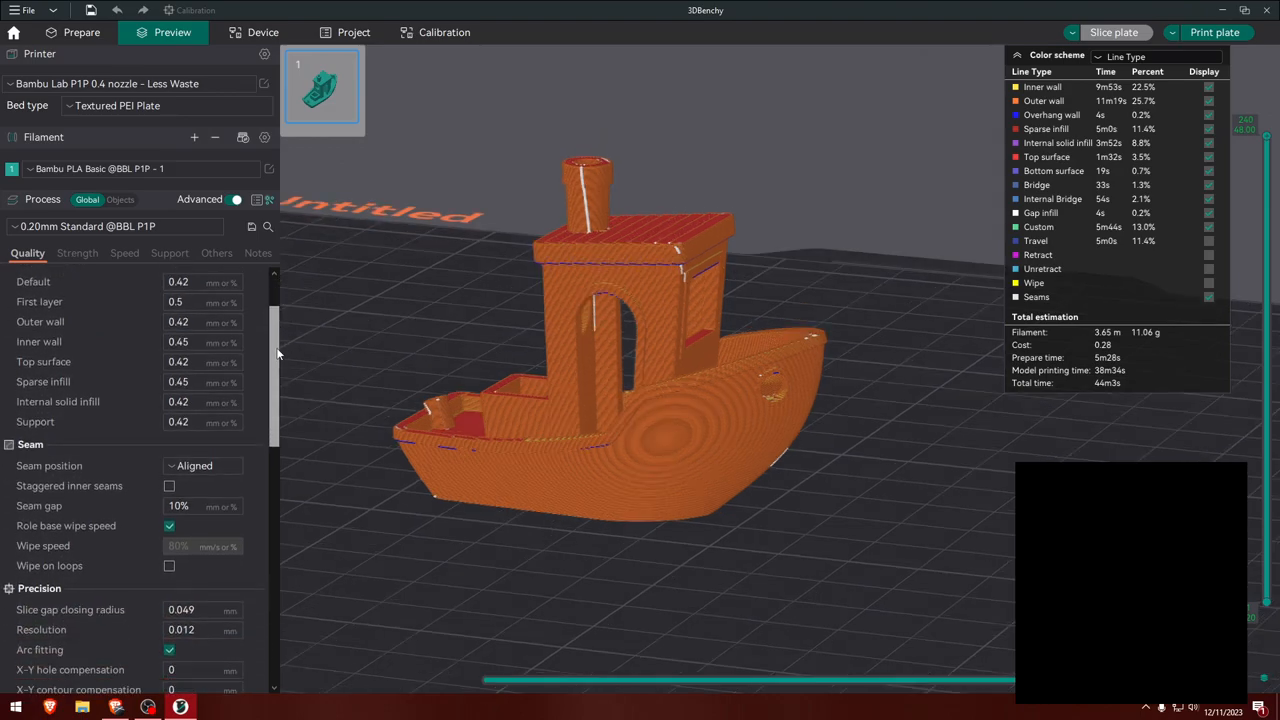
{"action": "scroll", "scroll_direction": "down", "scroll_amount": 3}
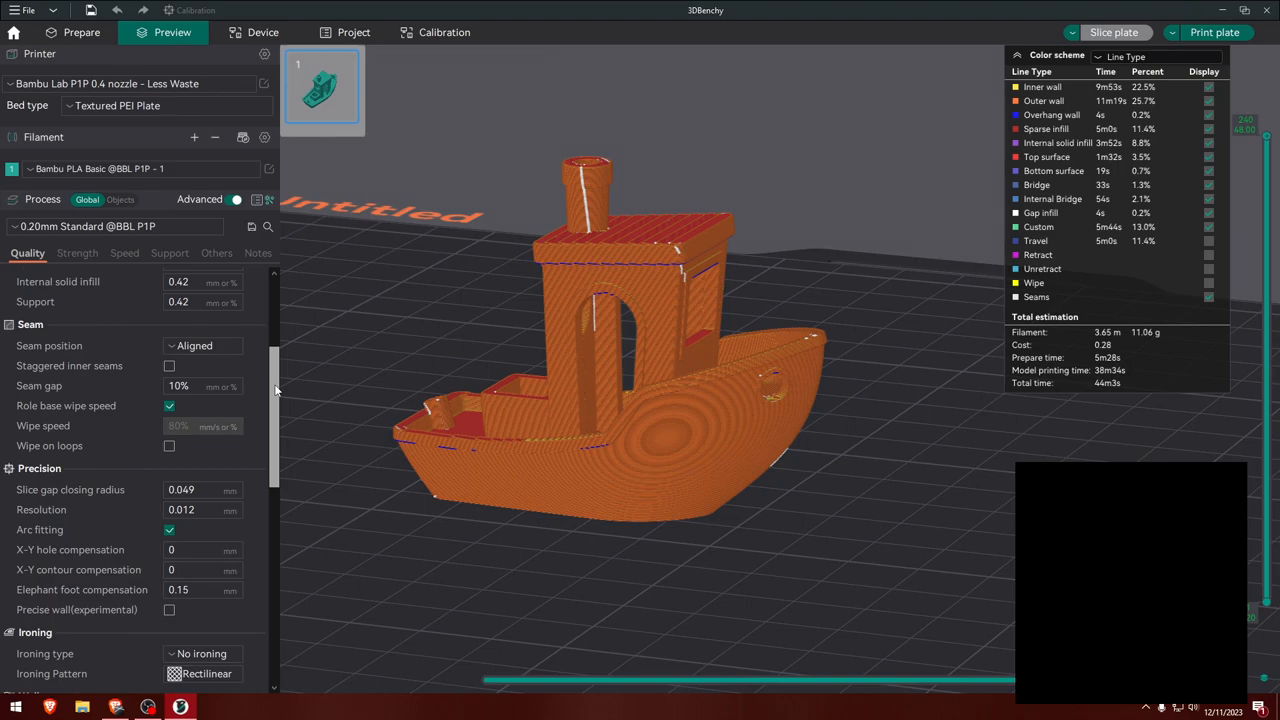
{"action": "scroll", "scroll_direction": "down", "scroll_amount": 3}
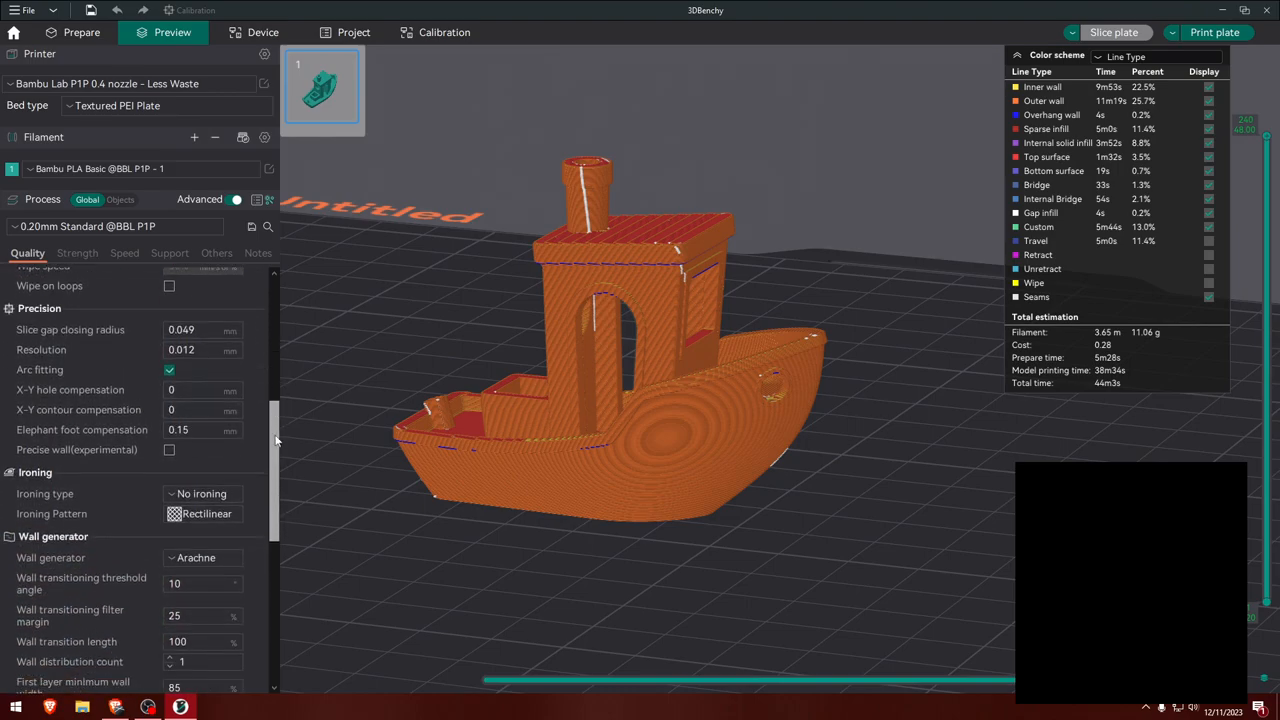
{"action": "scroll", "scroll_direction": "down", "scroll_amount": 3}
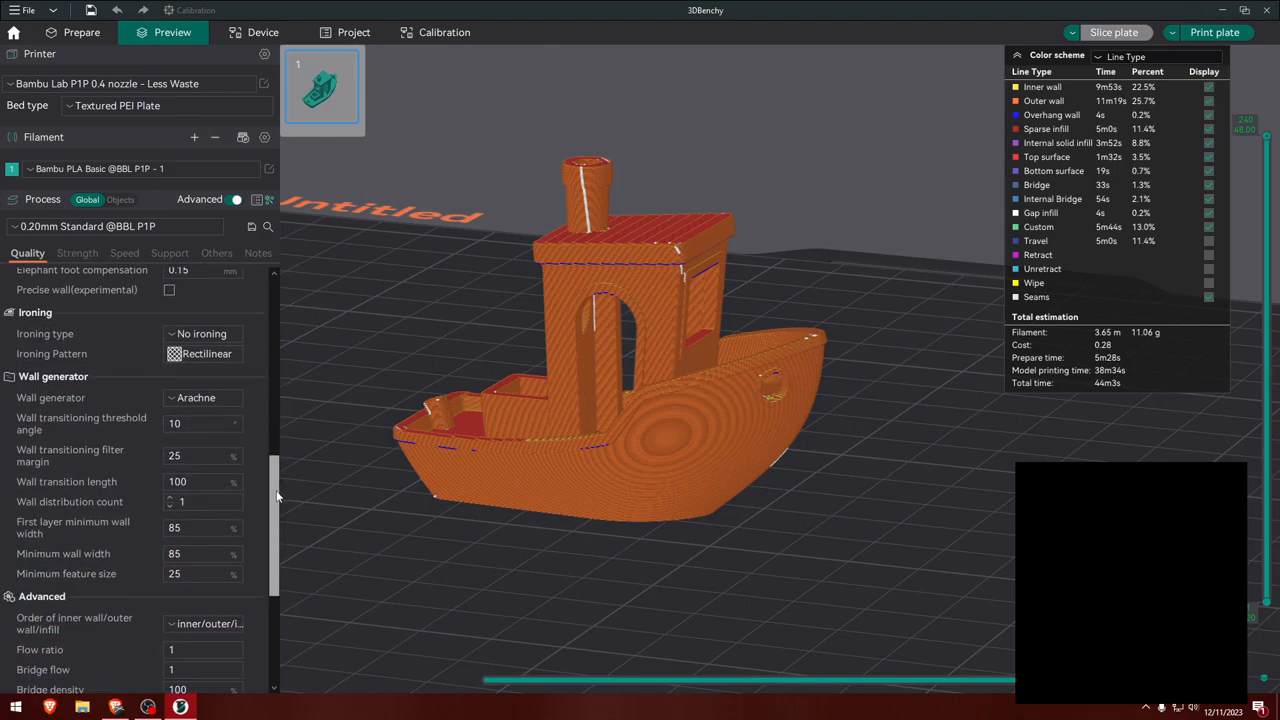
{"action": "scroll", "scroll_direction": "down", "scroll_amount": 3}
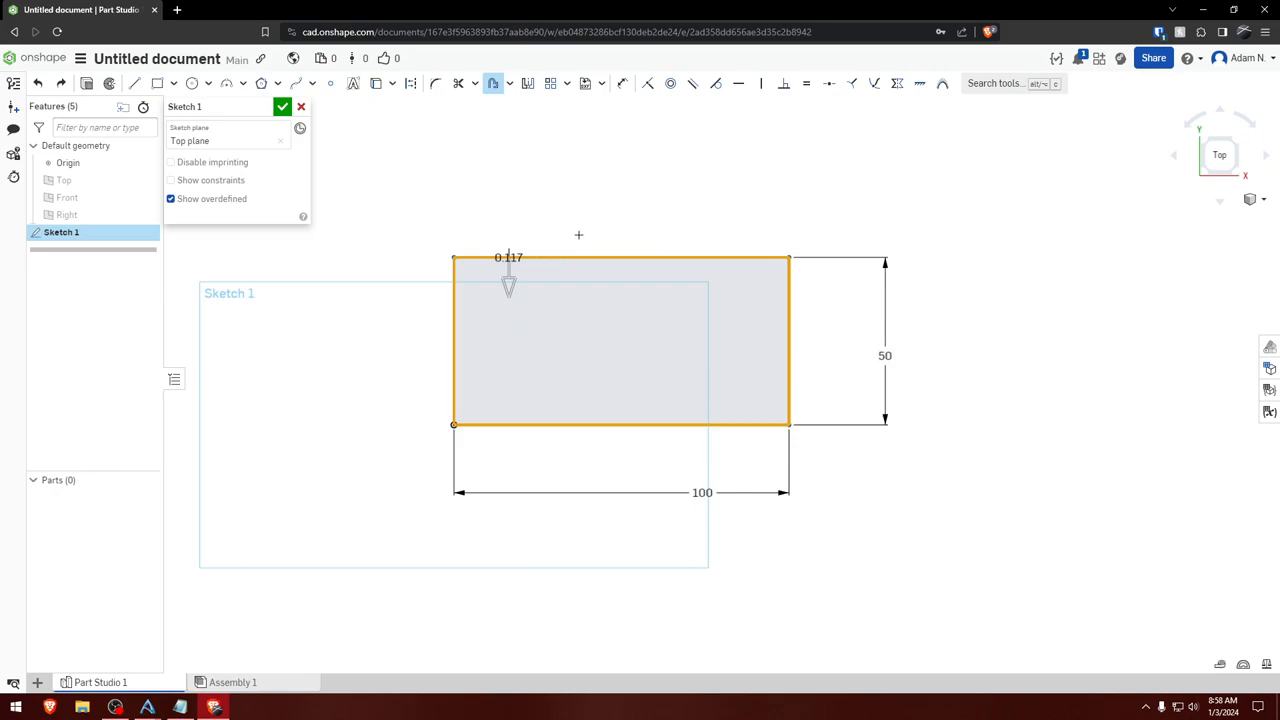
{"action": "mouse_move", "coordinate": [532, 236]}
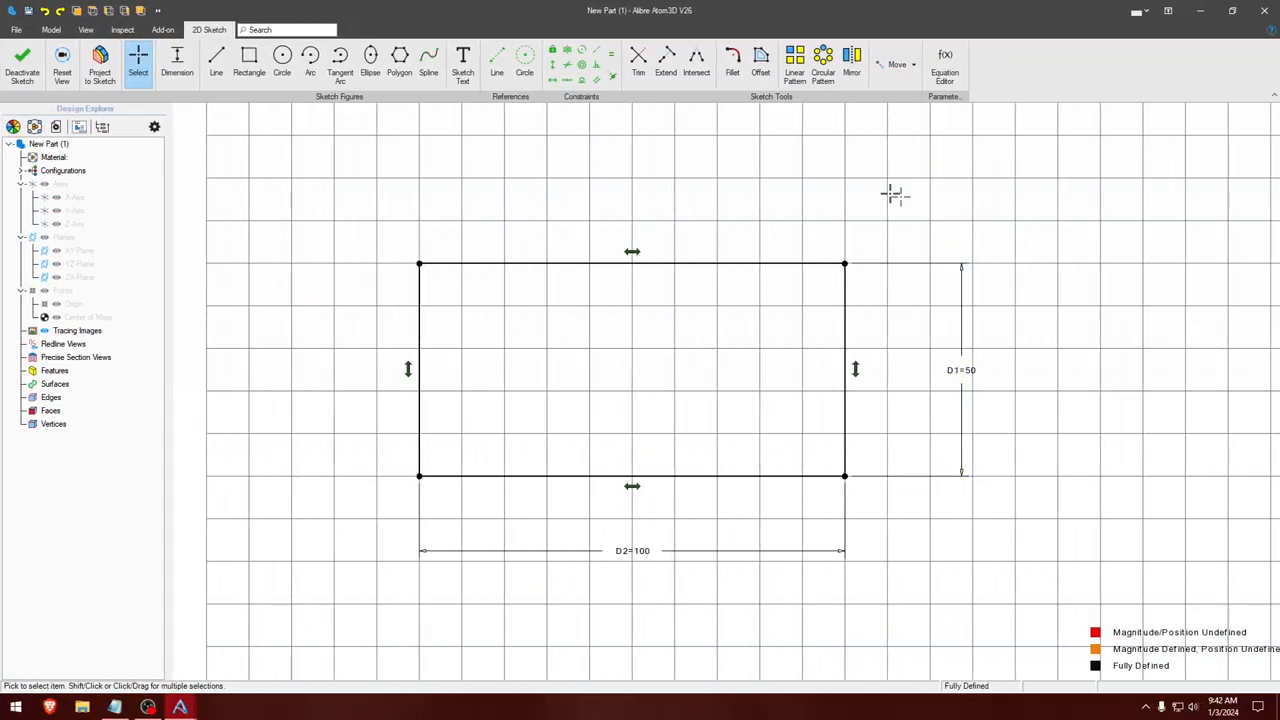
Offset the rectangle 2 mm inward and dimension the gaps, equal to D3=2
{"action": "left_click", "coordinate": [760, 57]}
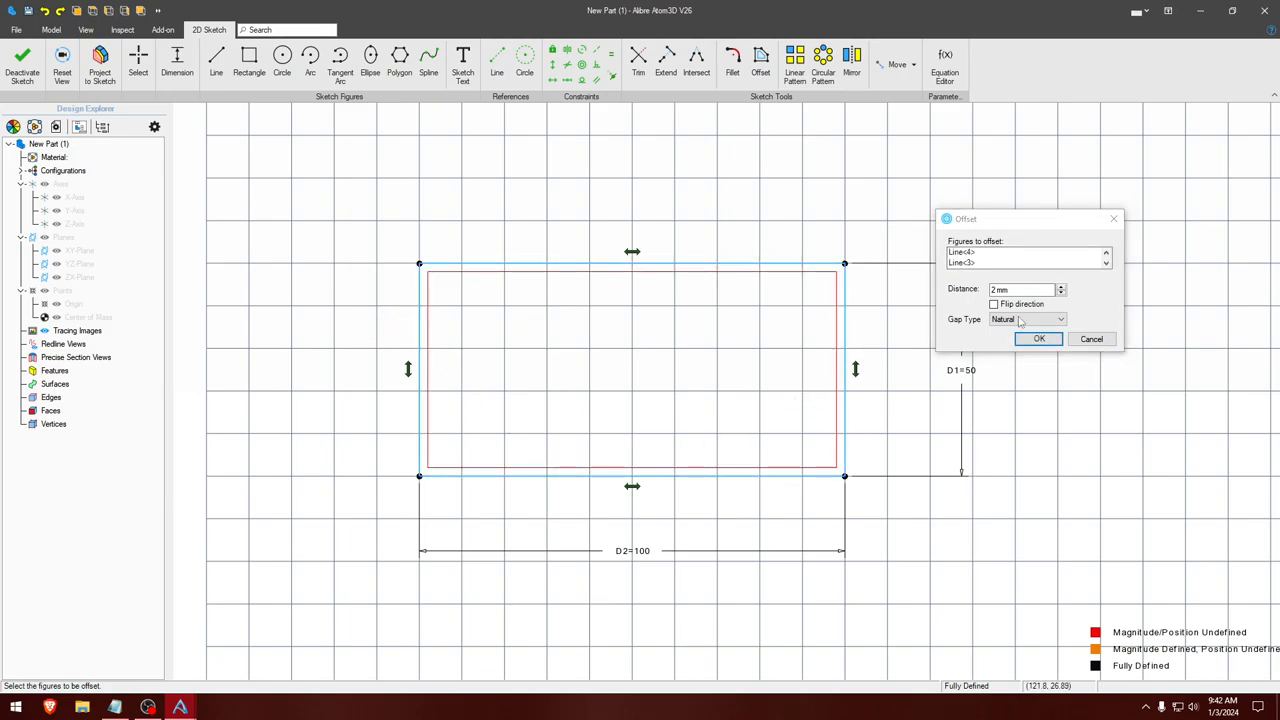
{"action": "left_click", "coordinate": [1038, 338]}
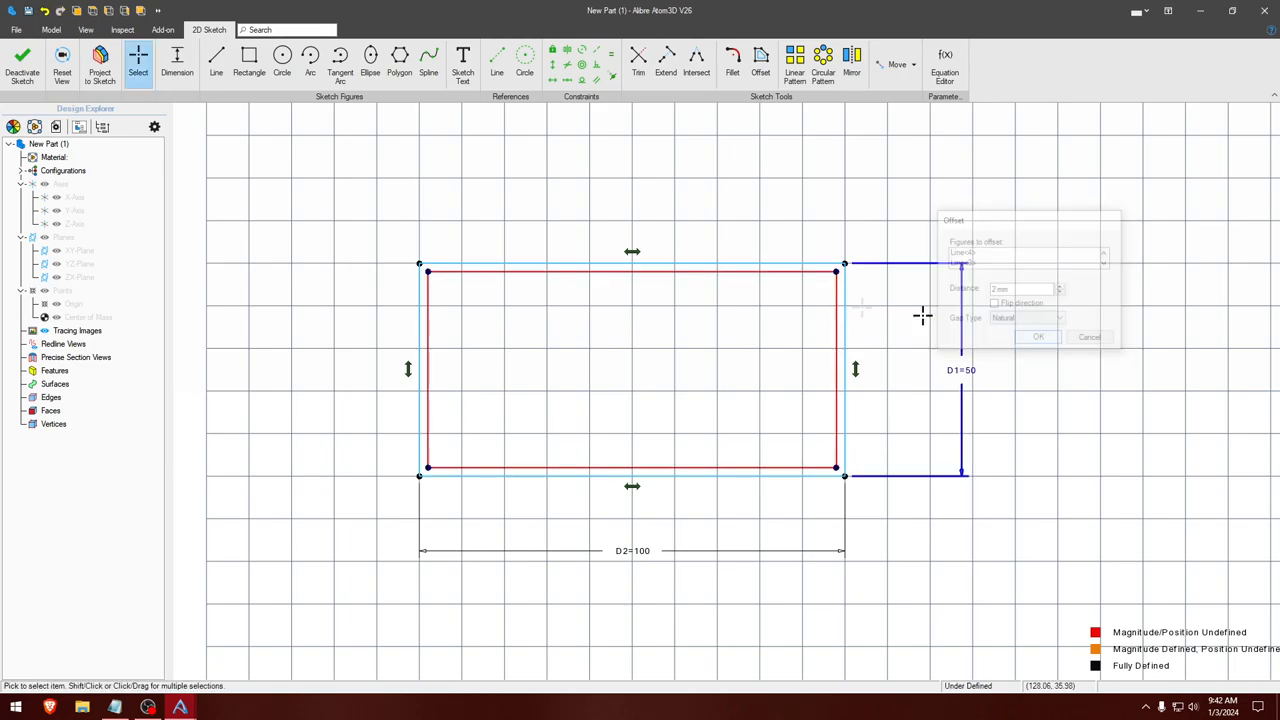
{"action": "left_click", "coordinate": [1038, 337]}
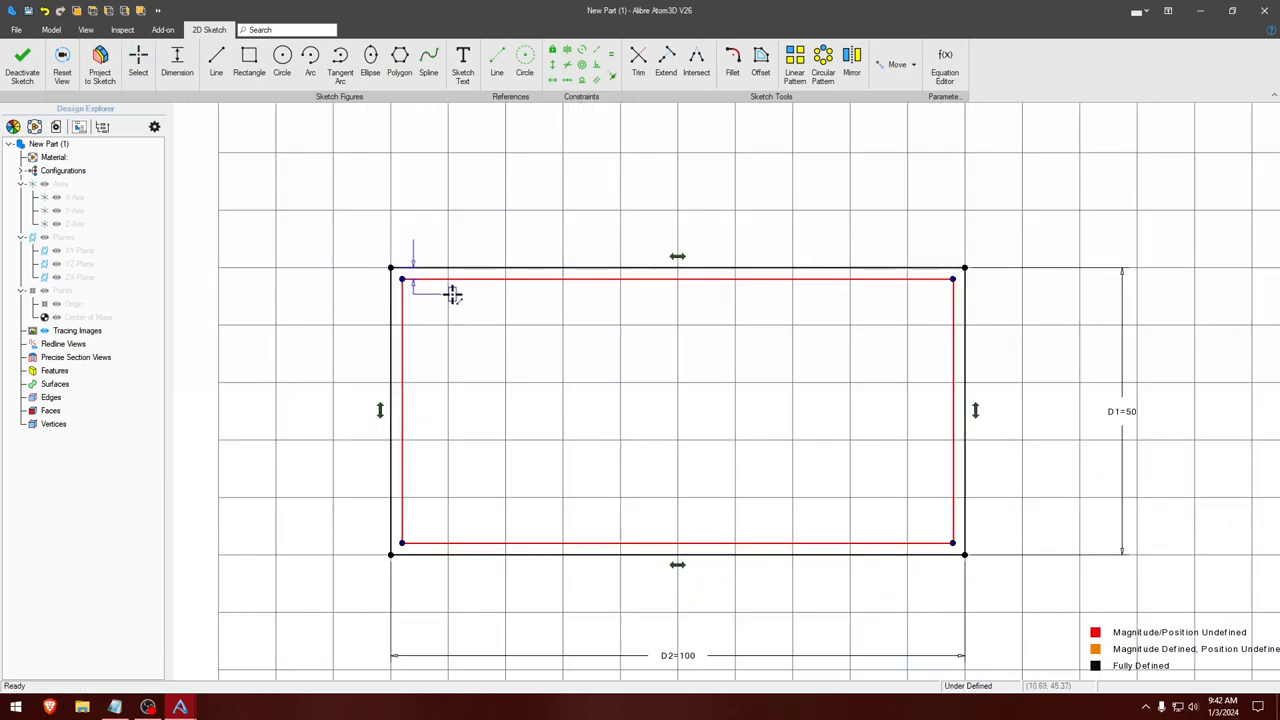
{"action": "left_click", "coordinate": [453, 295]}
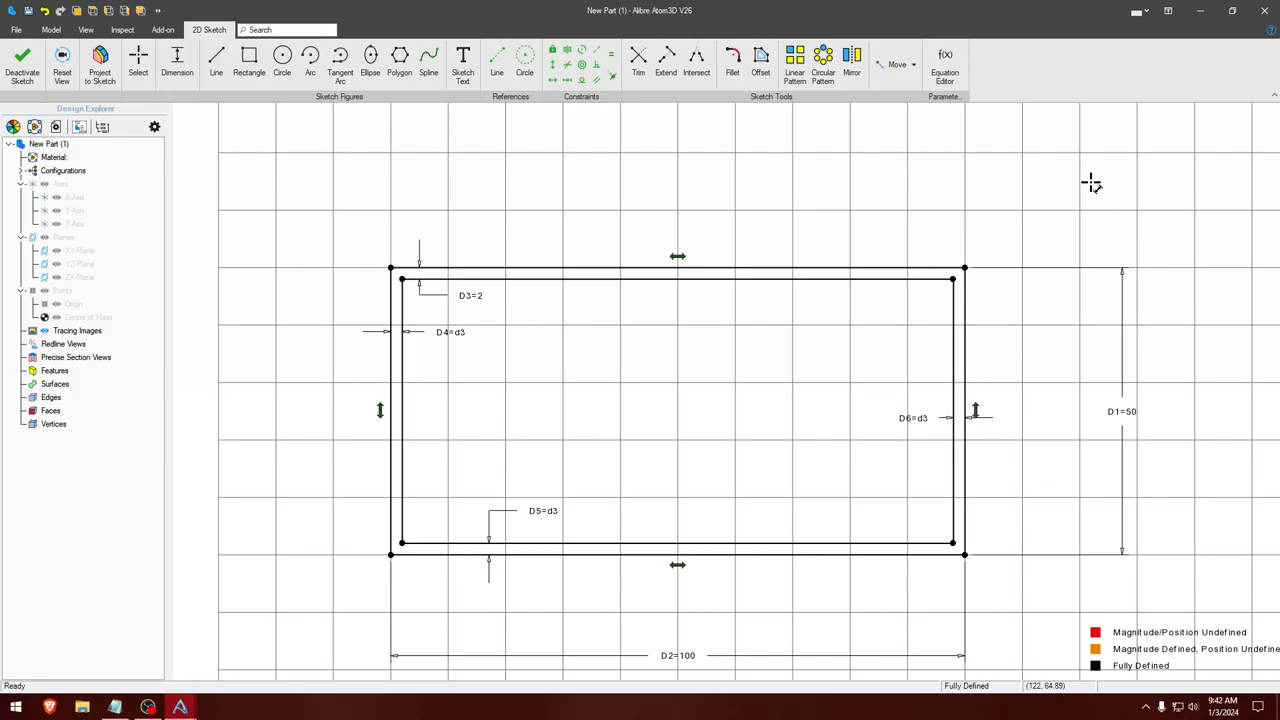
{"action": "left_click", "coordinate": [760, 60]}
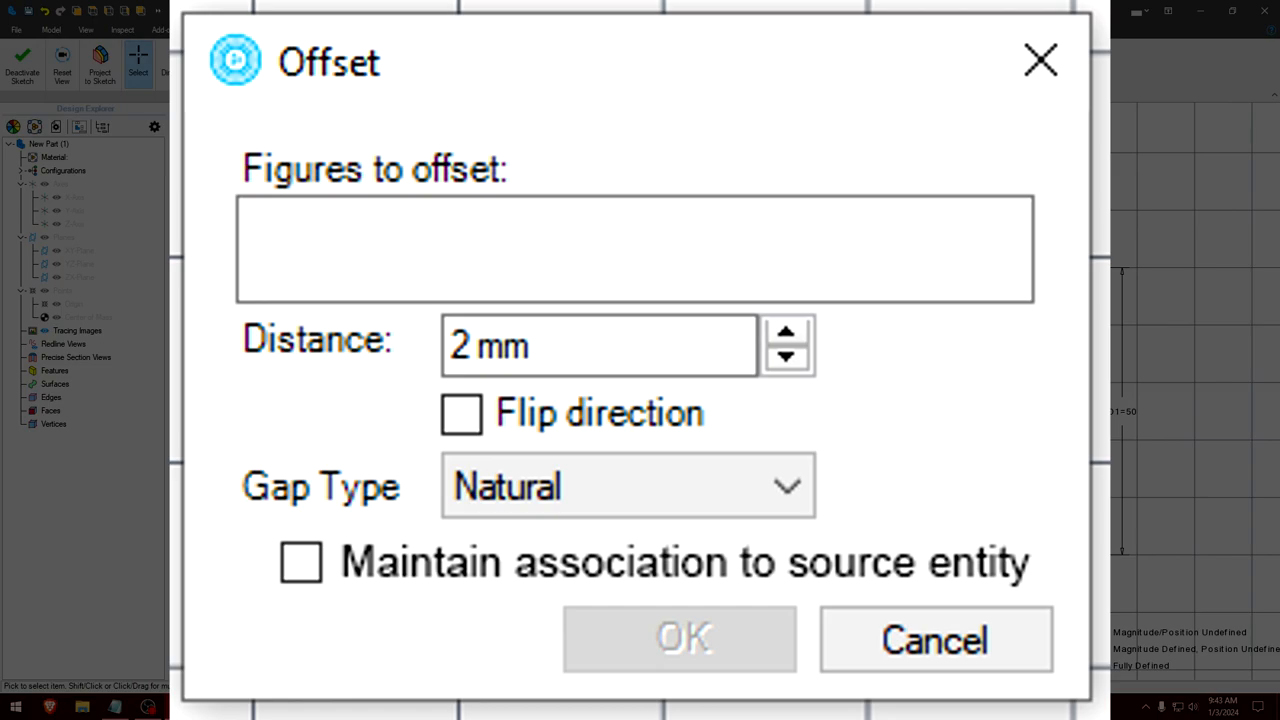
Show the Offset settings with the Maintain association to source entity checkbox
{"action": "left_click", "coordinate": [934, 639]}
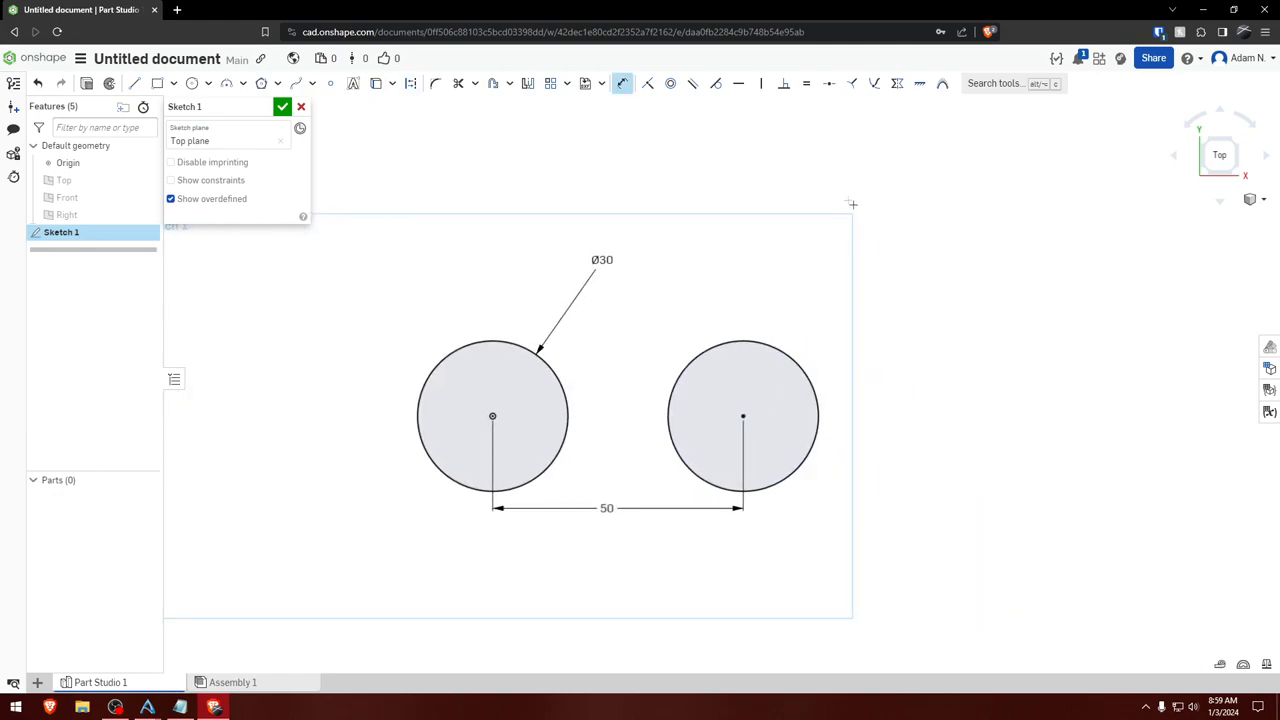
Close Sketch 1 and extrude both 30 mm circles 25 mm into Part 1 and Part 2
{"action": "left_click", "coordinate": [282, 107]}
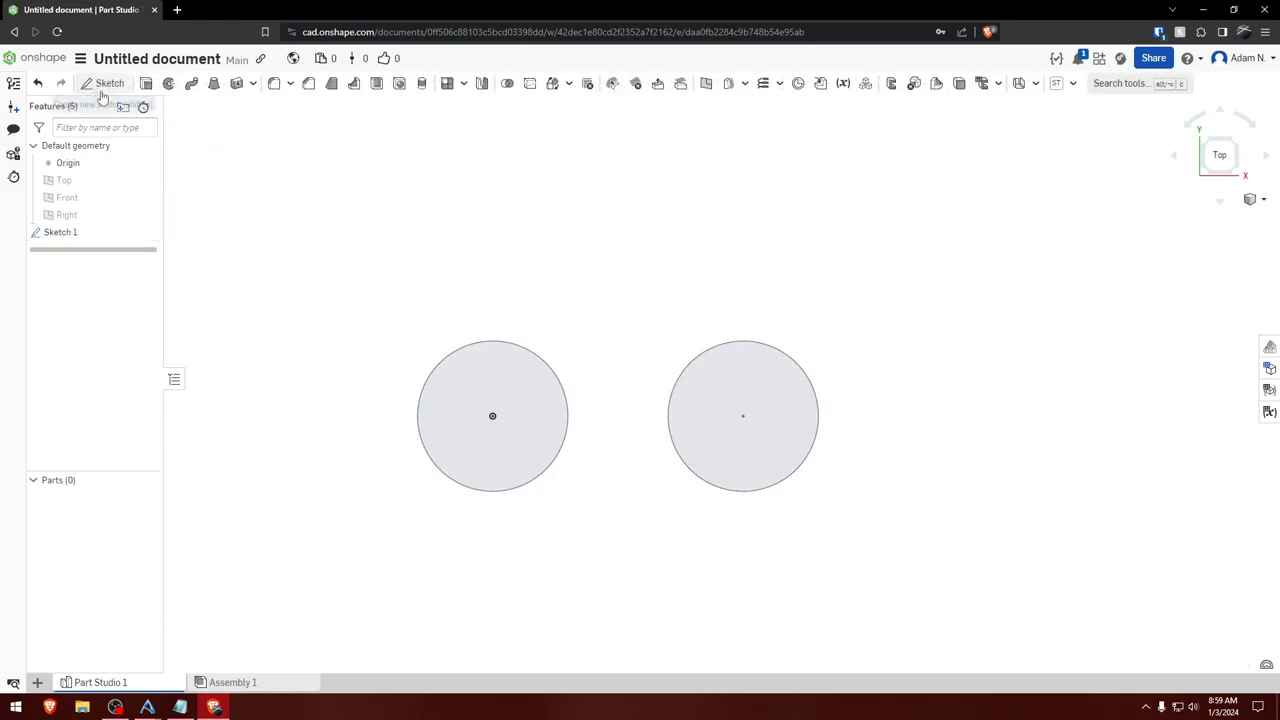
{"action": "left_click", "coordinate": [190, 83]}
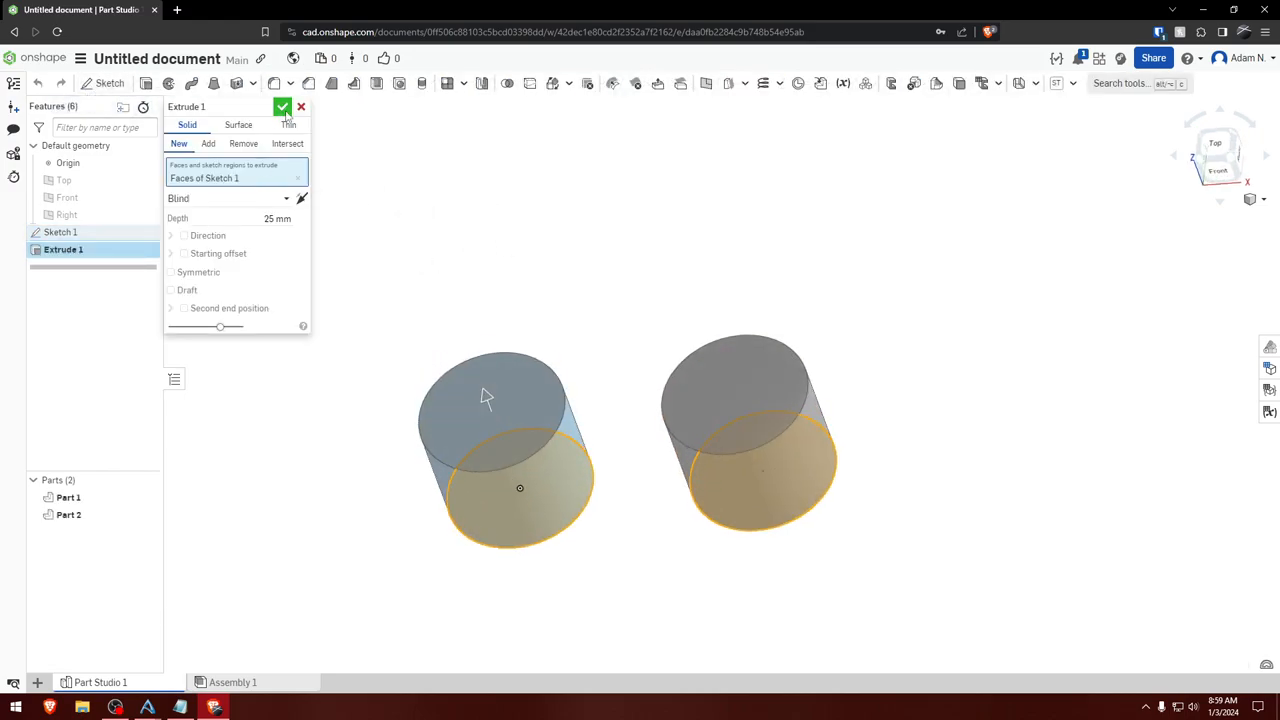
{"action": "left_click", "coordinate": [283, 107]}
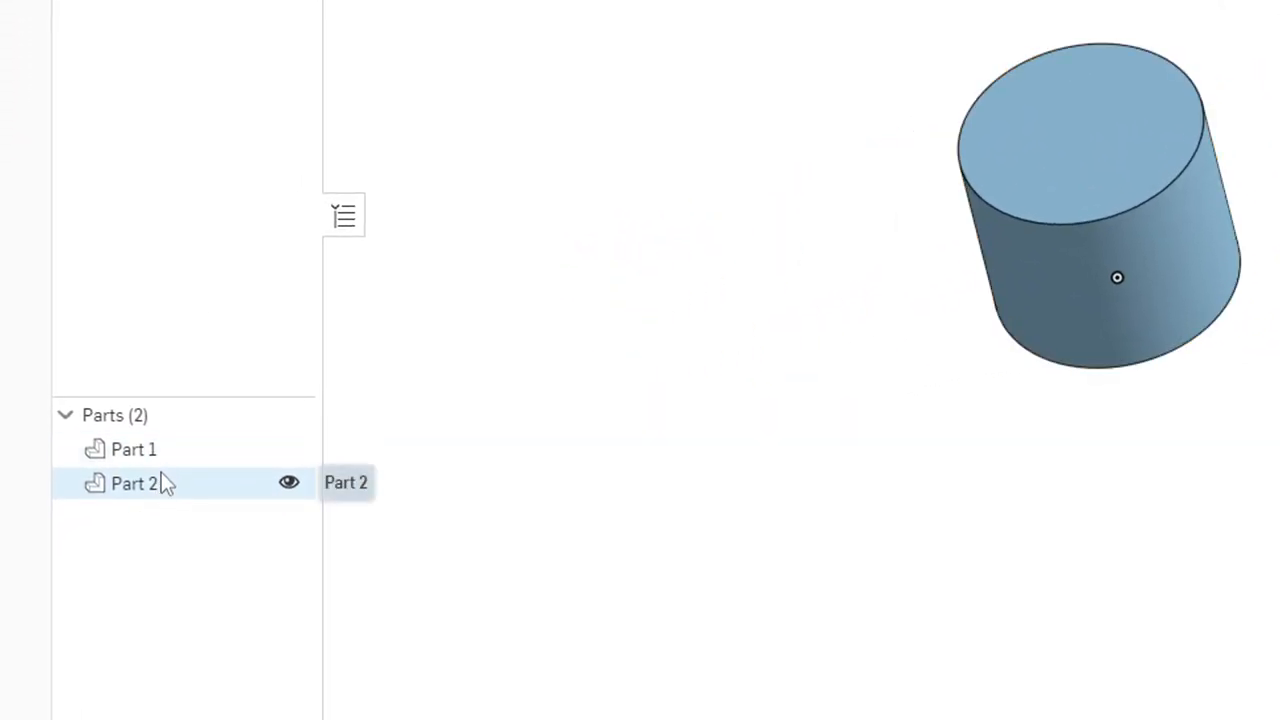
Check Part 1 exports on its own, then start a Boolean of Part 1 and Part 2
{"action": "left_click", "coordinate": [133, 449]}
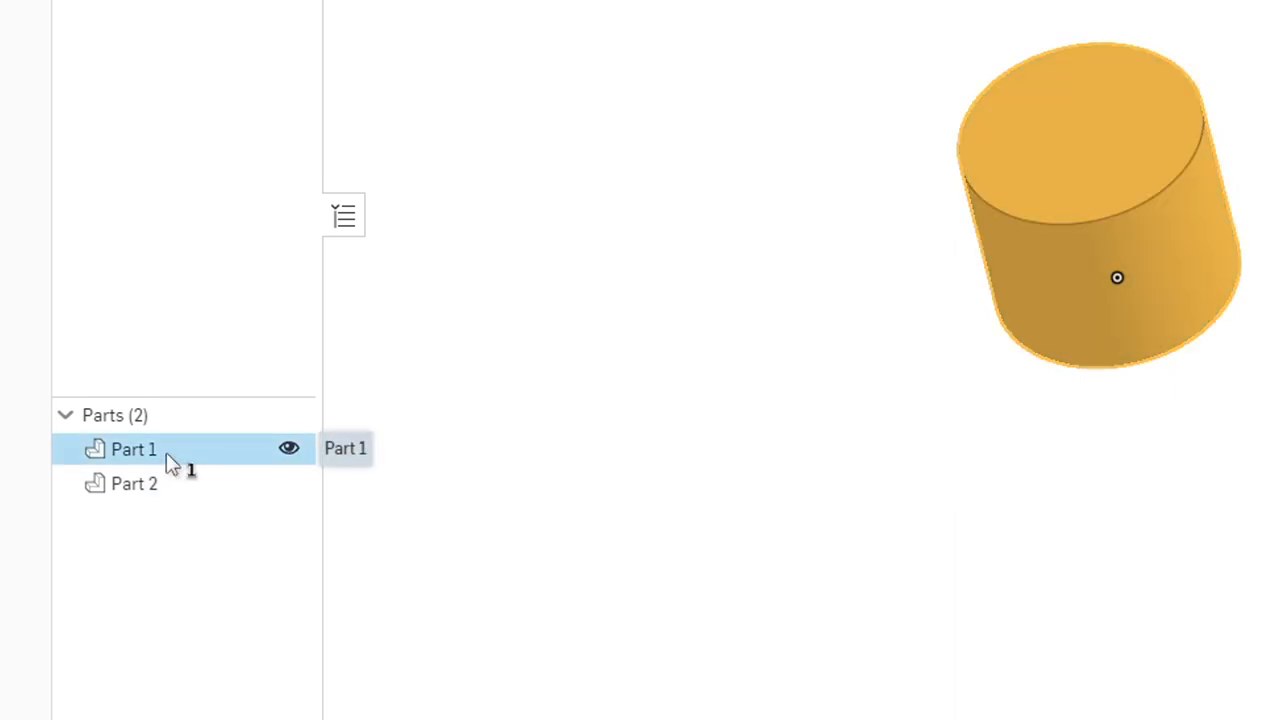
{"action": "right_click", "coordinate": [133, 449]}
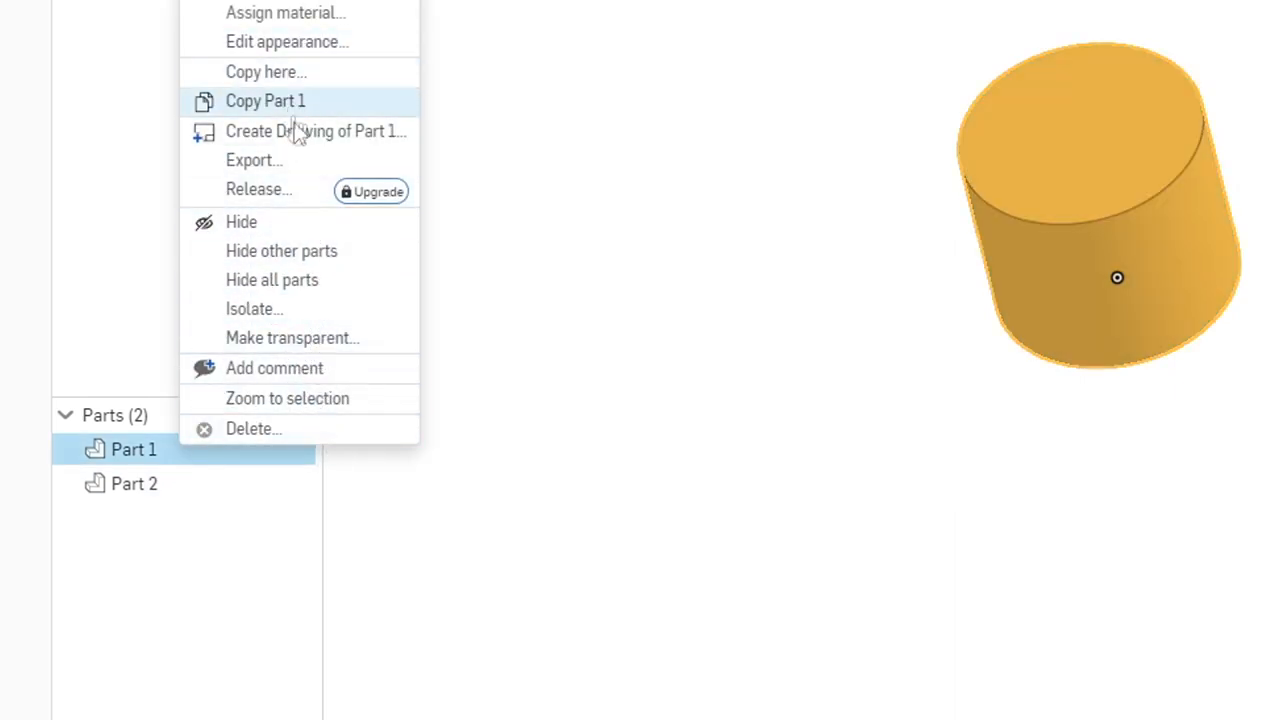
{"action": "left_click", "coordinate": [253, 160]}
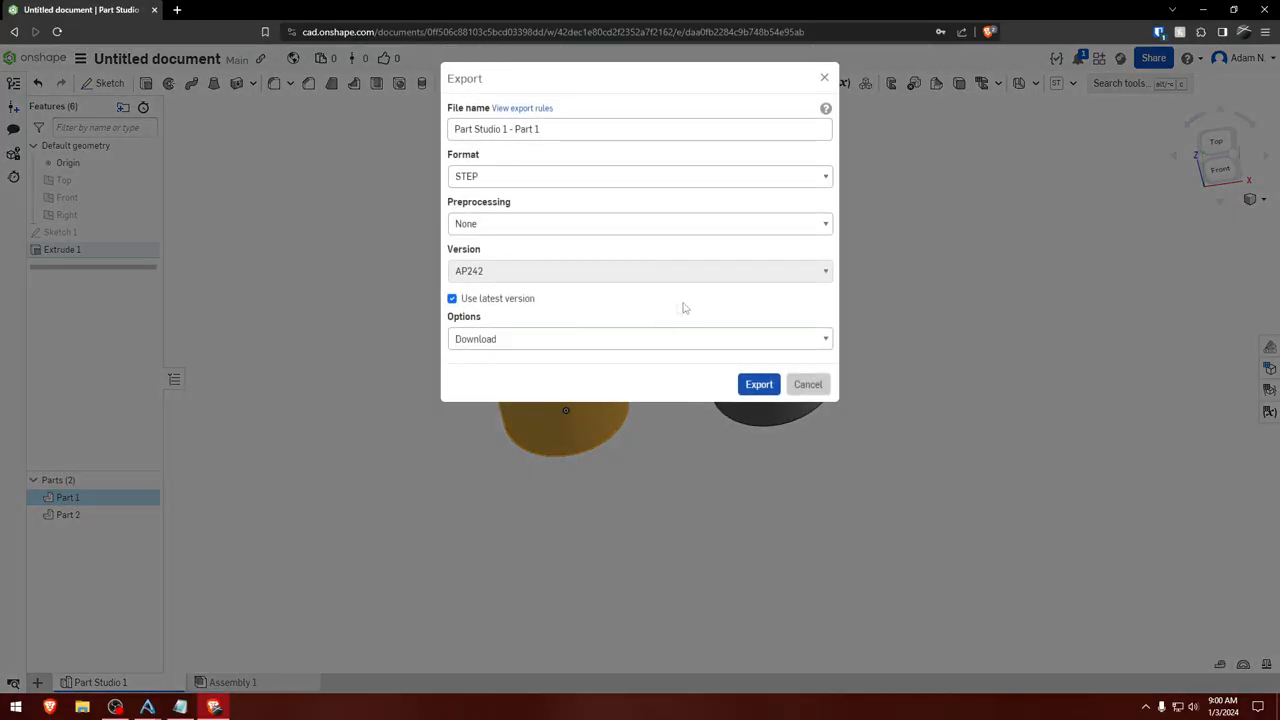
{"action": "left_click", "coordinate": [807, 384]}
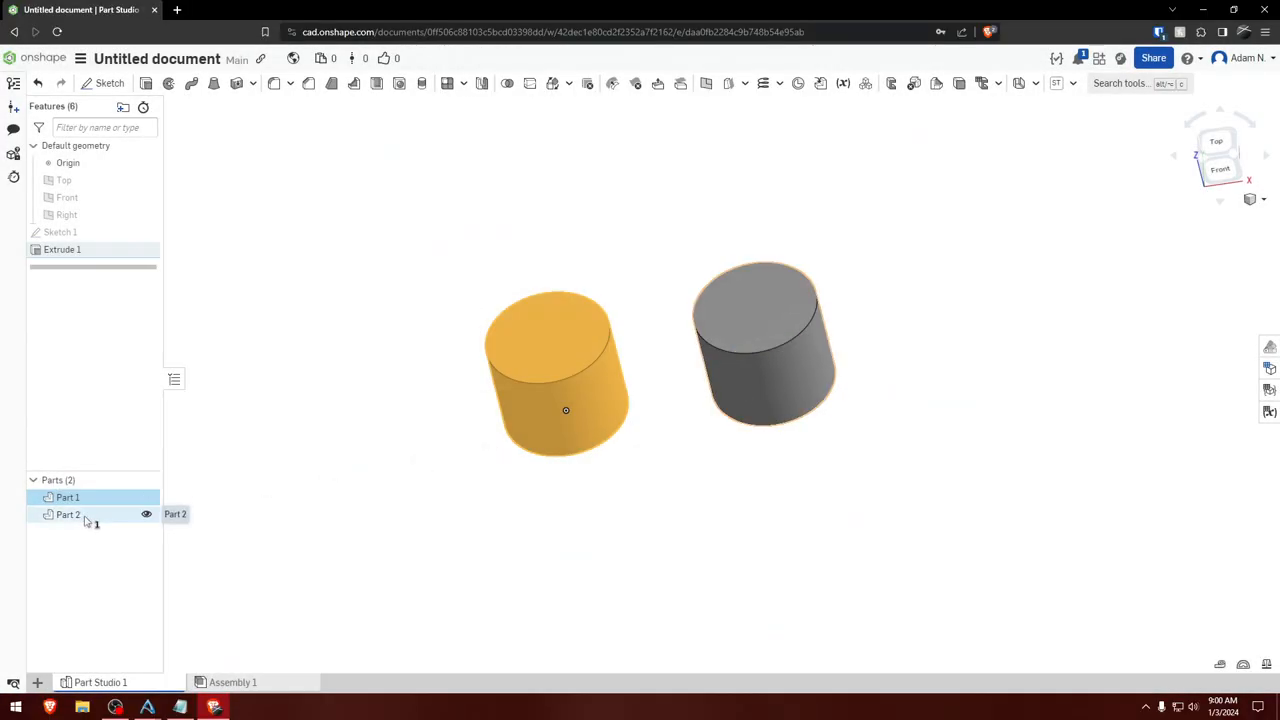
{"action": "right_click", "coordinate": [67, 514]}
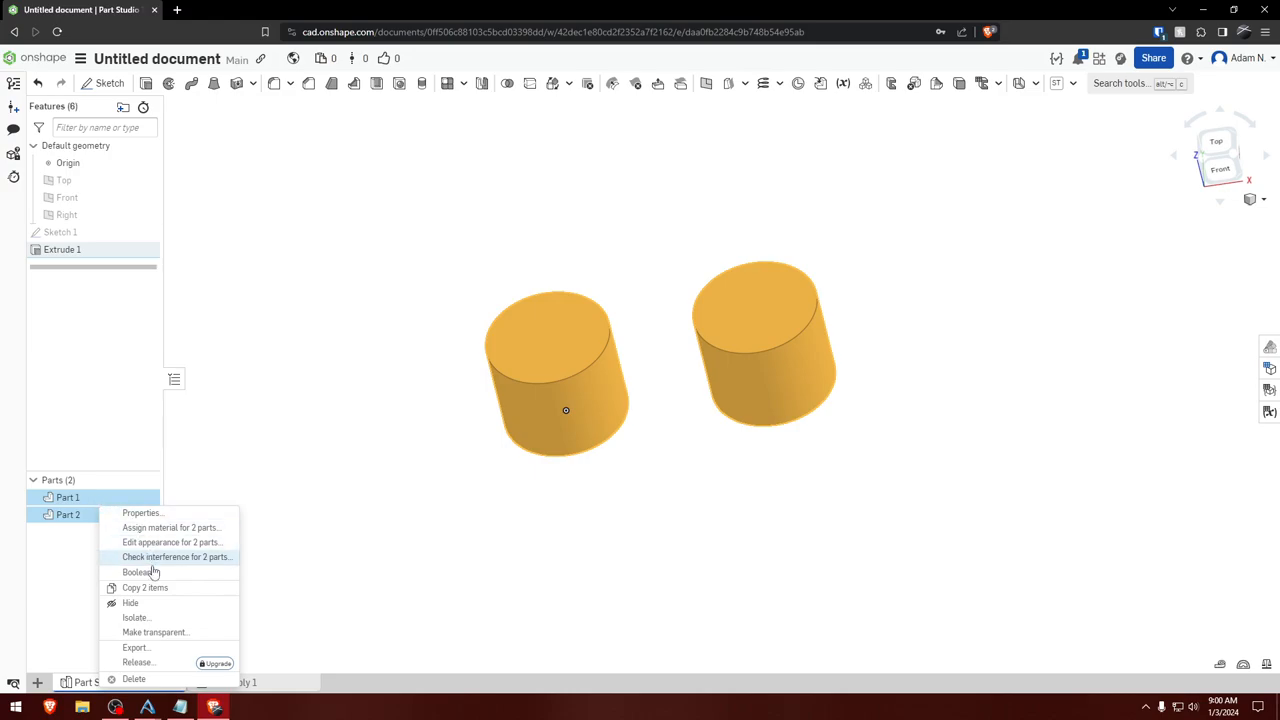
{"action": "left_click", "coordinate": [138, 572]}
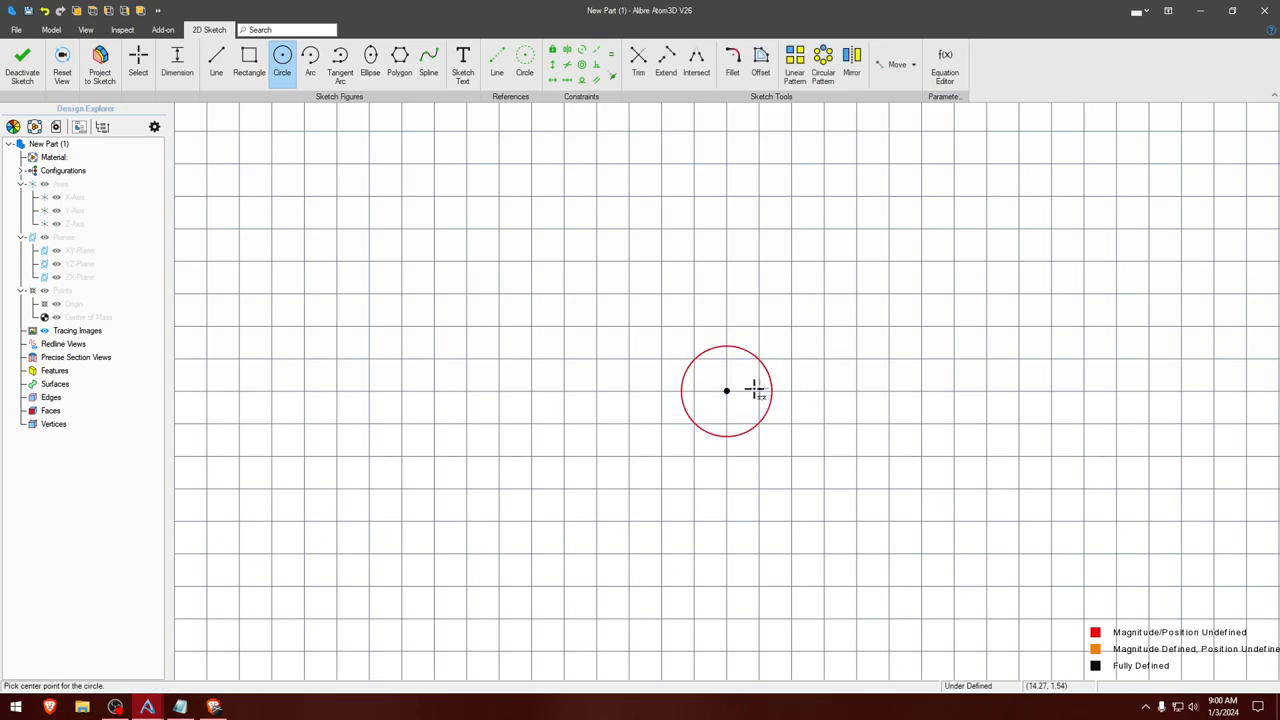
Draw the second circle and dimension the centre-to-centre distance
{"action": "left_click", "coordinate": [880, 390]}
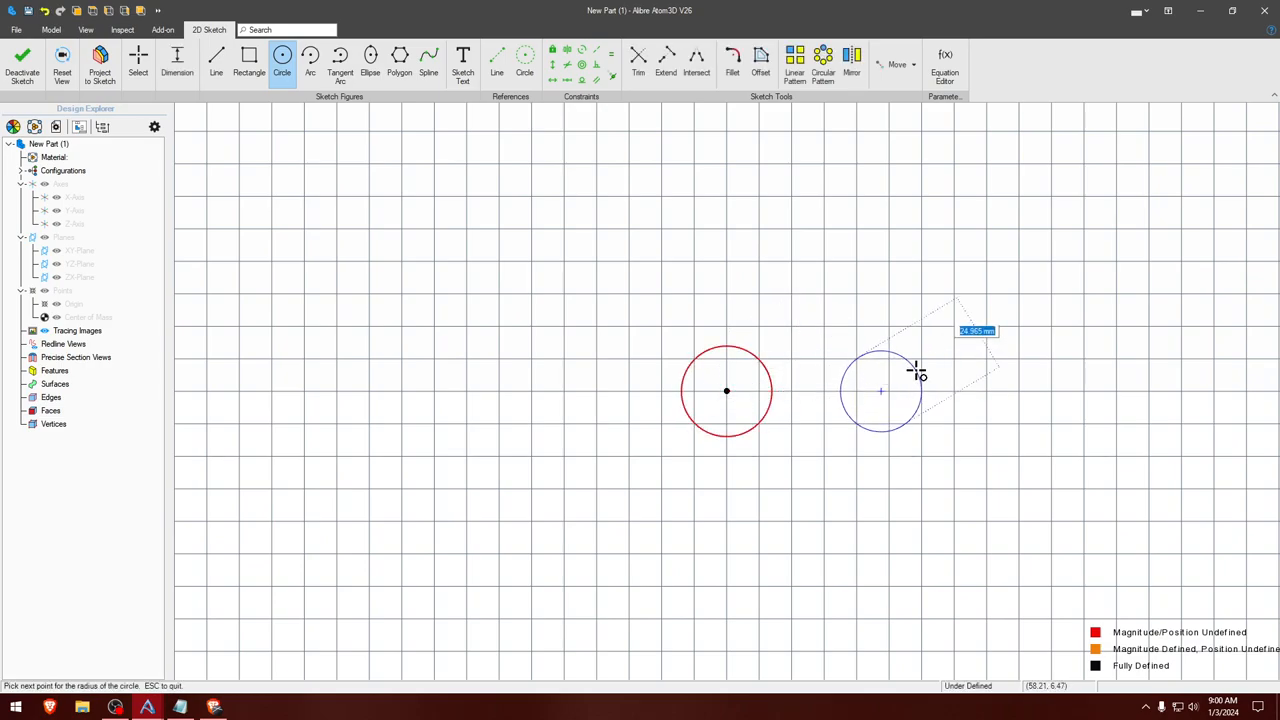
{"action": "left_click", "coordinate": [916, 371]}
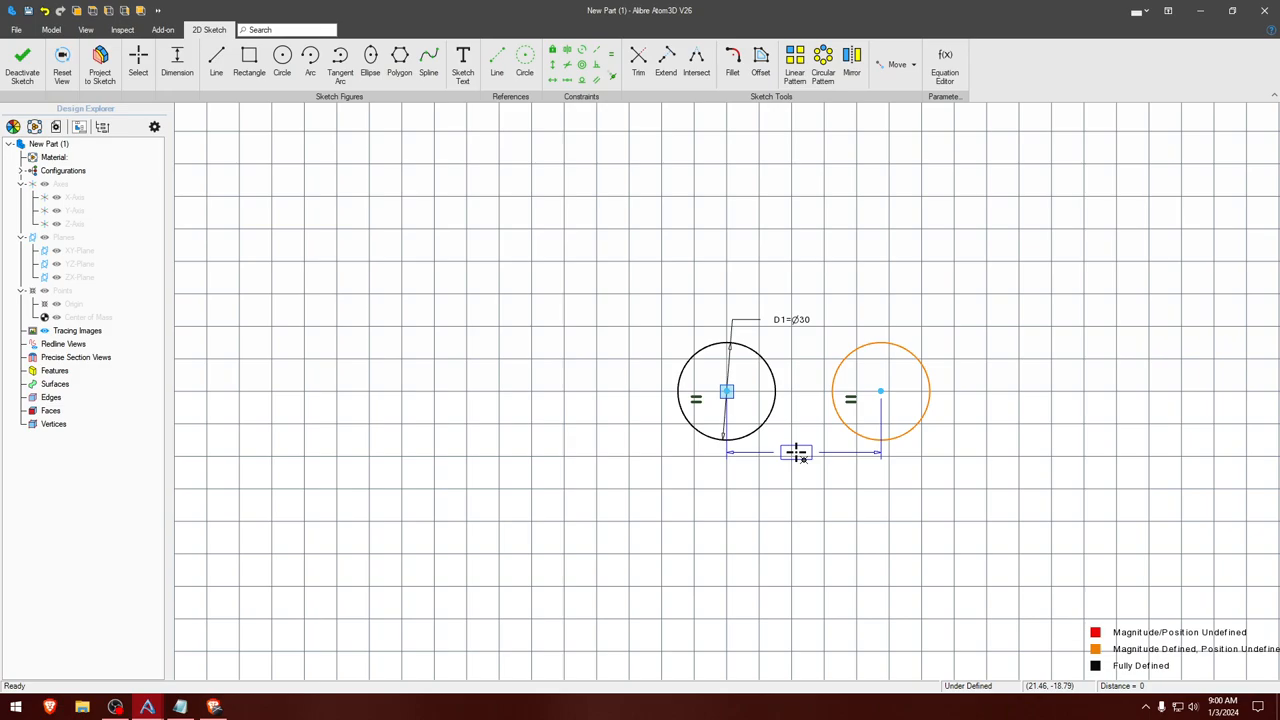
{"action": "left_click_drag", "start_coordinate": [880, 390], "coordinate": [824, 390]}
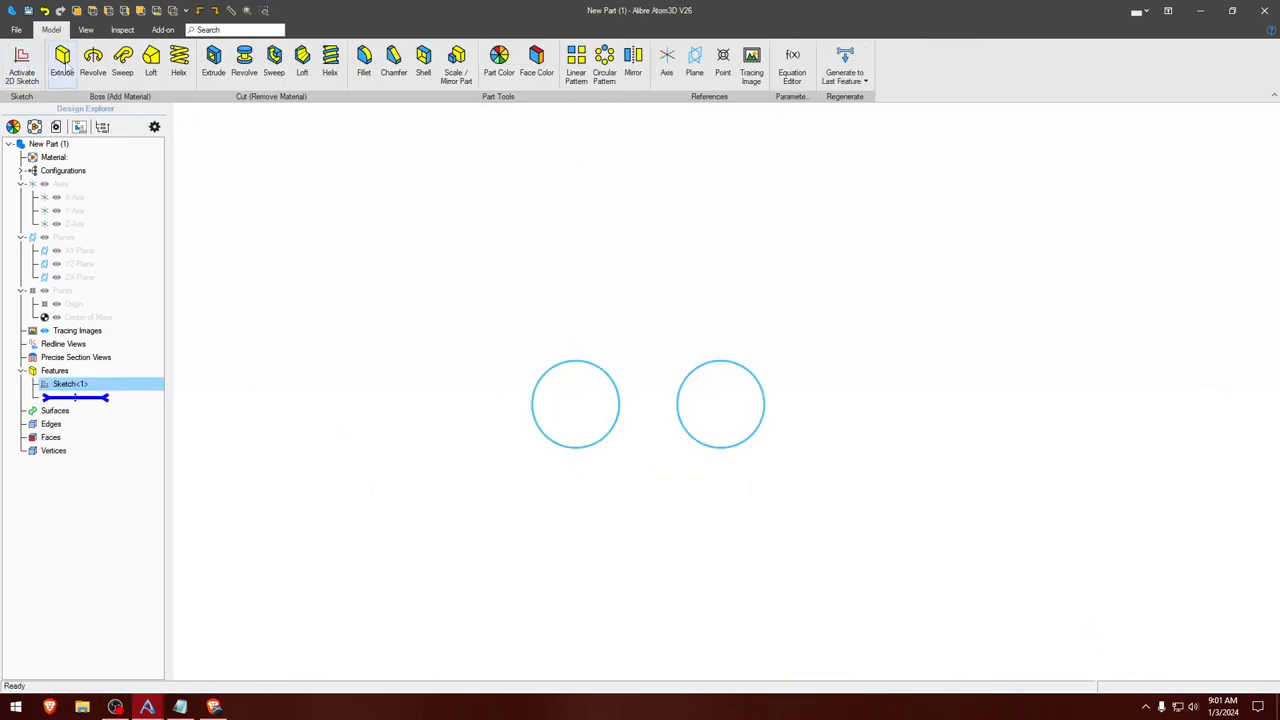
Extrude both circles as one feature and orbit to view the cylinders
{"action": "left_click", "coordinate": [62, 60]}
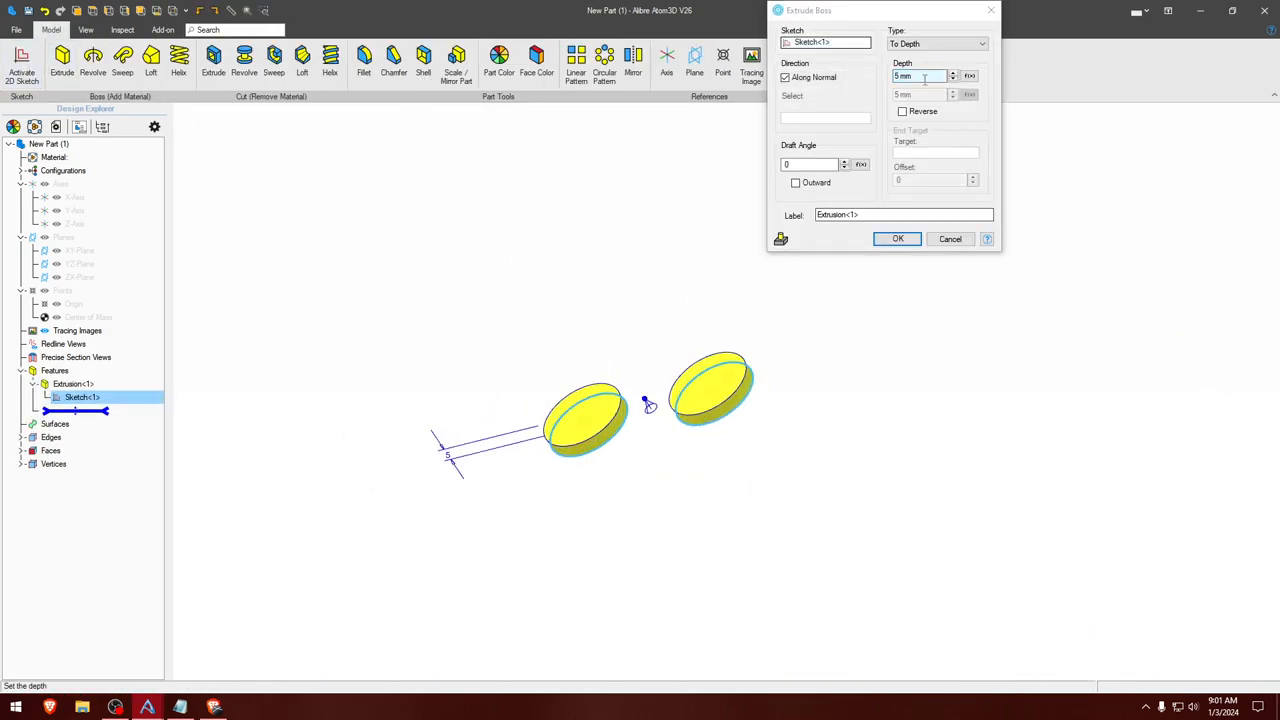
{"action": "left_click", "coordinate": [897, 238]}
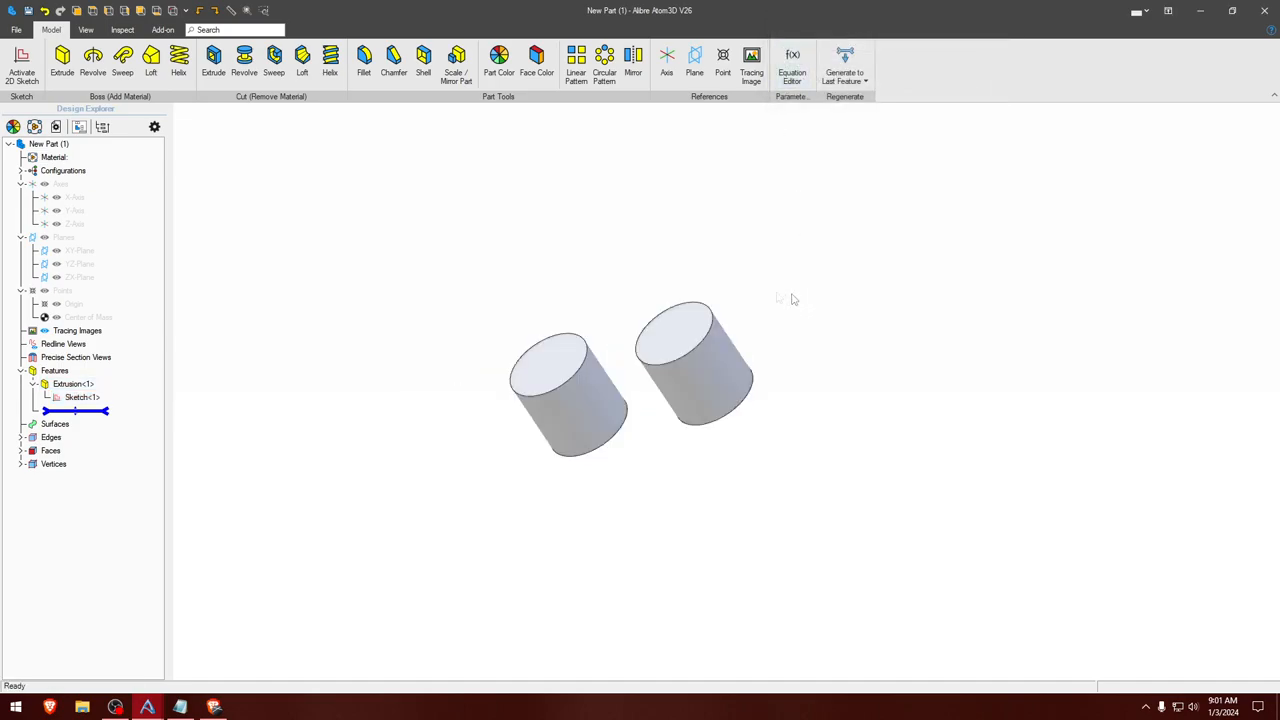
{"action": "left_click_drag", "start_coordinate": [780, 300], "coordinate": [765, 285]}
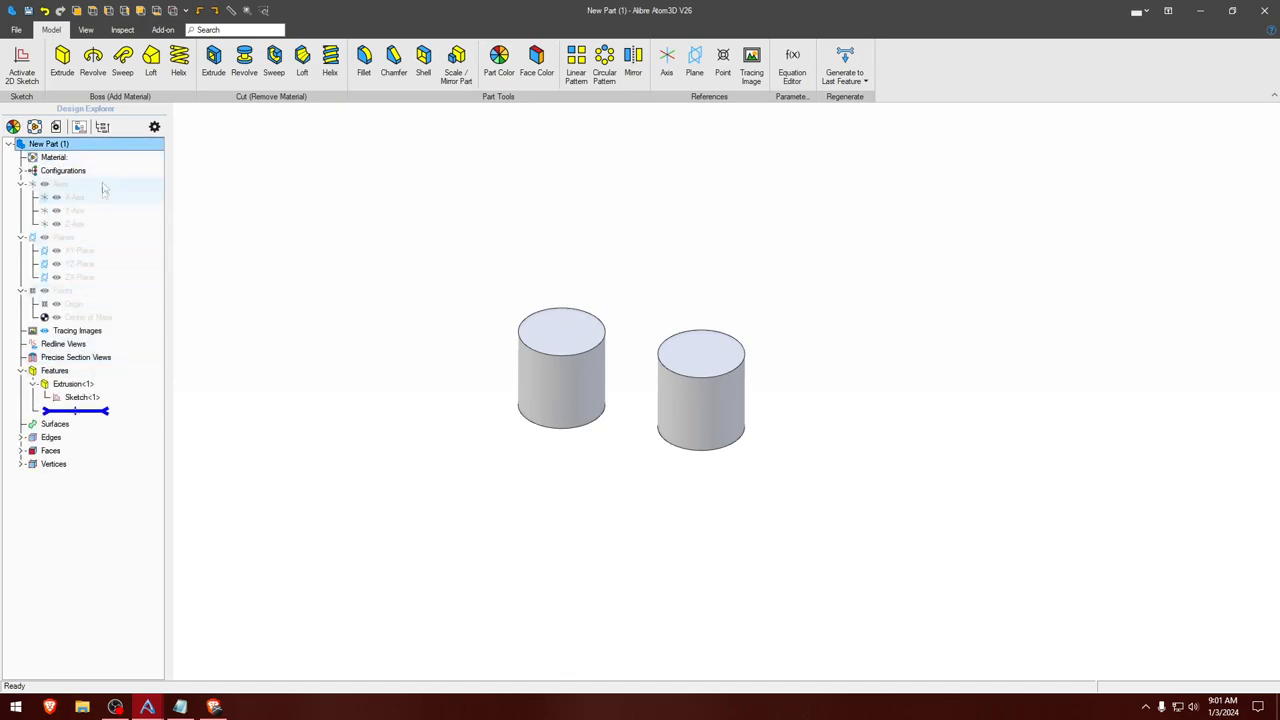
Browse the available formats under File > Export
{"action": "left_click", "coordinate": [16, 29]}
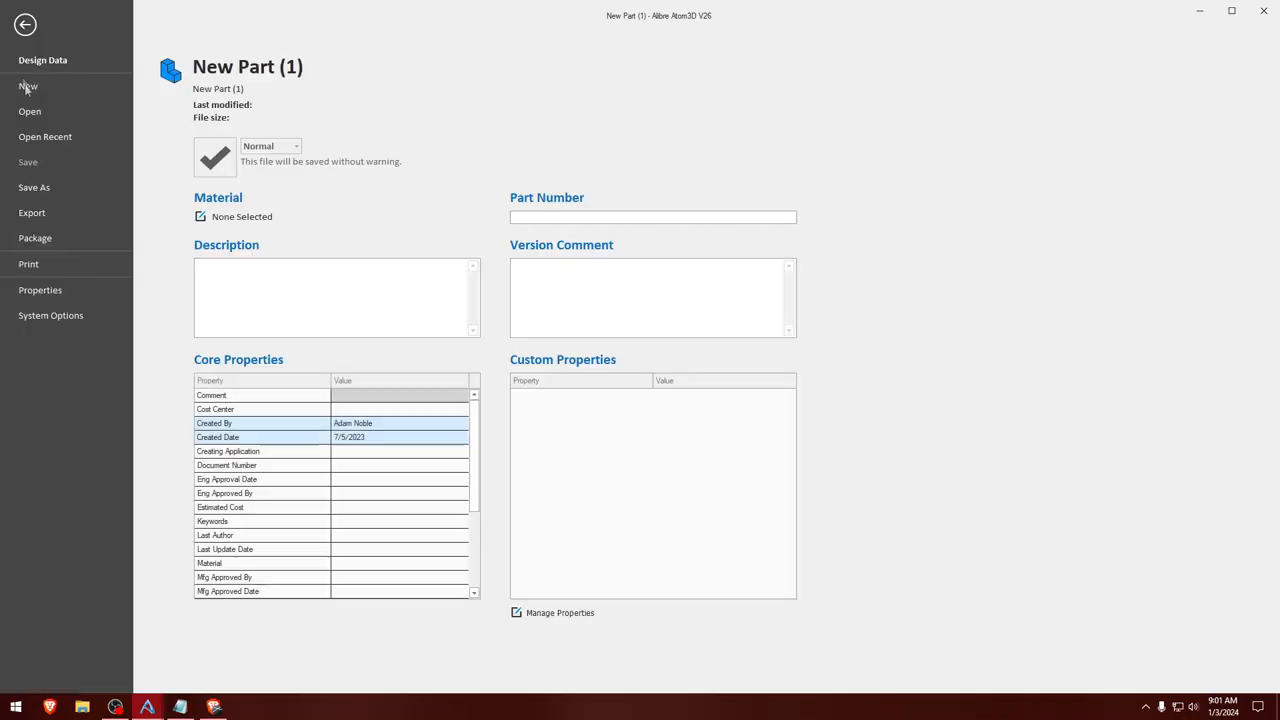
{"action": "left_click", "coordinate": [32, 212]}
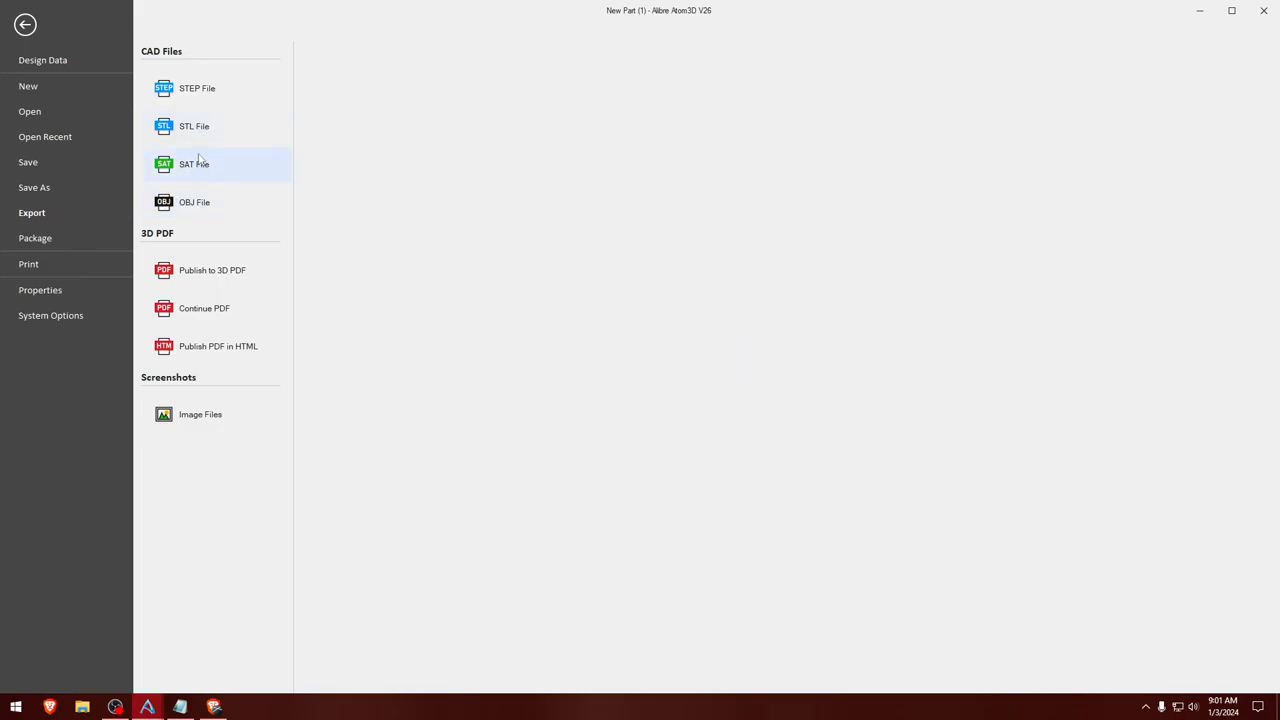
{"action": "left_click", "coordinate": [194, 126]}
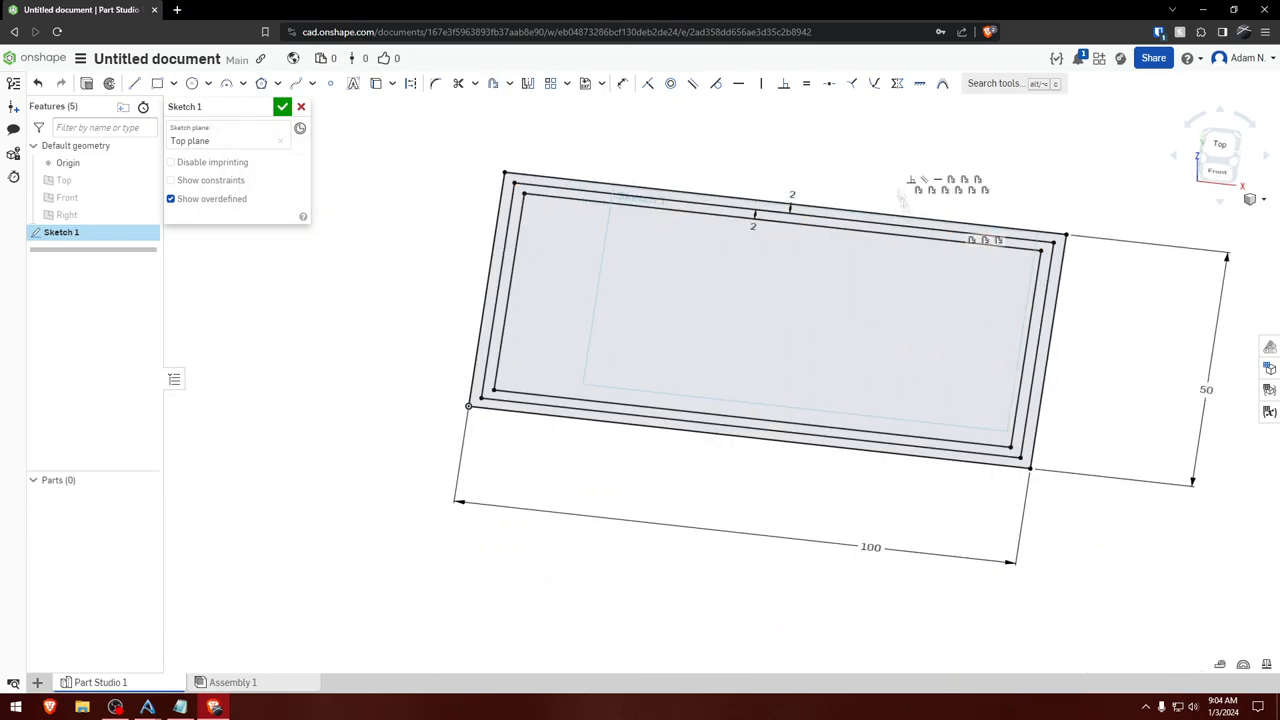
Add another offset rectangle, close the sketch, and extrude all faces 1.6 mm
{"action": "left_click", "coordinate": [820, 251]}
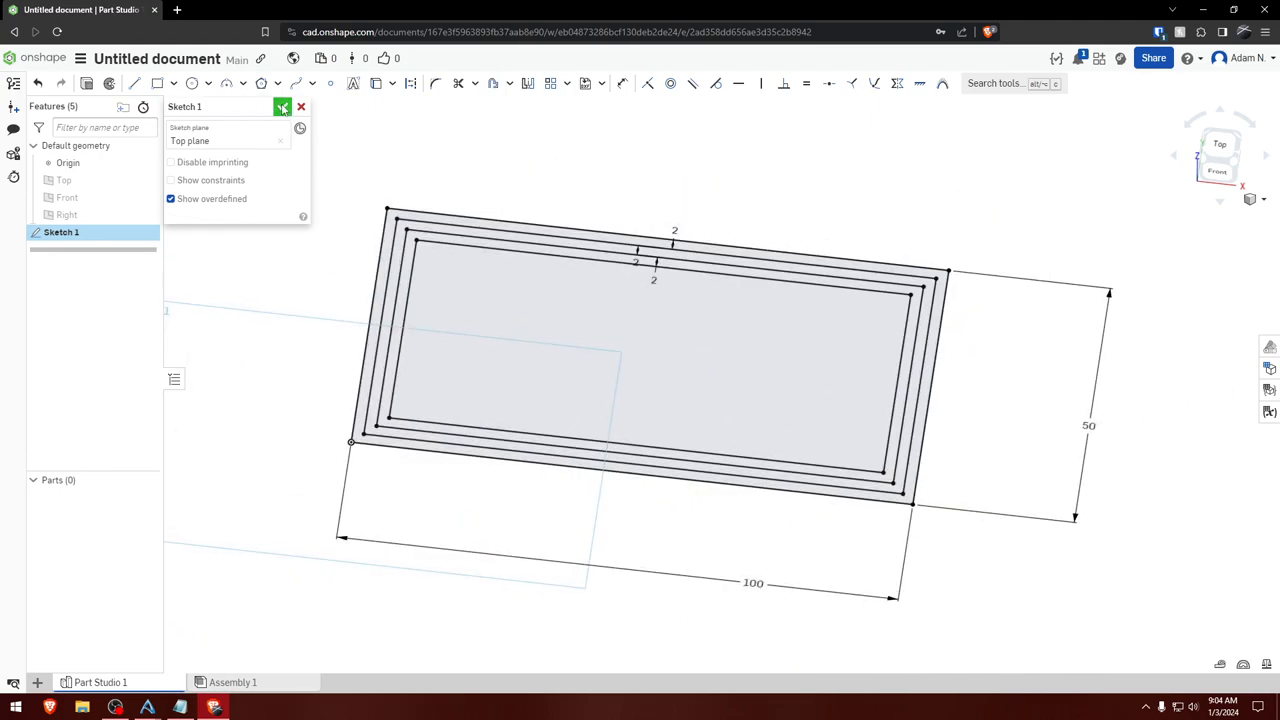
{"action": "left_click", "coordinate": [283, 107]}
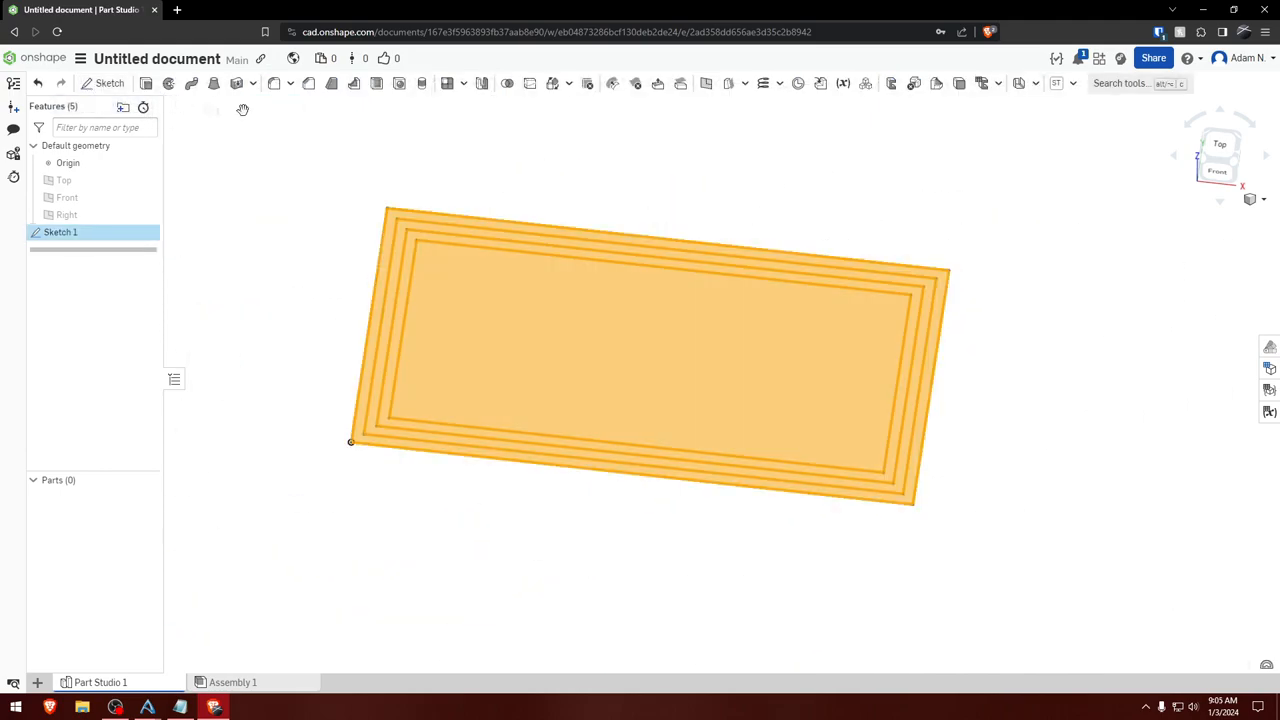
{"action": "left_click", "coordinate": [274, 83]}
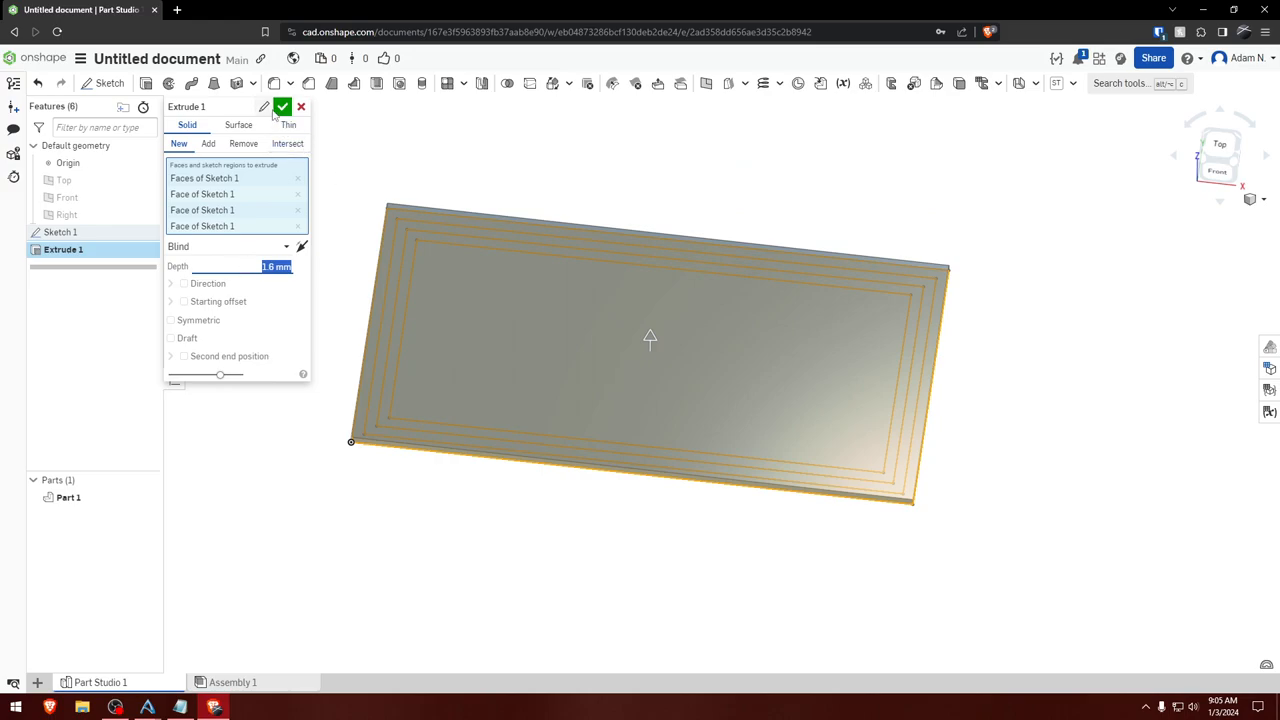
Show Sketch 1 and extrude one ring region 25 mm as an added wall
{"action": "right_click", "coordinate": [60, 231]}
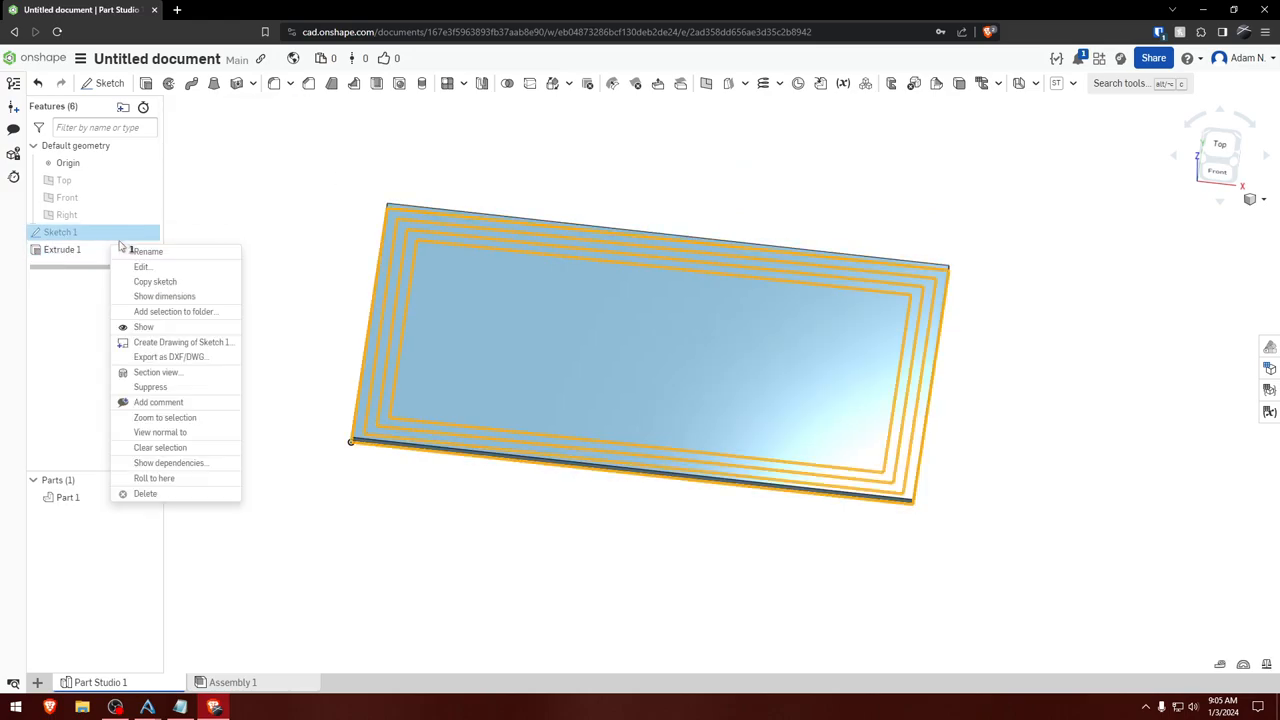
{"action": "left_click", "coordinate": [142, 266]}
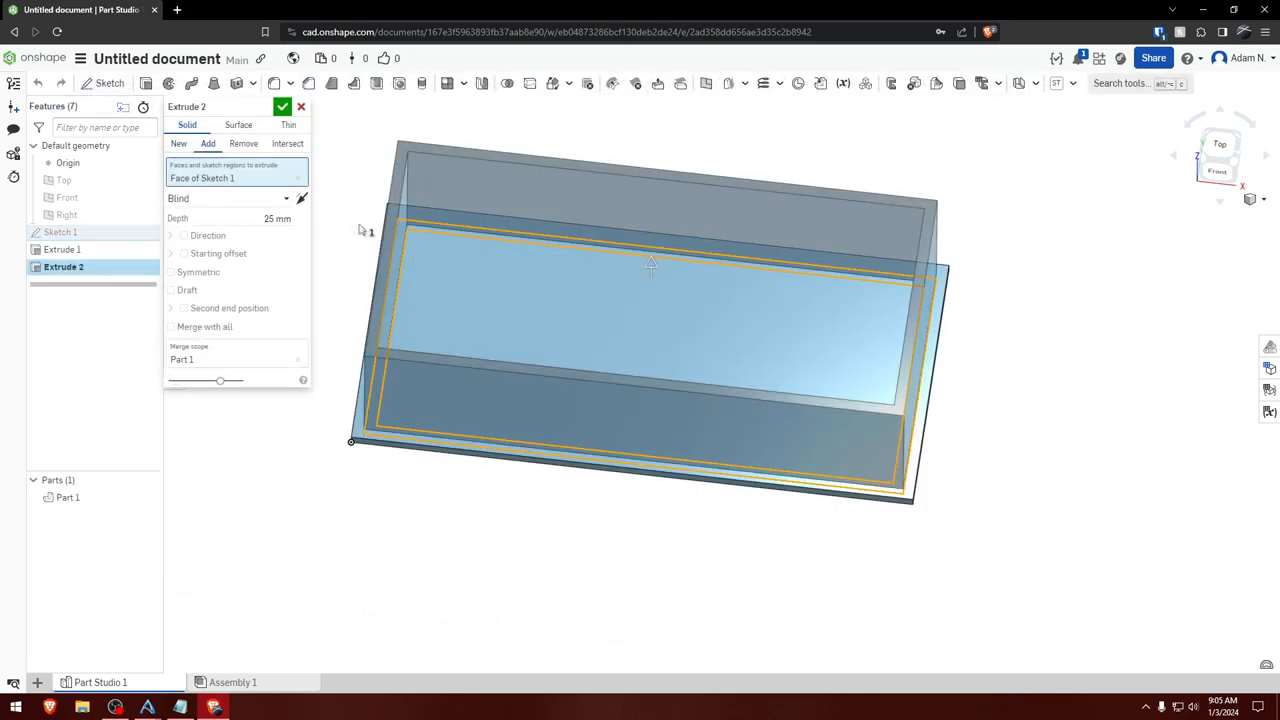
{"action": "left_click", "coordinate": [283, 107]}
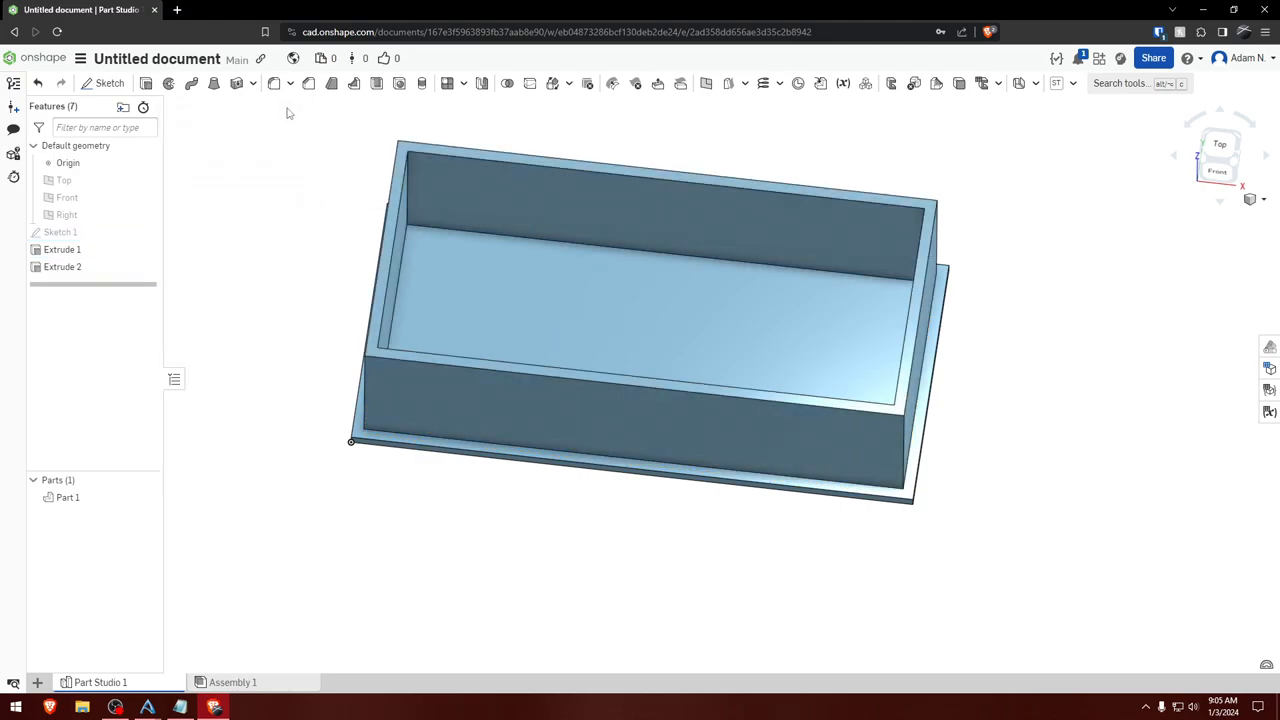
Show Sketch 1 again and set the depth for Extrude 3
{"action": "right_click", "coordinate": [60, 232]}
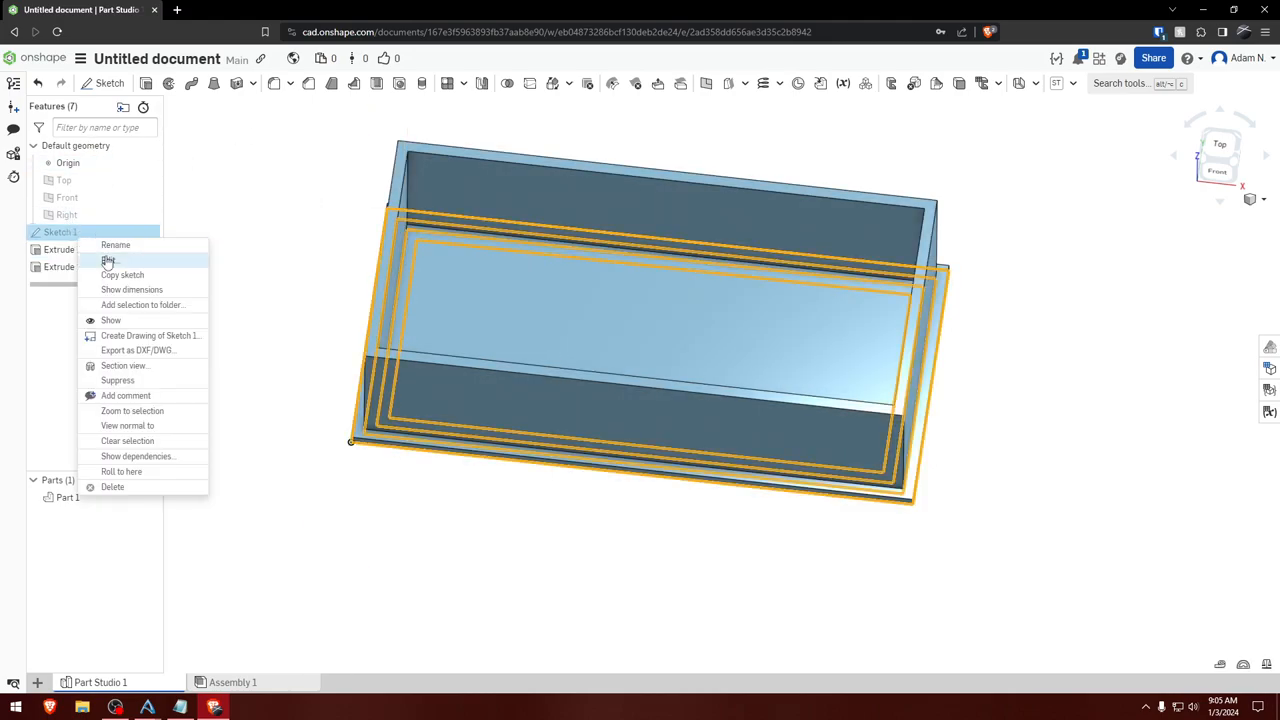
{"action": "left_click", "coordinate": [108, 260]}
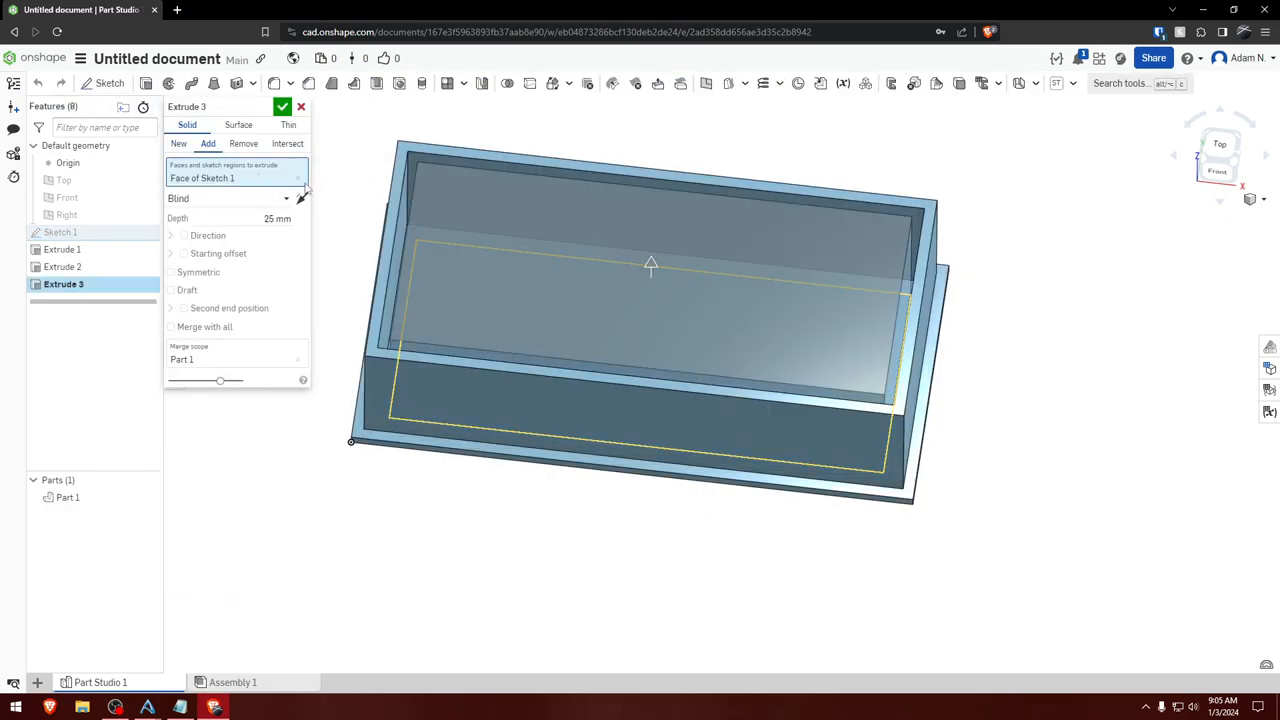
{"action": "triple_click", "coordinate": [277, 218]}
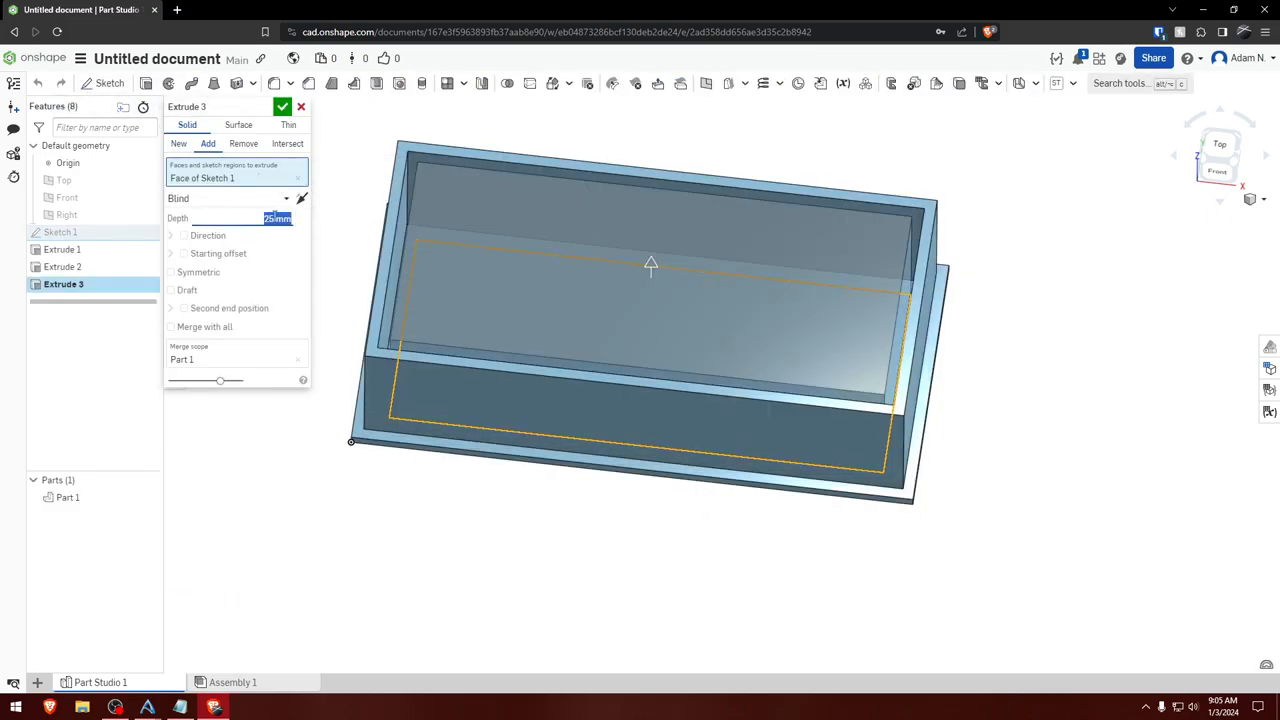
{"action": "left_click", "coordinate": [283, 107]}
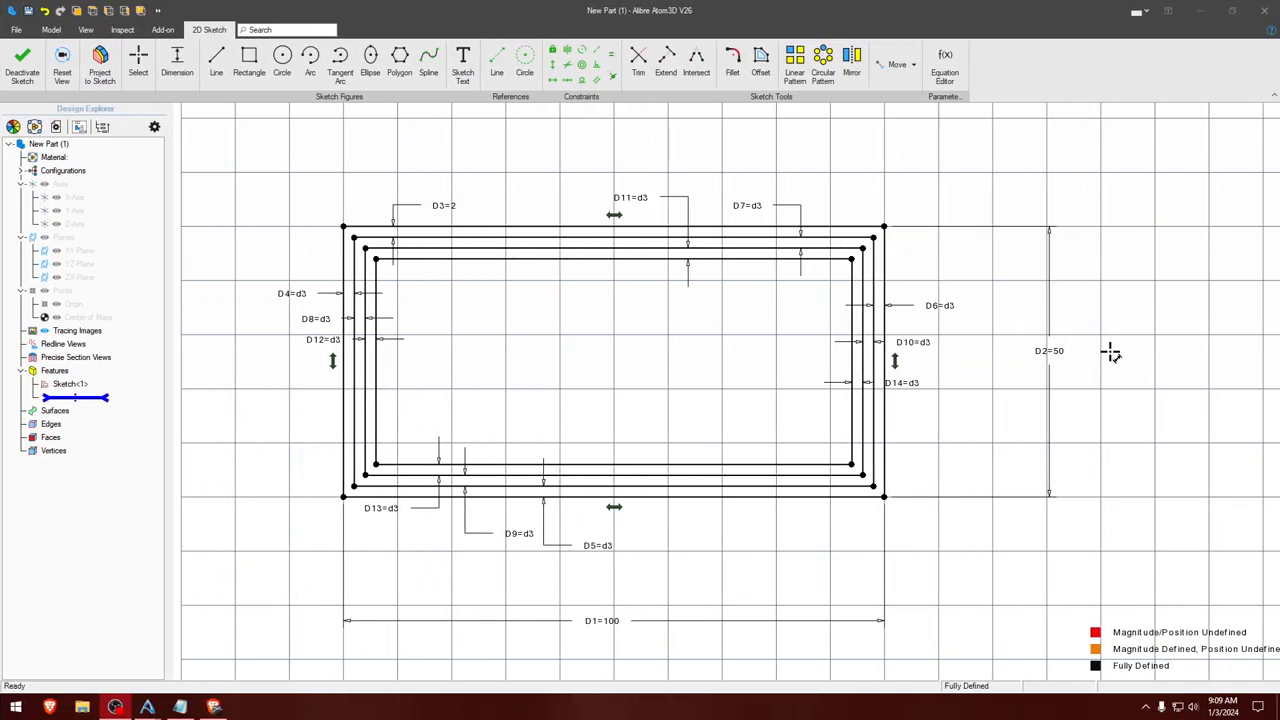
{"action": "mouse_move", "coordinate": [22, 60]}
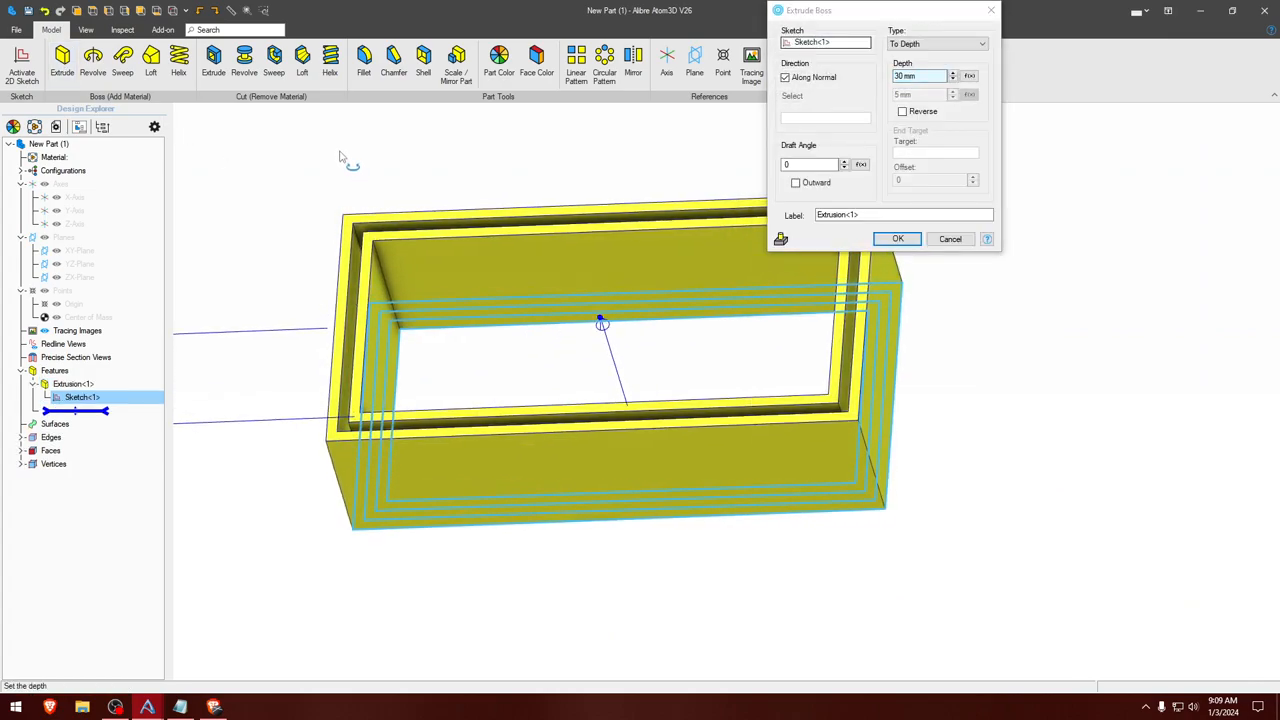
Orbit the 30 mm extrusion preview, where every ring extrudes together
{"action": "left_click_drag", "start_coordinate": [600, 320], "coordinate": [620, 360]}
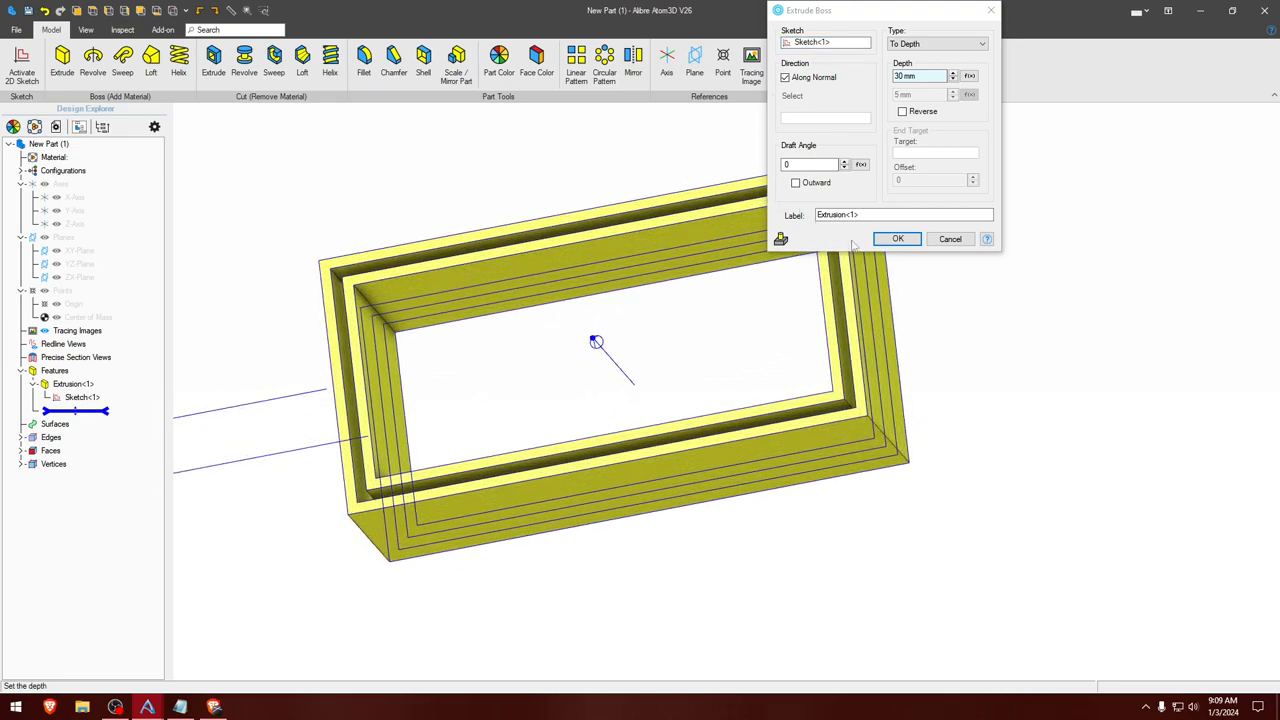
{"action": "mouse_move", "coordinate": [897, 238]}
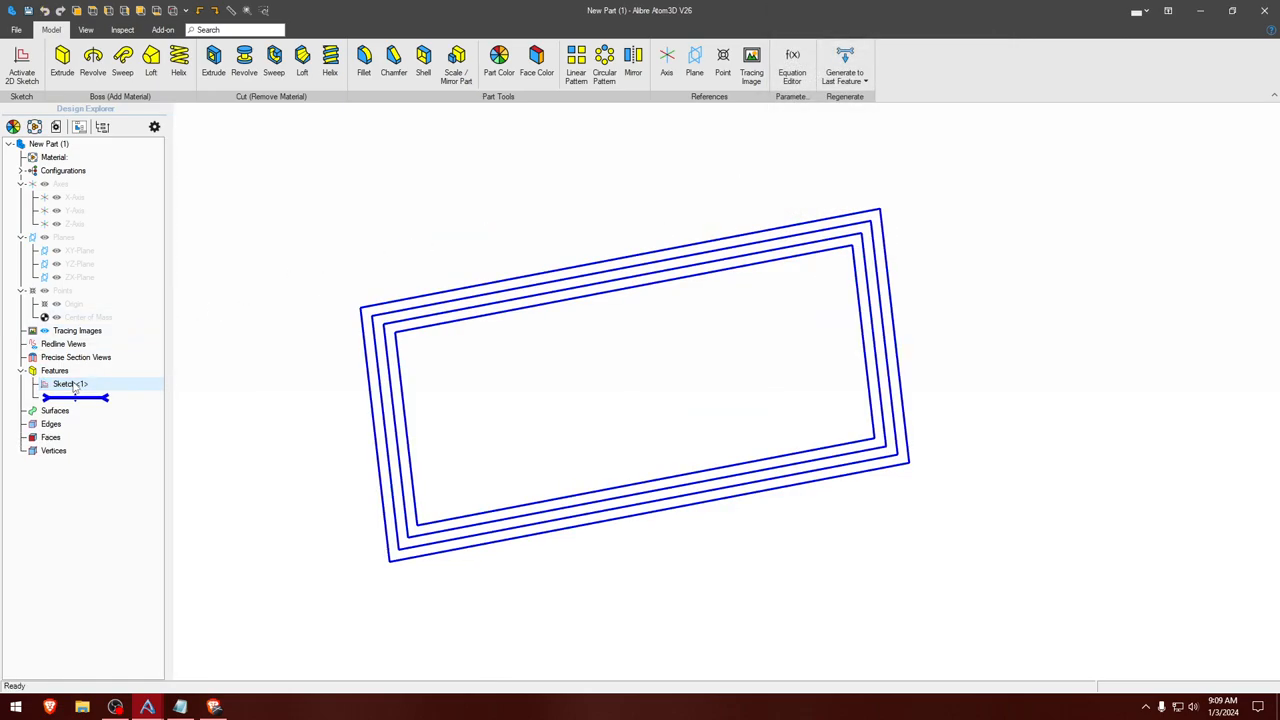
Double-click Sketch<1> to edit it, retry Extrude, and cancel the preview
{"action": "double_click", "coordinate": [70, 384]}
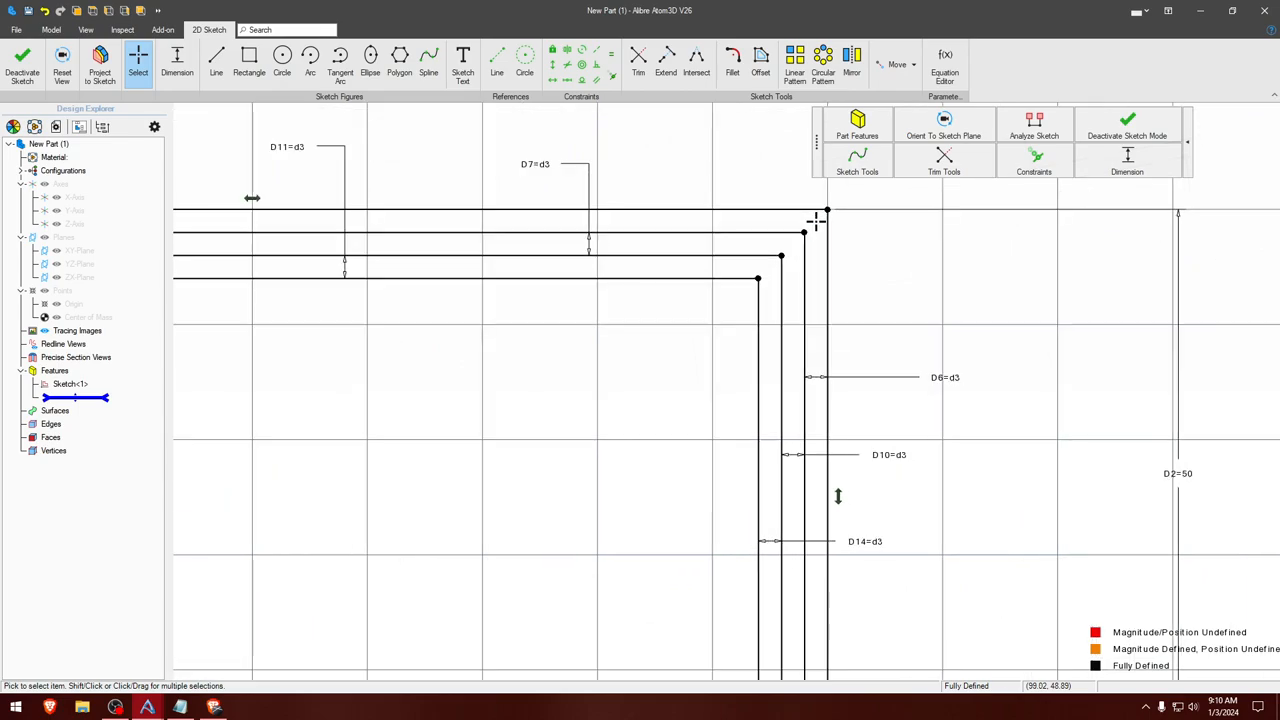
{"action": "left_click_drag", "start_coordinate": [827, 210], "coordinate": [237, 627]}
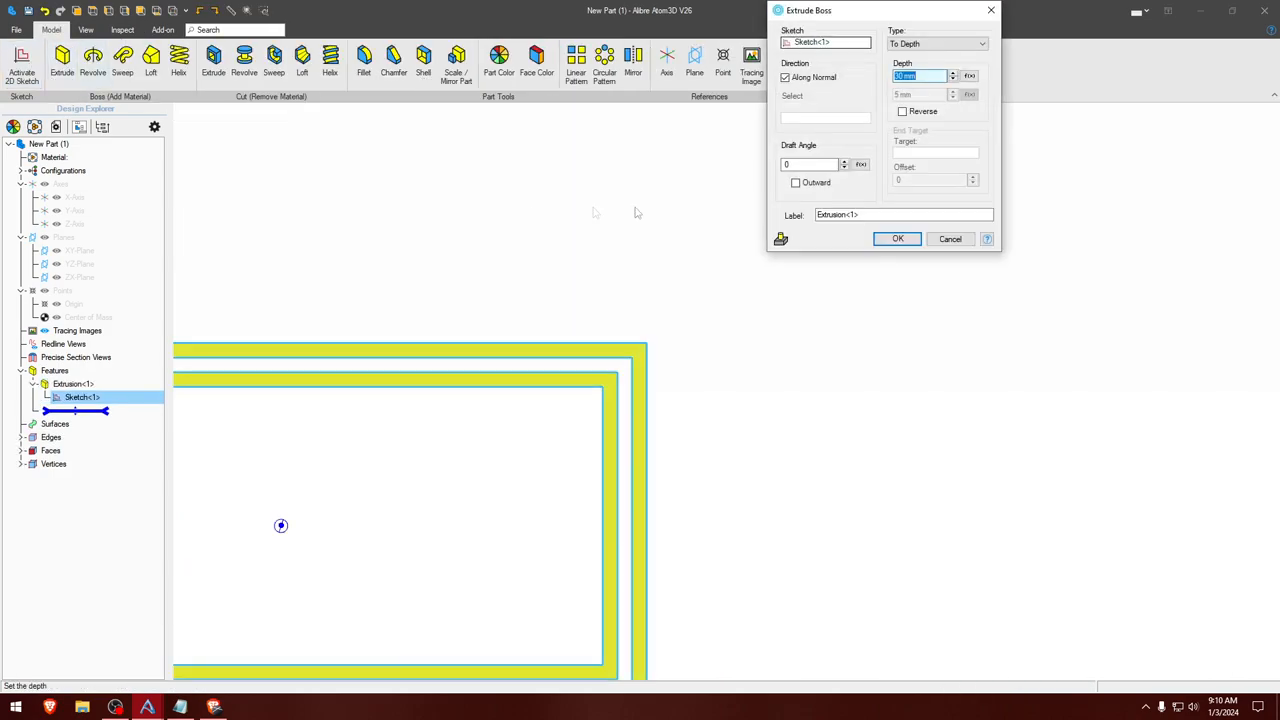
{"action": "left_click", "coordinate": [949, 238]}
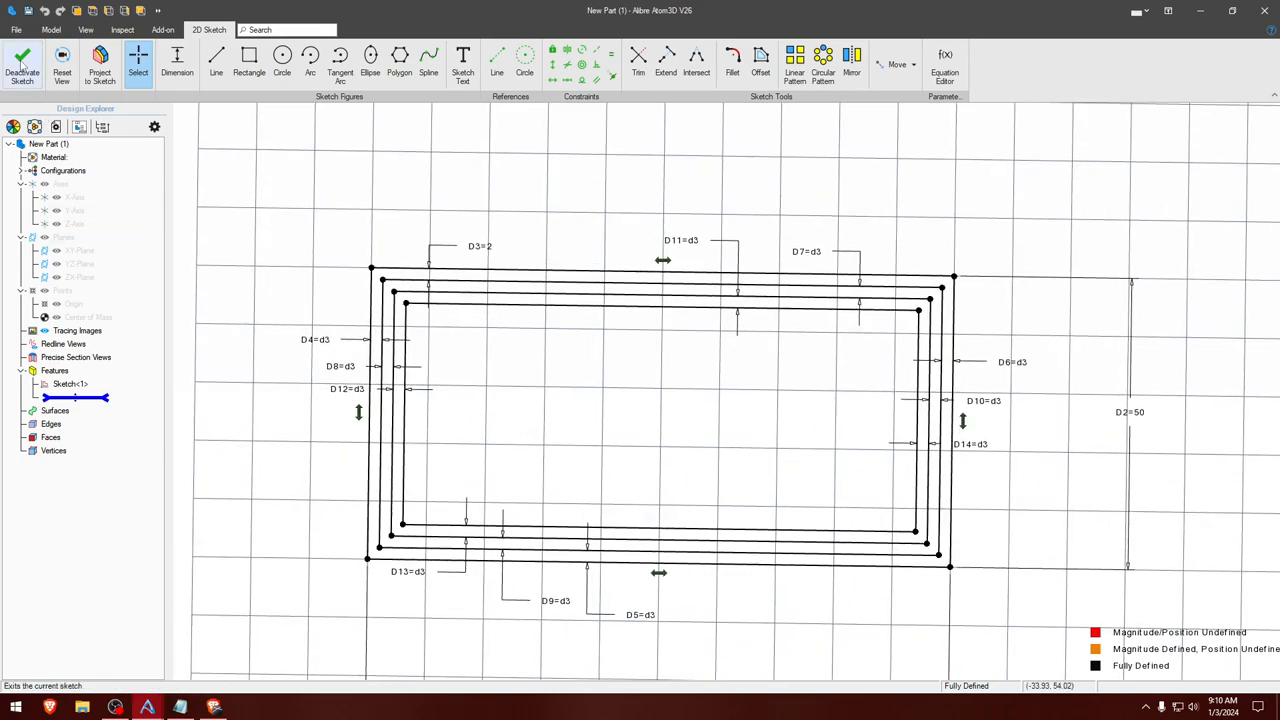
Exit the sketch and project Sketch<1>'s offset rectangles into a new 2D sketch
{"action": "left_click", "coordinate": [22, 65]}
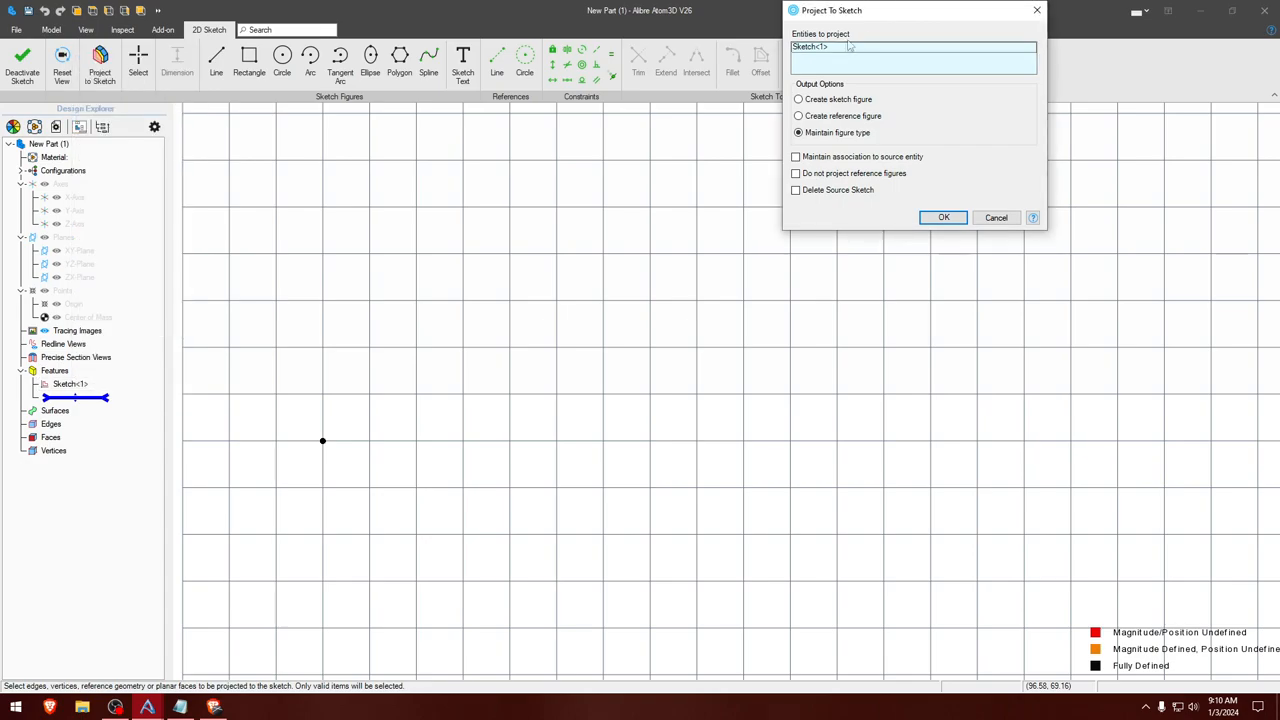
{"action": "left_click", "coordinate": [943, 217]}
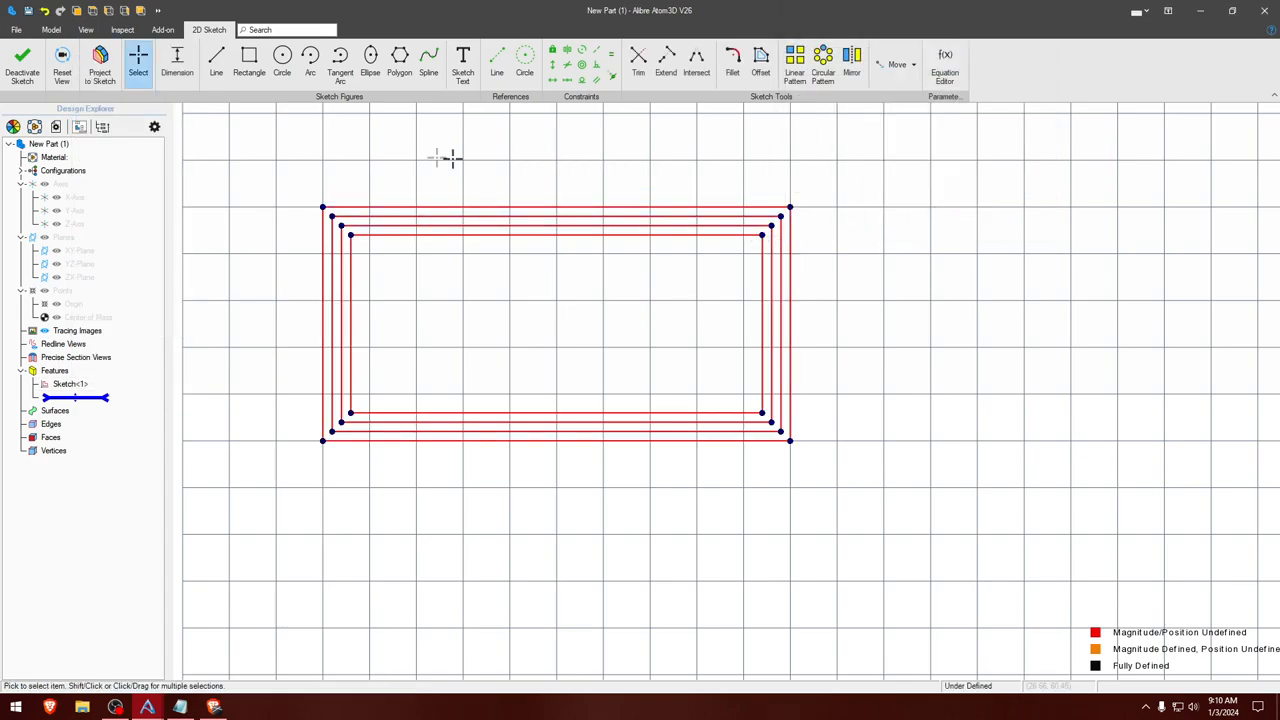
{"action": "left_click", "coordinate": [22, 65]}
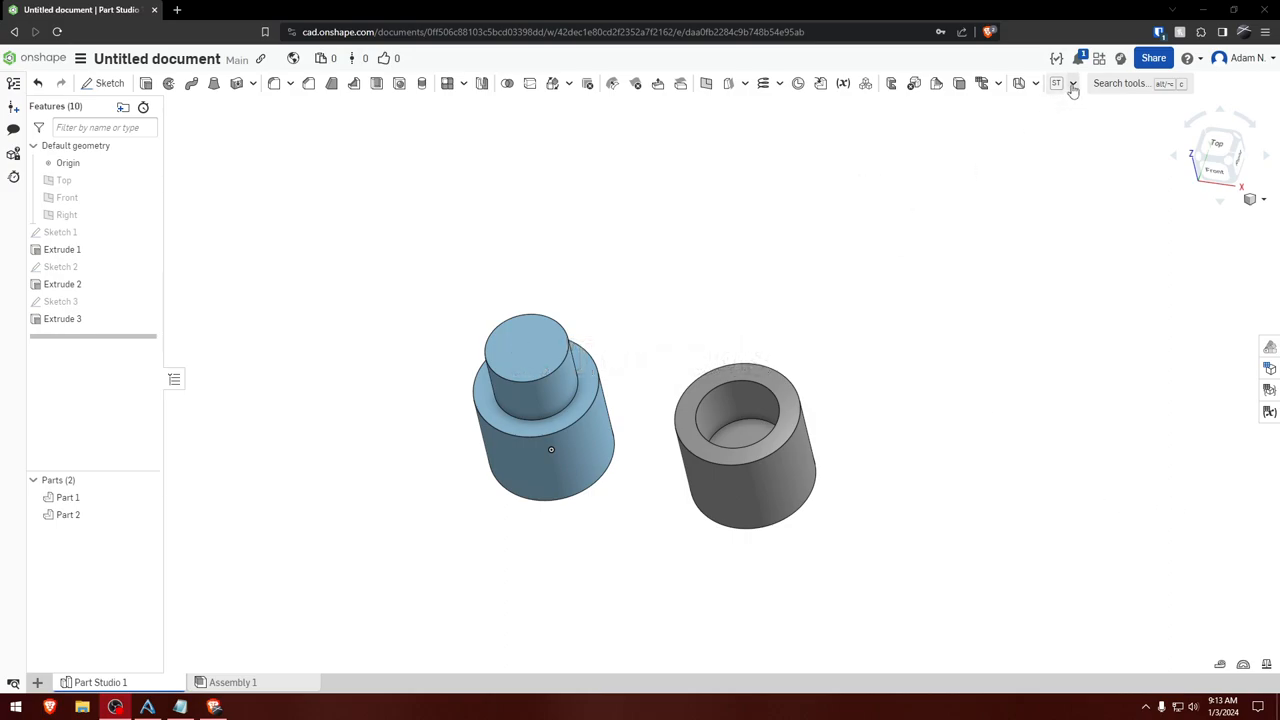
{"action": "mouse_move", "coordinate": [1059, 145]}
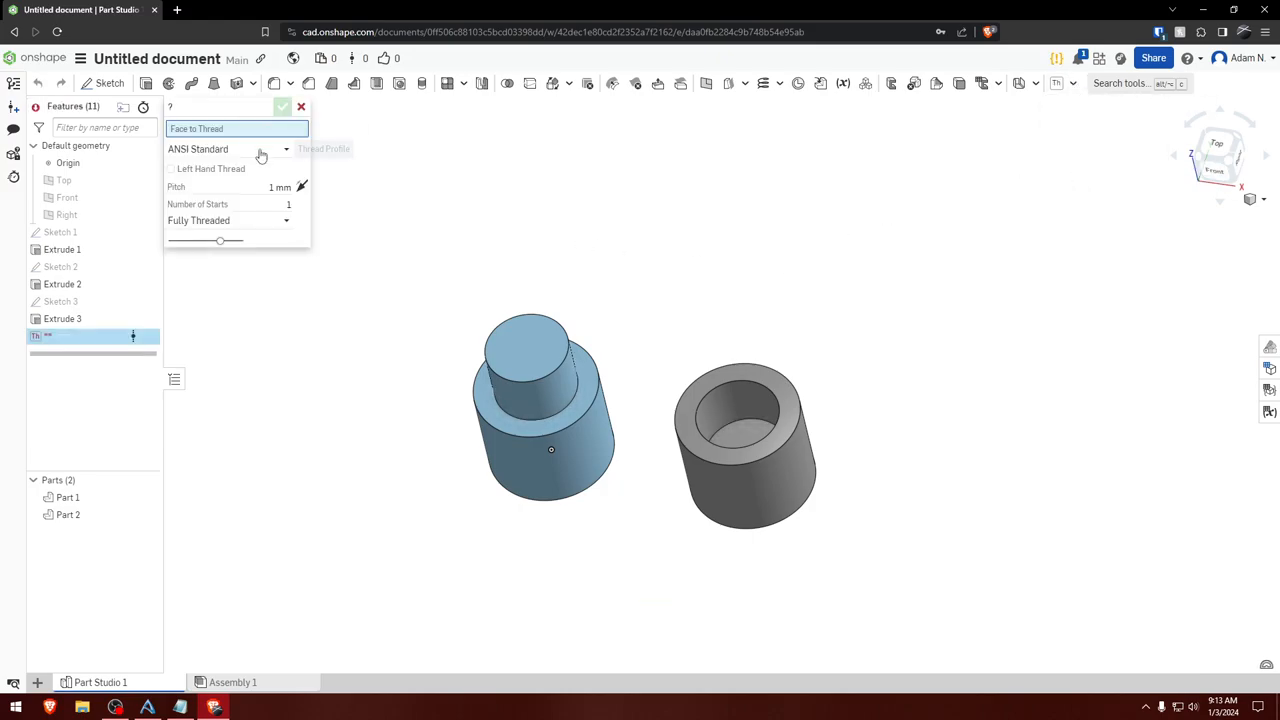
Set the pin thread to ISO Standard with a start taper and 2 mm pitch
{"action": "left_click", "coordinate": [230, 149]}
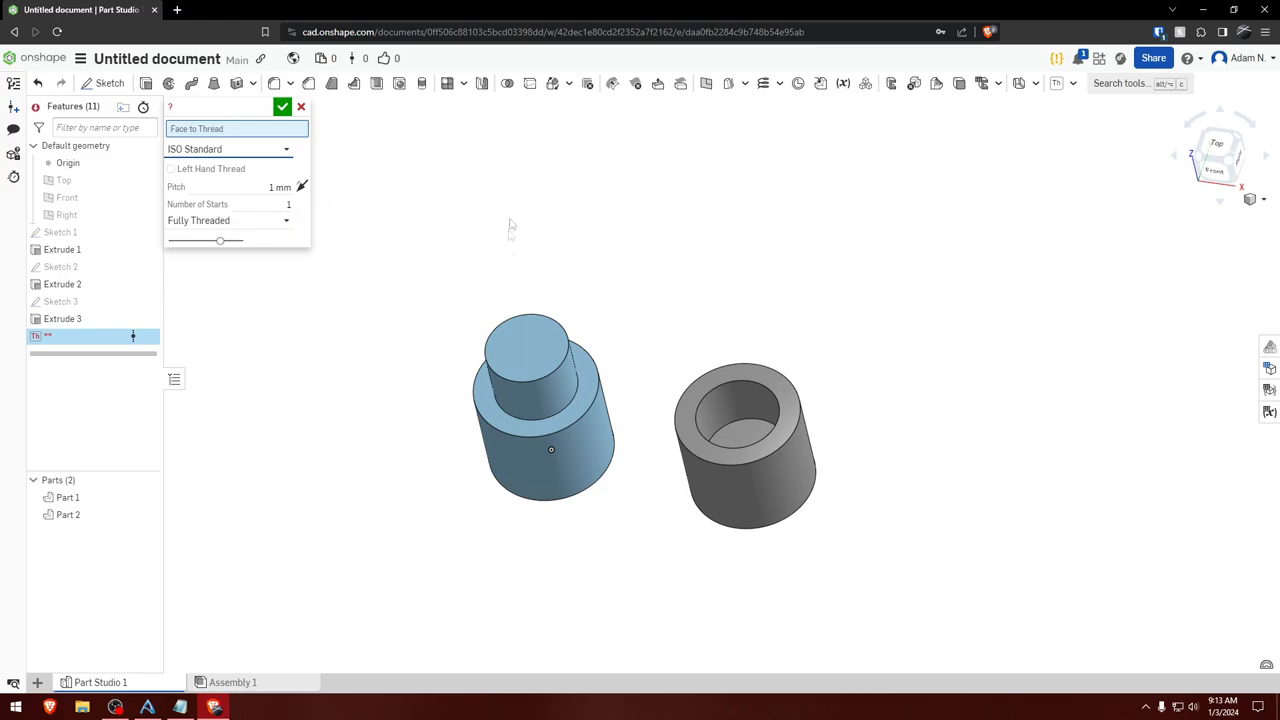
{"action": "left_click", "coordinate": [525, 375]}
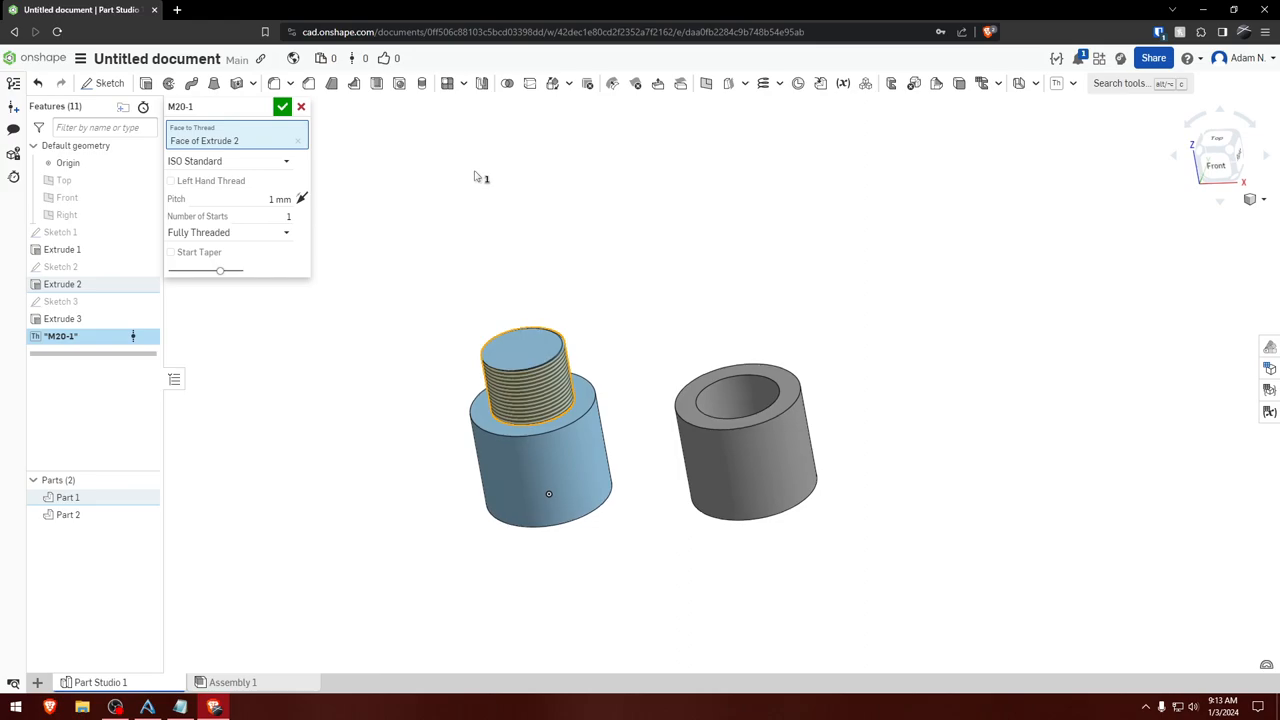
{"action": "left_click", "coordinate": [171, 252]}
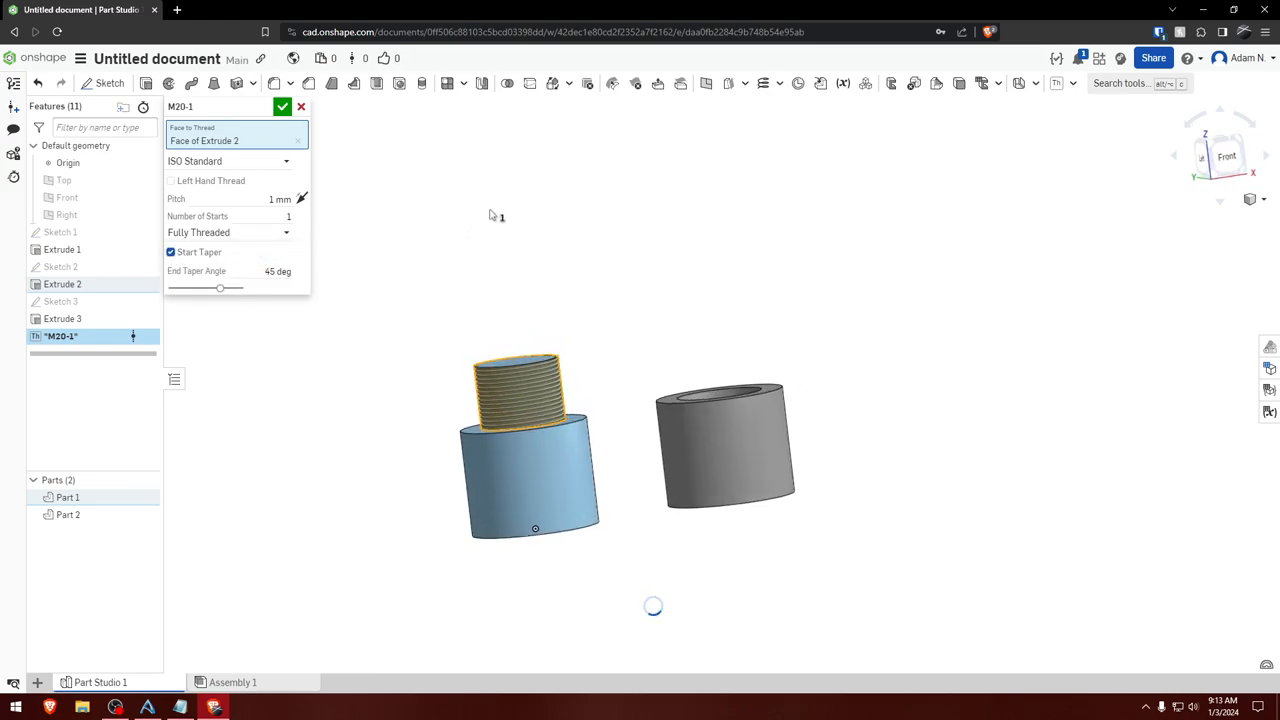
{"action": "mouse_move", "coordinate": [289, 232]}
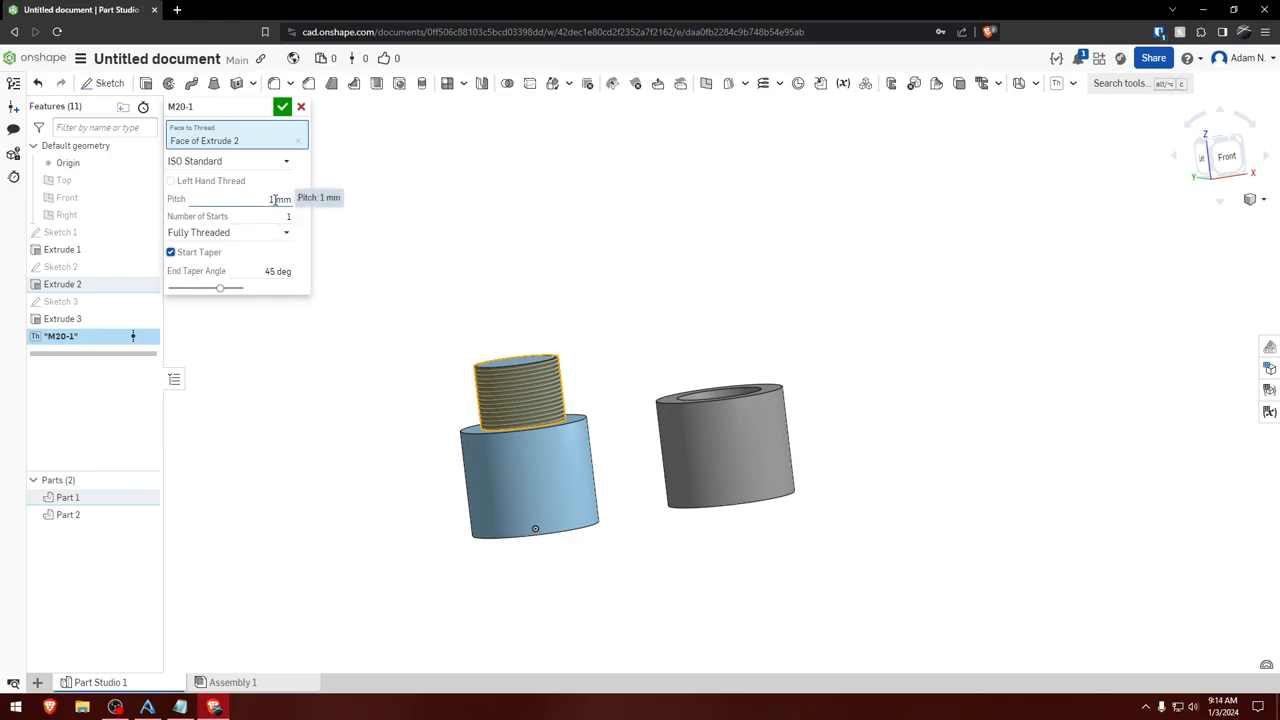
{"action": "left_click", "coordinate": [263, 198]}
{"action": "type", "text": "2"}
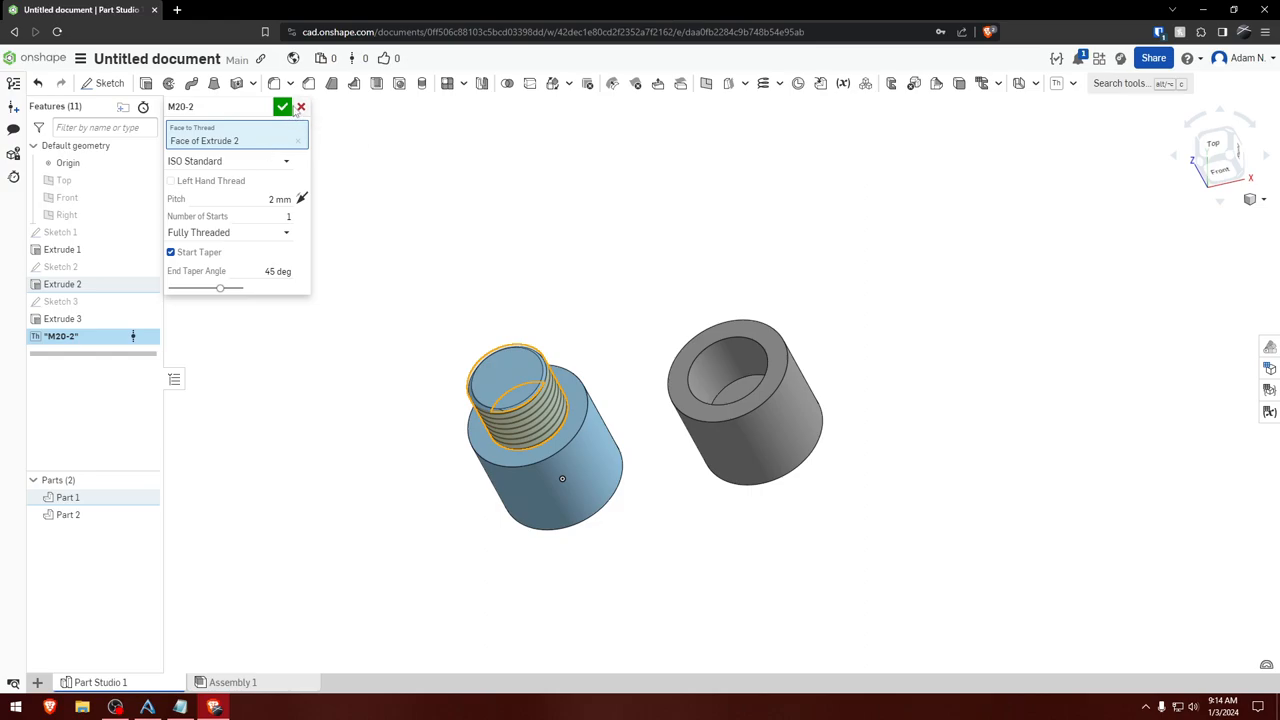
Accept the M20-2 pin thread, add a 2 mm pitch hole thread, then orbit to inspect both
{"action": "left_click", "coordinate": [283, 106]}
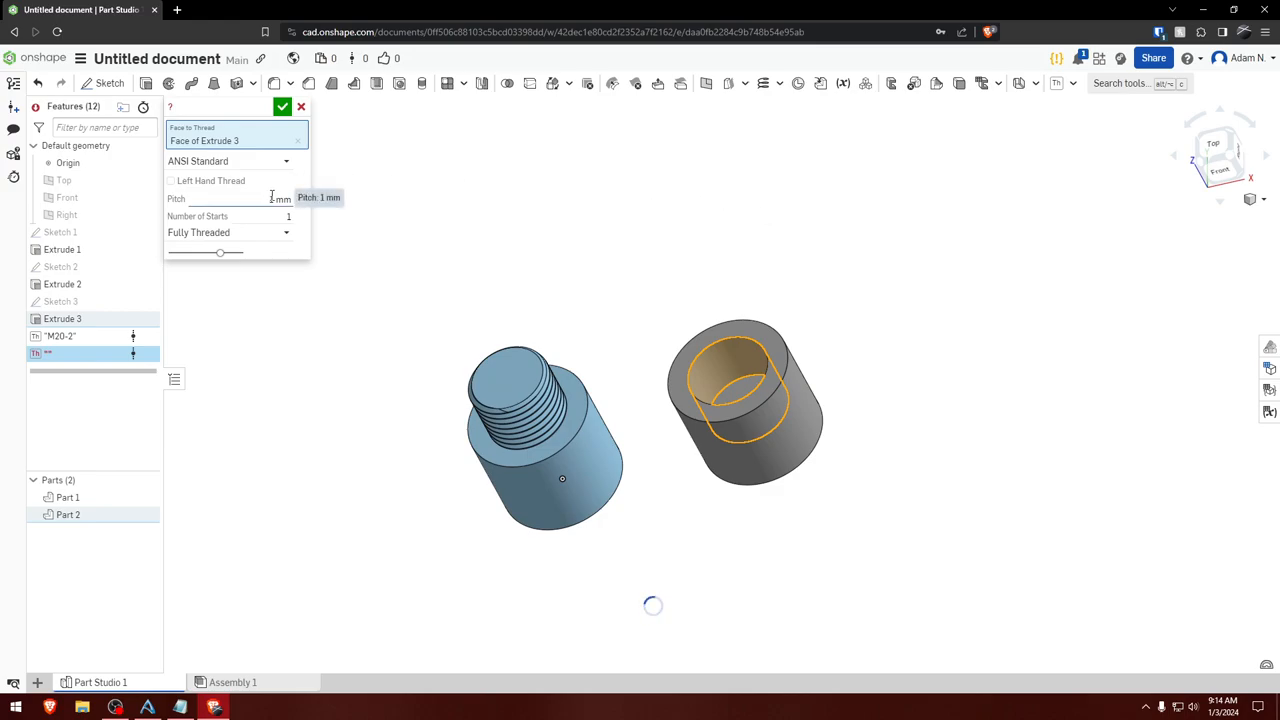
{"action": "left_click", "coordinate": [228, 161]}
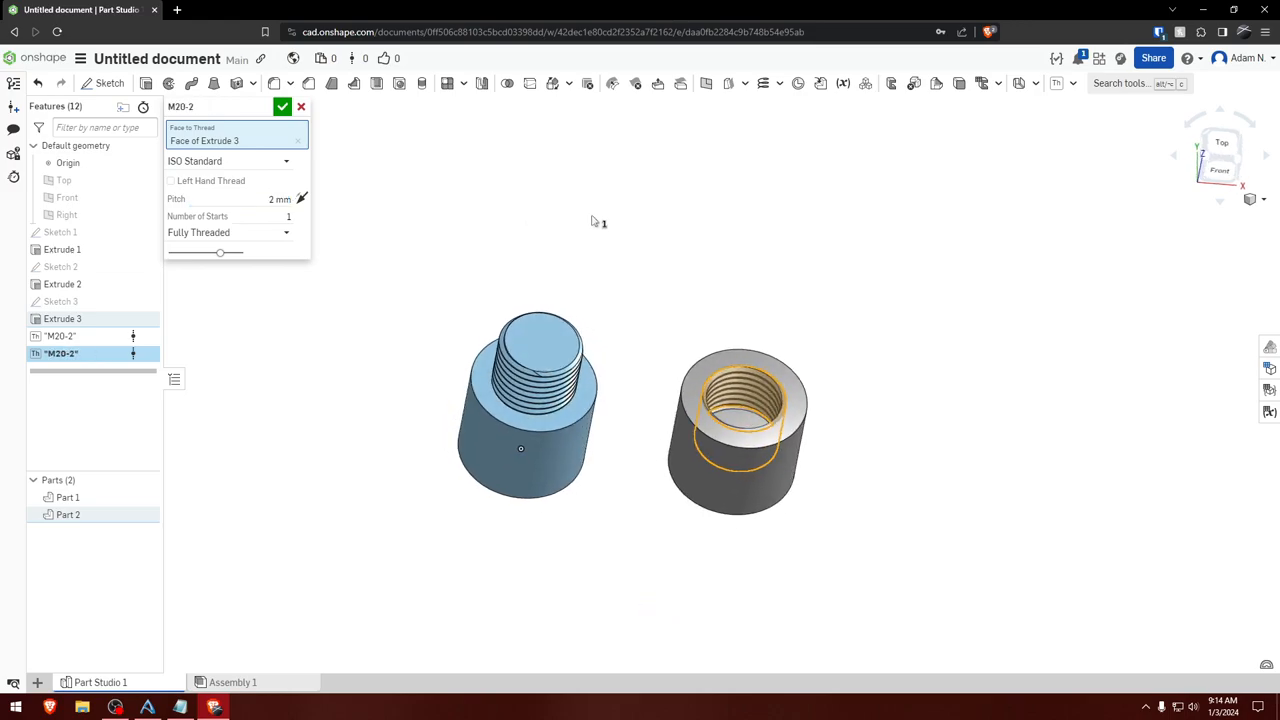
{"action": "left_click", "coordinate": [283, 107]}
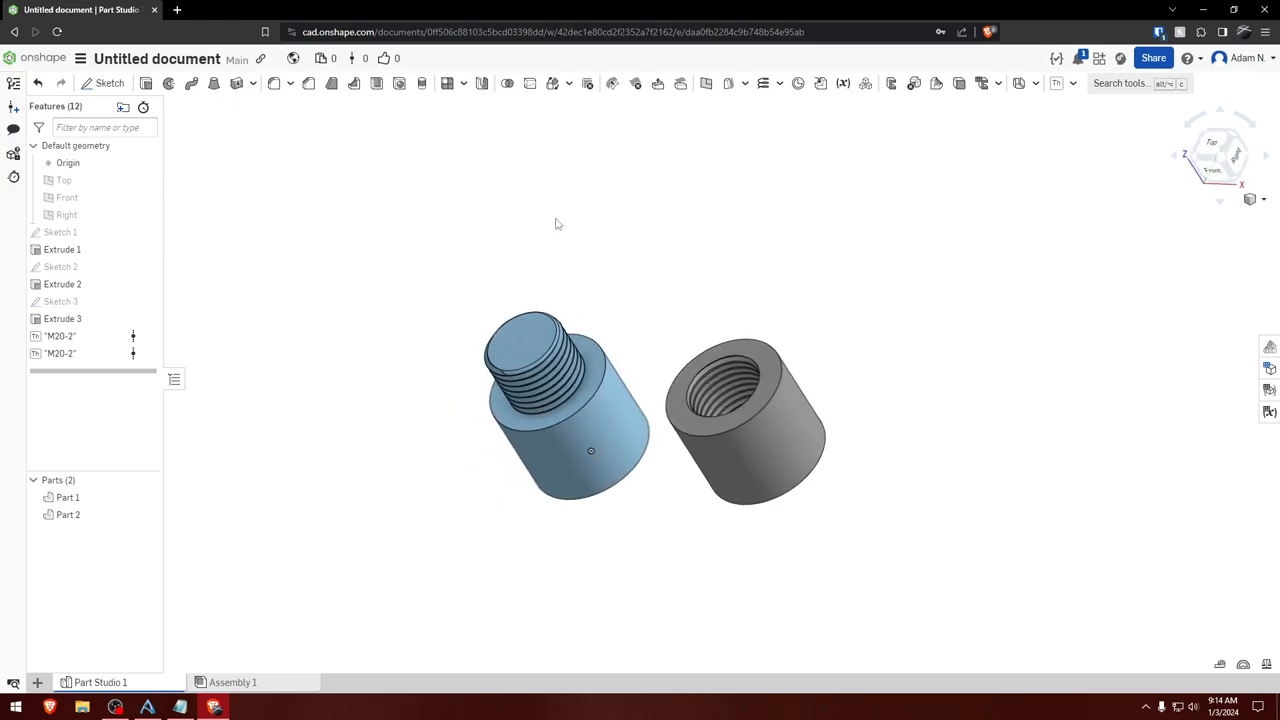
{"action": "left_click_drag", "start_coordinate": [558, 224], "coordinate": [632, 229]}
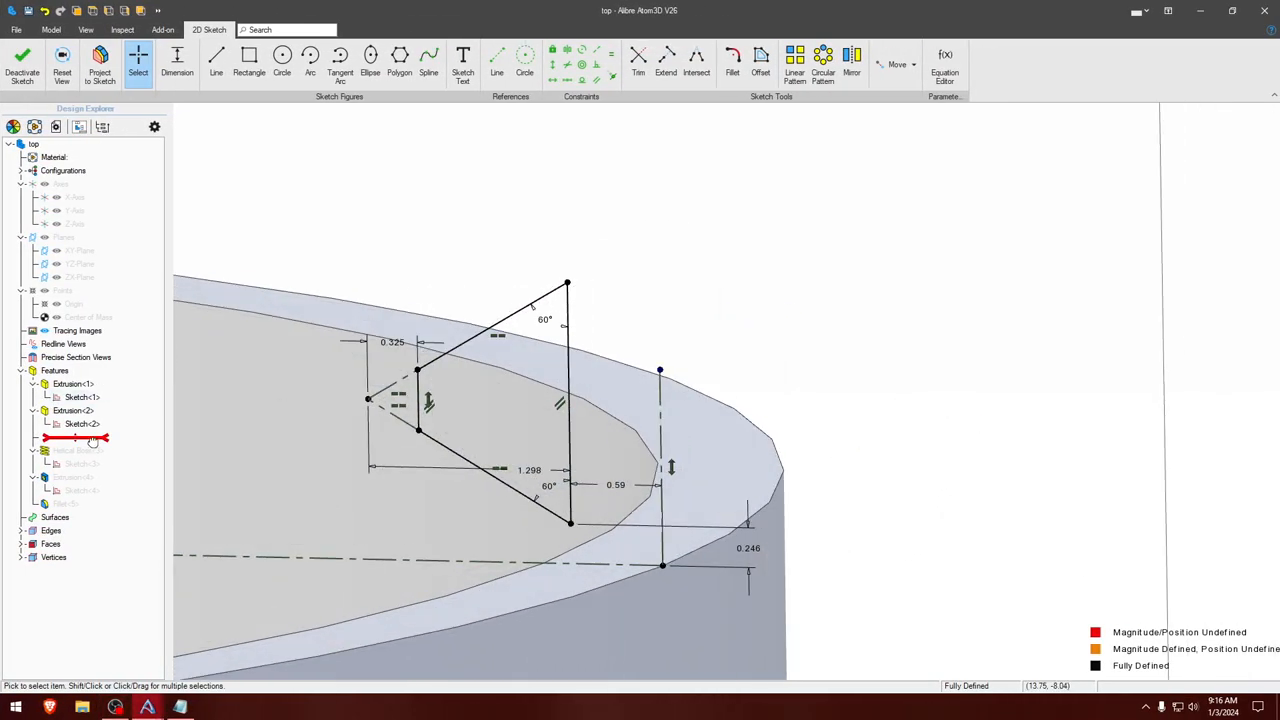
Edit the triangle profile sketch above Helical Sweep in the Design Explorer
{"action": "left_click", "coordinate": [90, 438]}
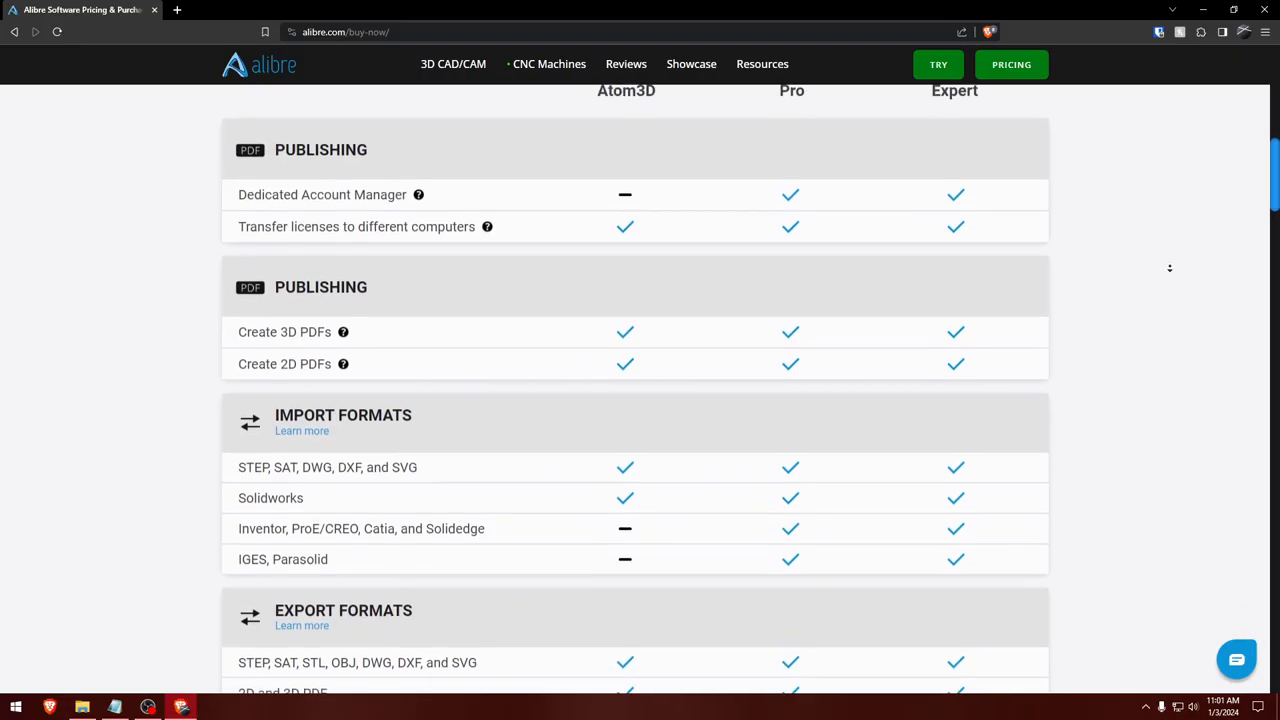
Scroll the comparison table through Import/Export, Part Modeling, Sketching Tools and Assembly rows
{"action": "scroll", "scroll_direction": "down", "scroll_amount": 3}
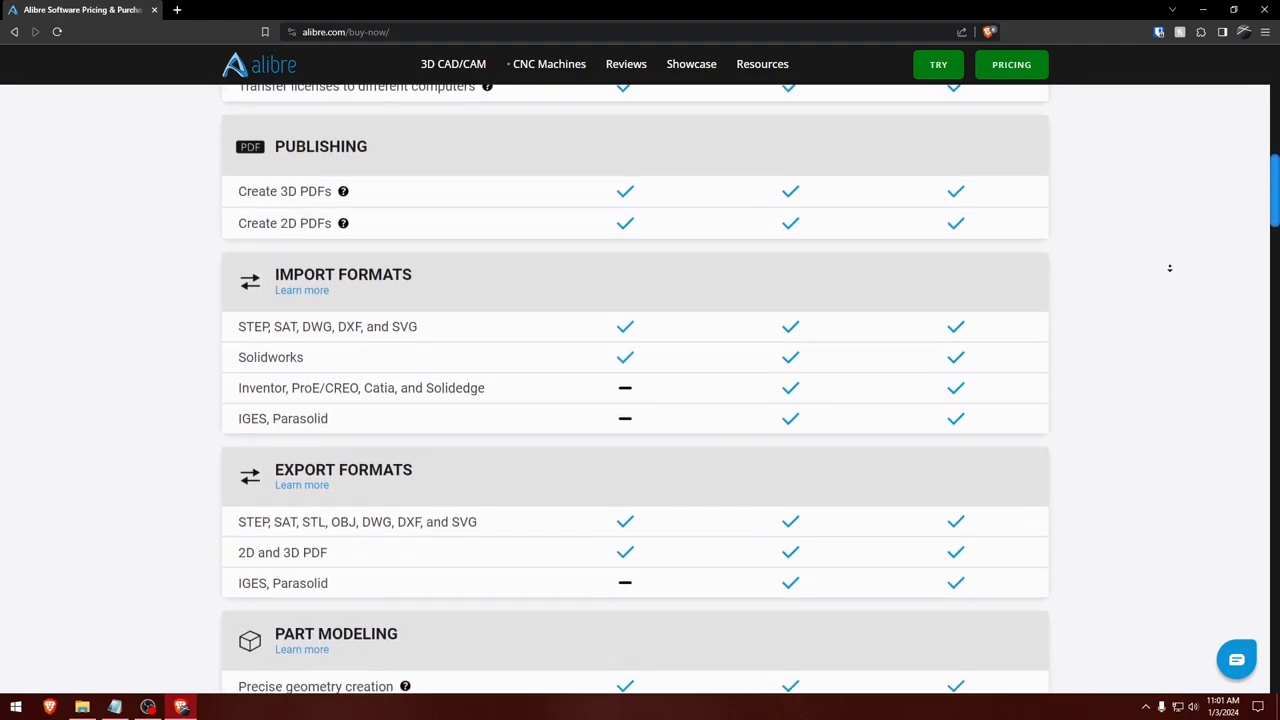
{"action": "scroll", "scroll_direction": "down", "scroll_amount": 3}
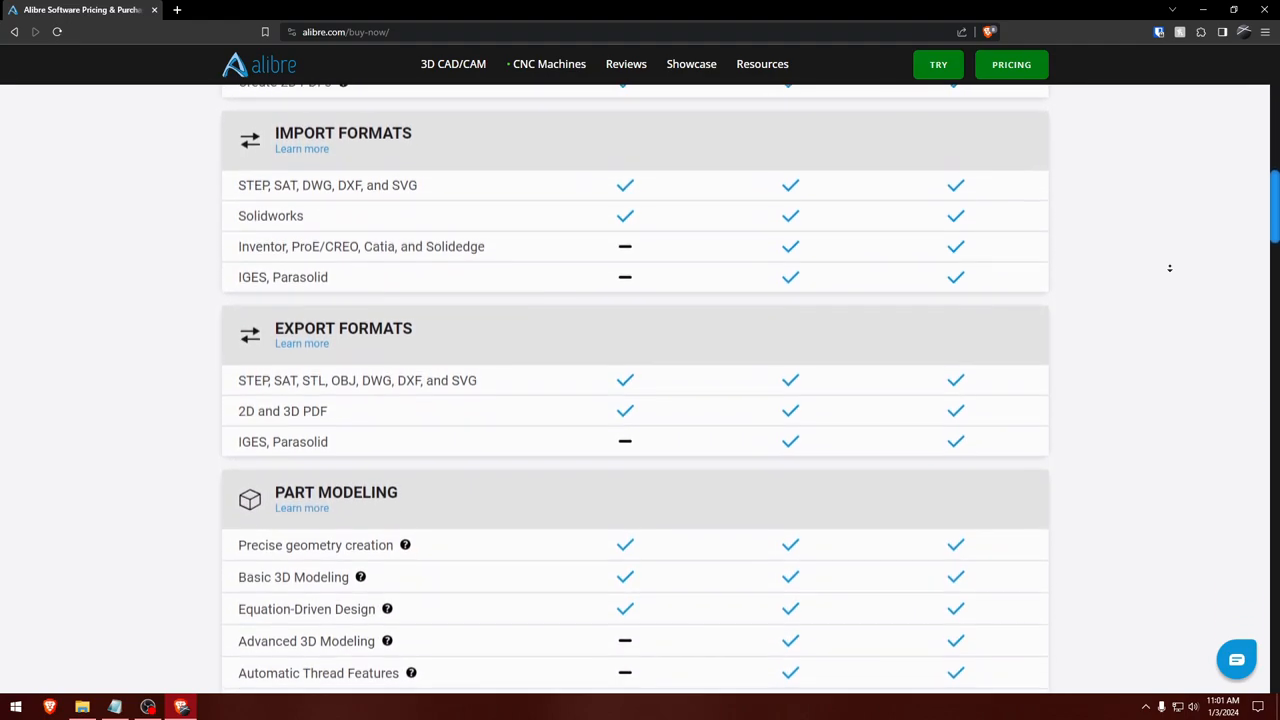
{"action": "scroll", "scroll_direction": "down", "scroll_amount": 3}
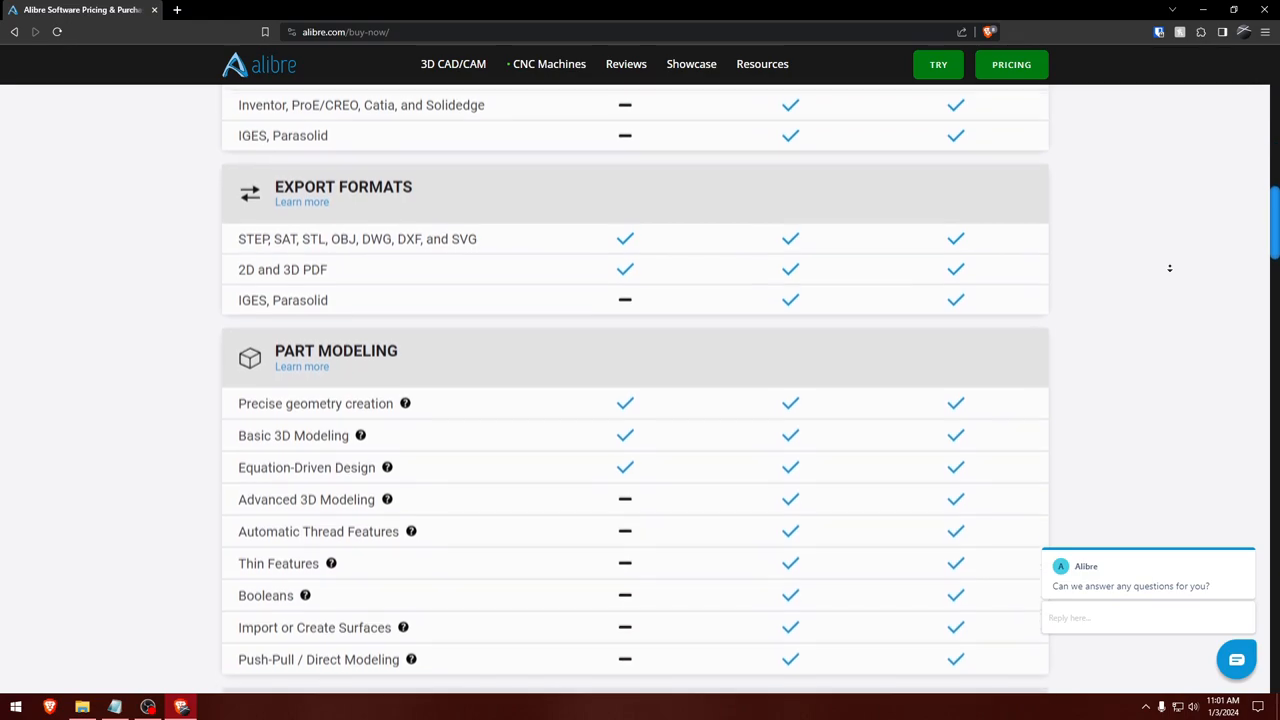
{"action": "scroll", "scroll_direction": "down", "scroll_amount": 3}
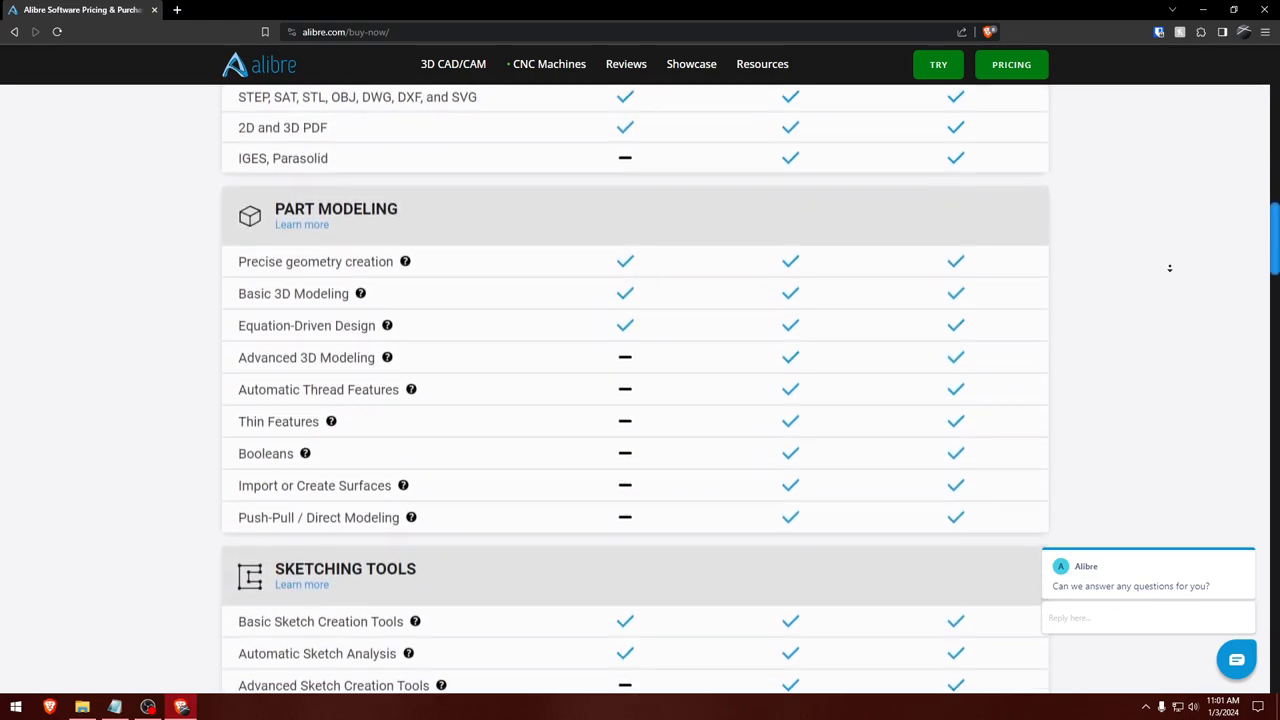
{"action": "scroll", "scroll_direction": "down", "scroll_amount": 3}
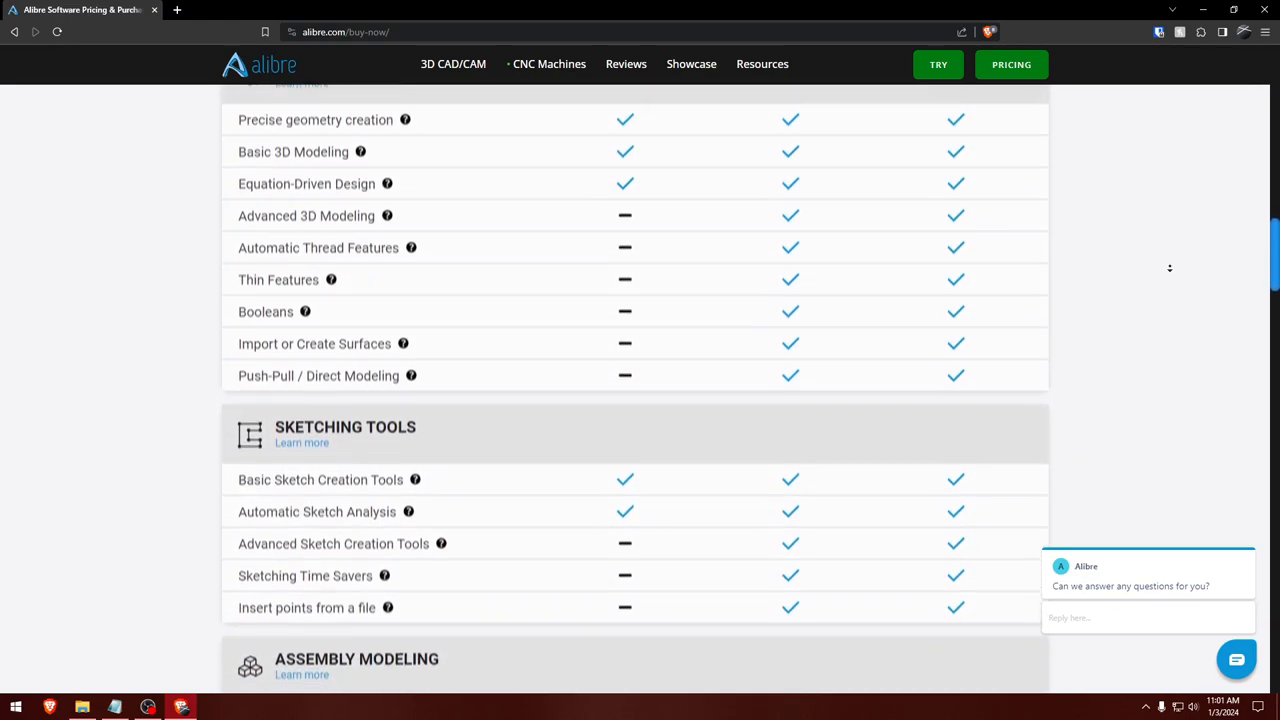
{"action": "scroll", "scroll_direction": "down", "scroll_amount": 3}
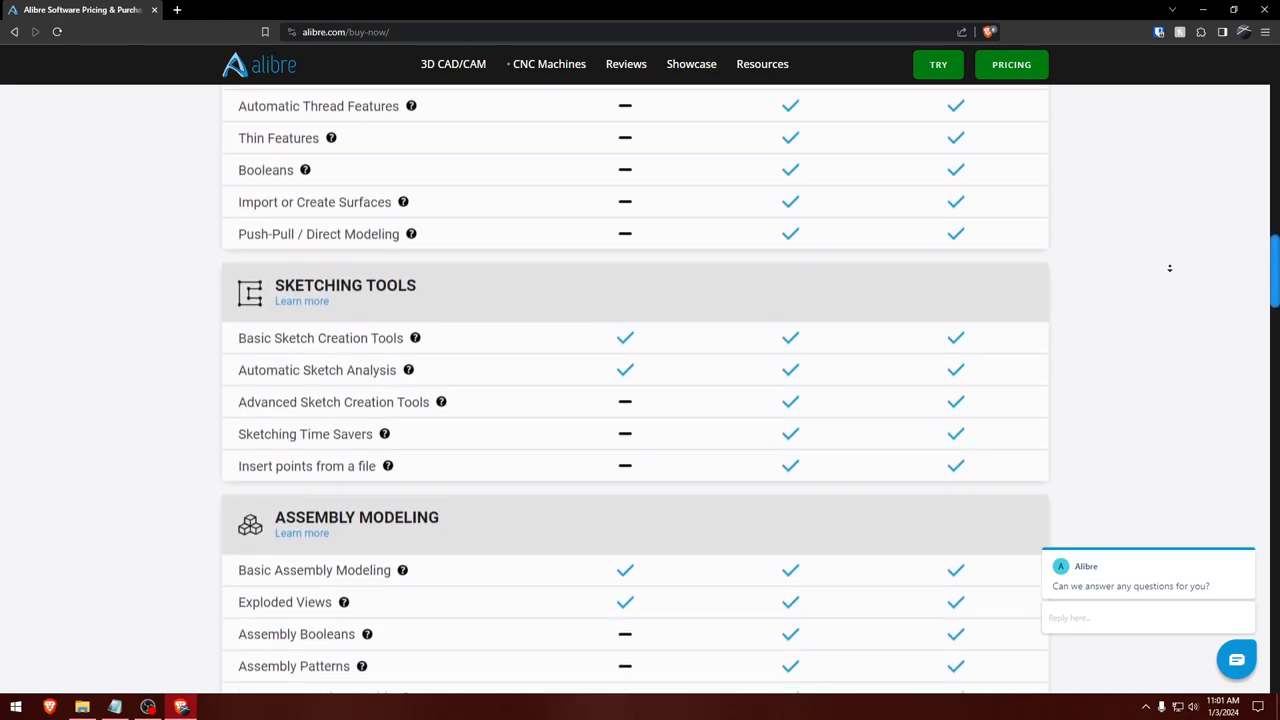
{"action": "scroll", "scroll_direction": "down", "scroll_amount": 3}
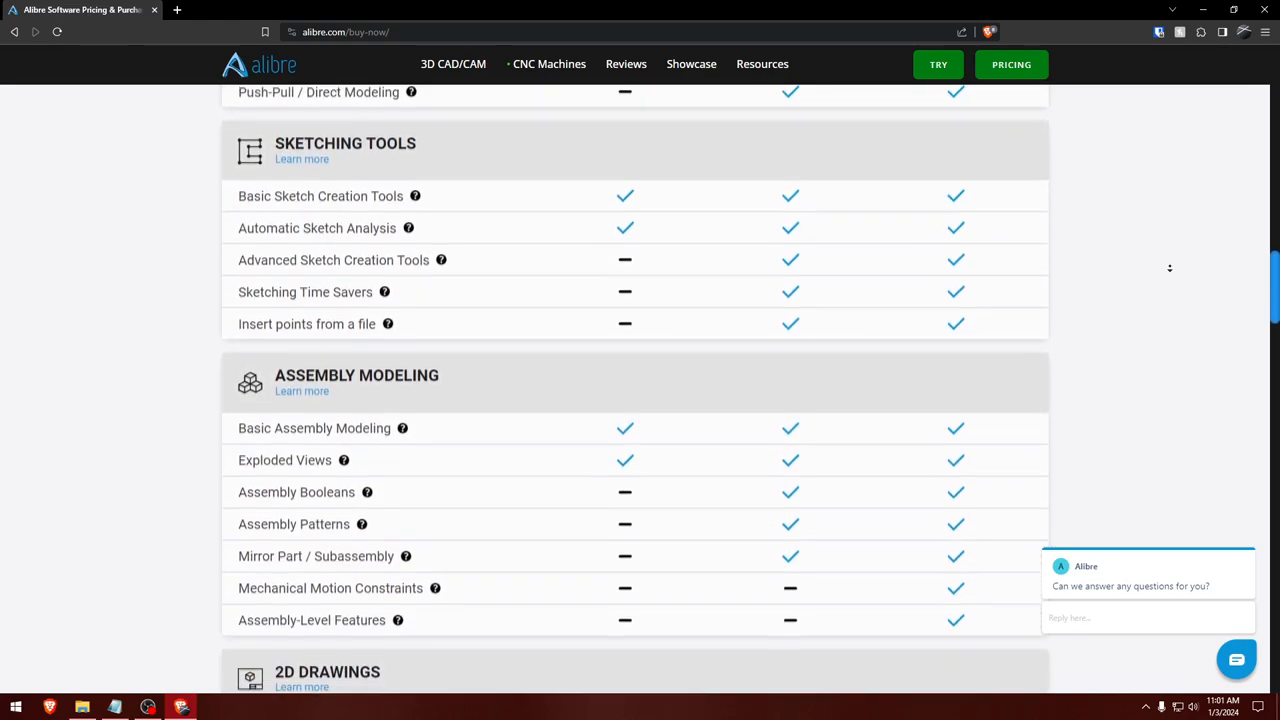
{"action": "scroll", "scroll_direction": "down", "scroll_amount": 3}
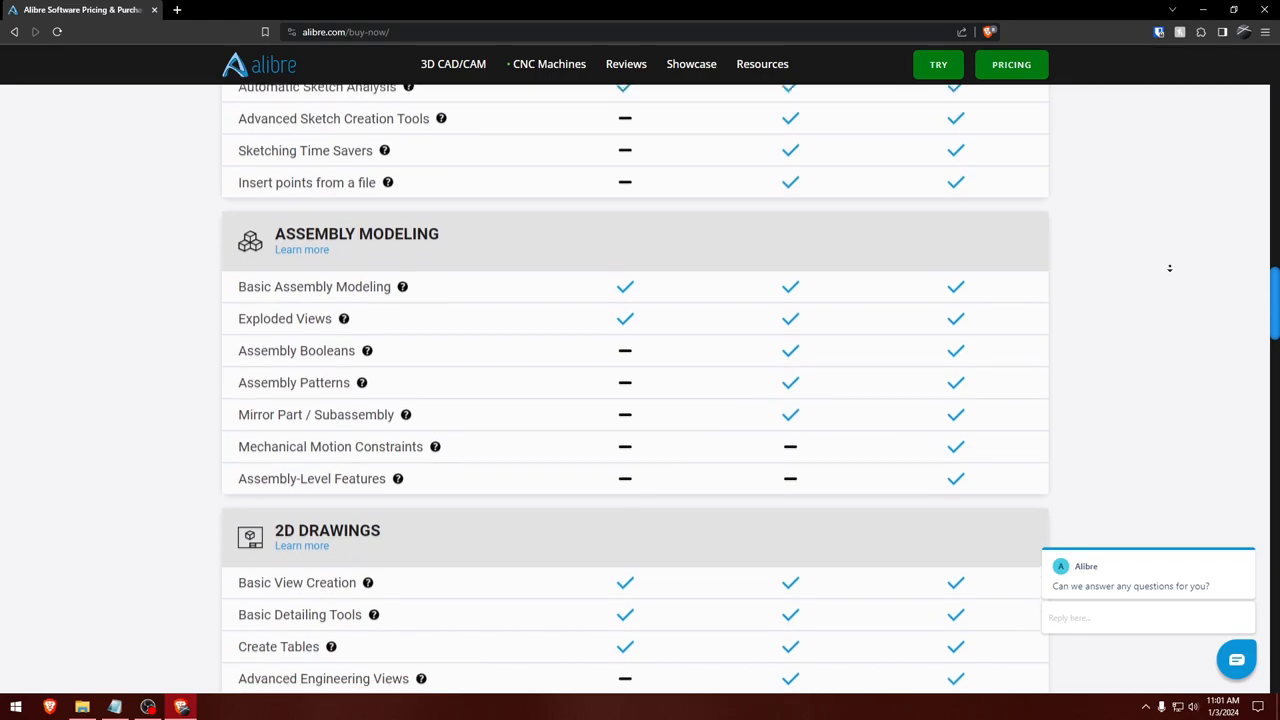
{"action": "scroll", "scroll_direction": "down", "scroll_amount": 3}
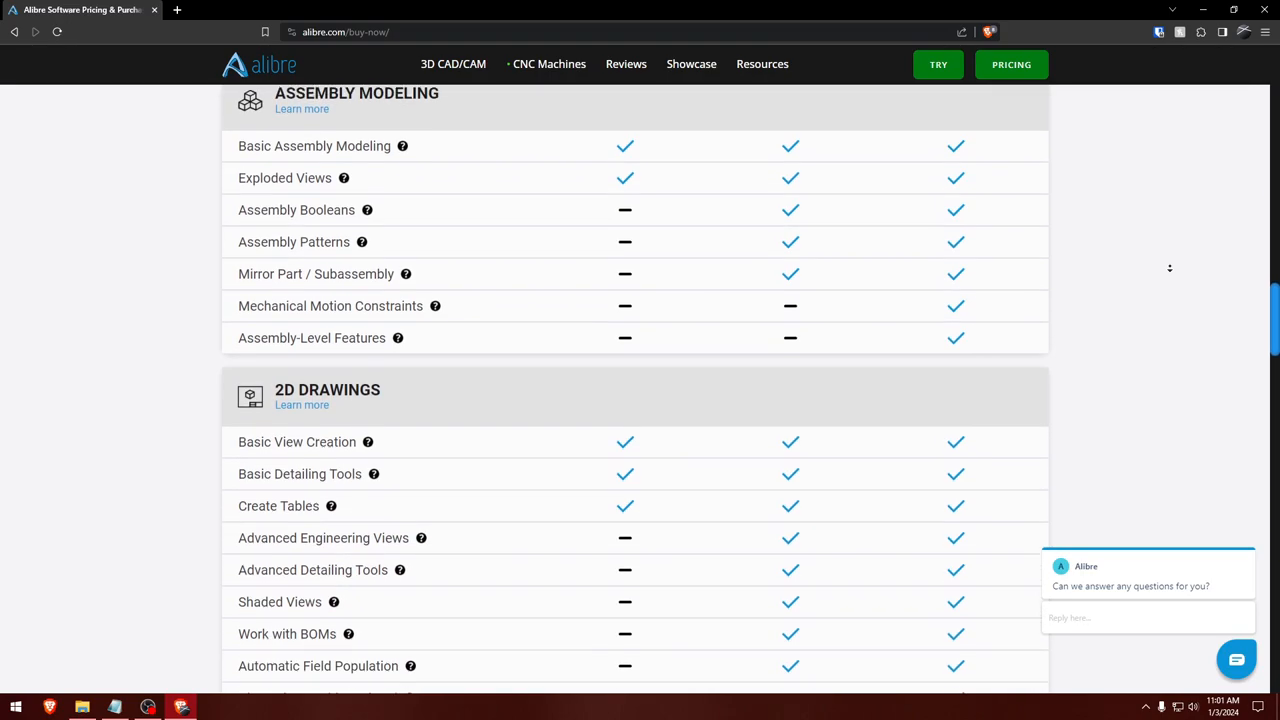
{"action": "scroll", "scroll_direction": "up", "scroll_amount": 3}
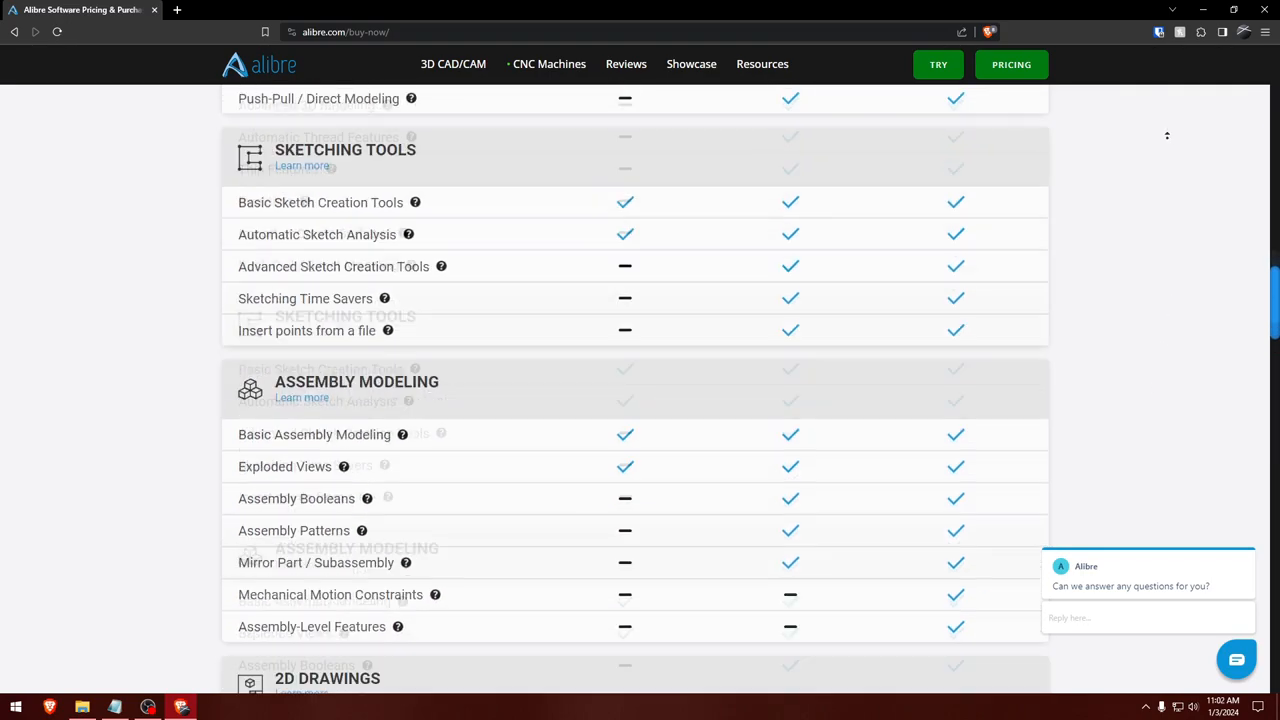
{"action": "scroll", "scroll_direction": "up", "scroll_amount": 3}
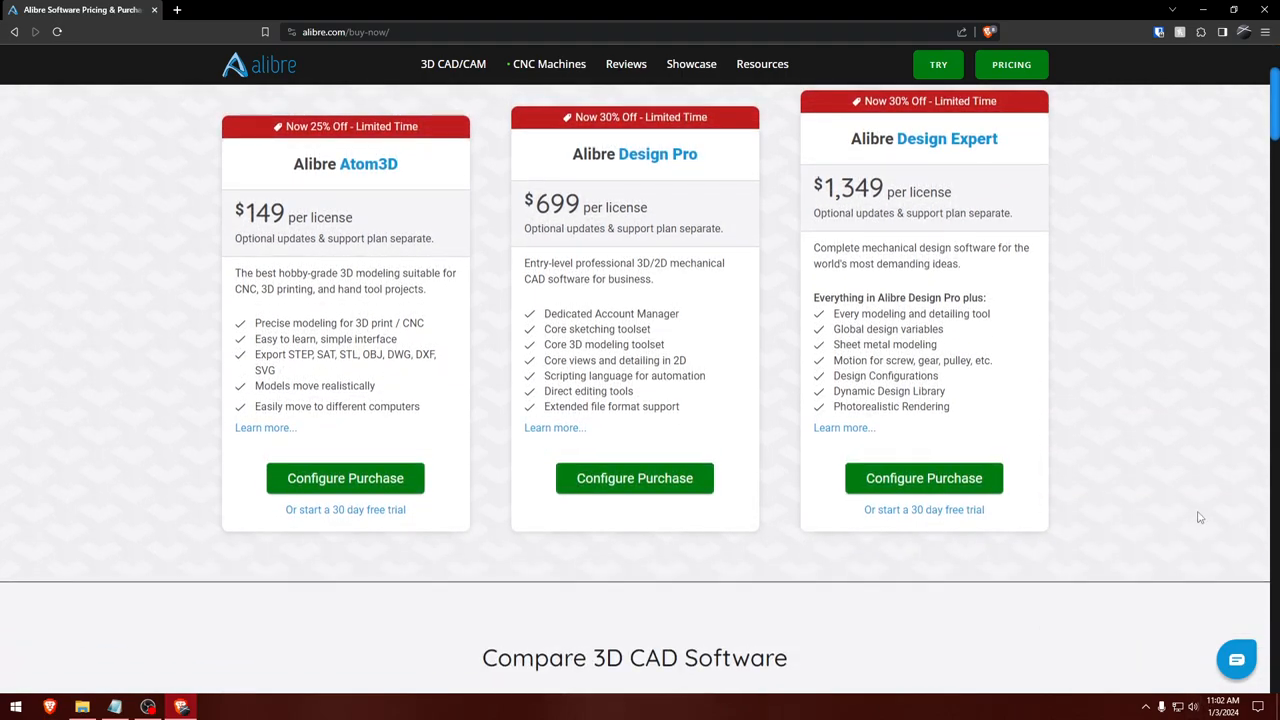
Configure a purchase of Alibre Design Pro: one license, no updates, $699 total
{"action": "scroll", "scroll_direction": "down", "scroll_amount": 3}
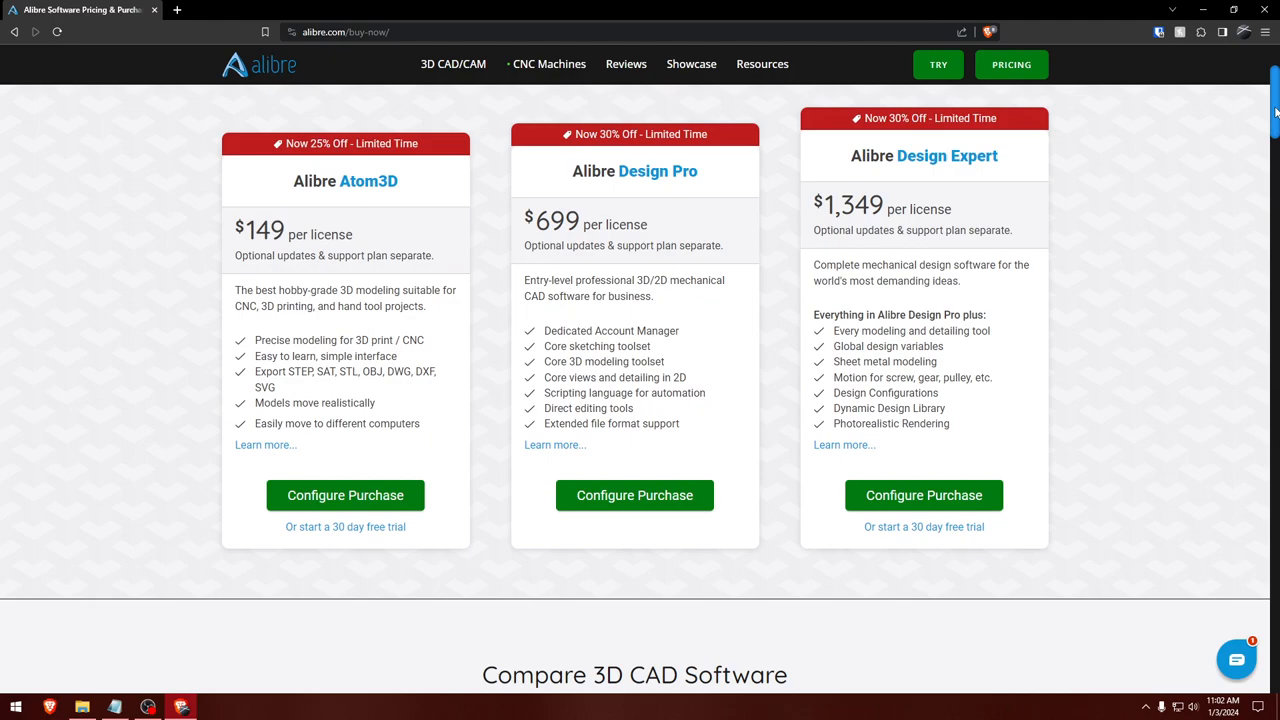
{"action": "scroll", "scroll_direction": "down", "scroll_amount": 3}
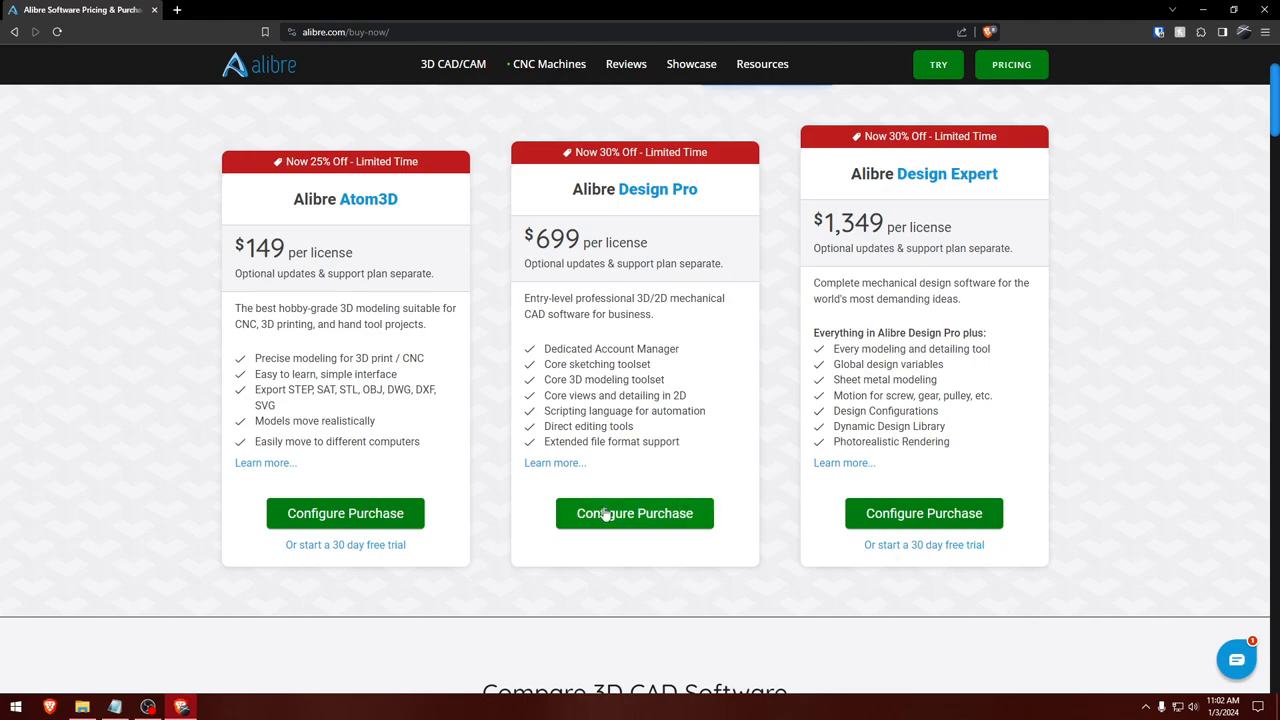
{"action": "left_click", "coordinate": [634, 513]}
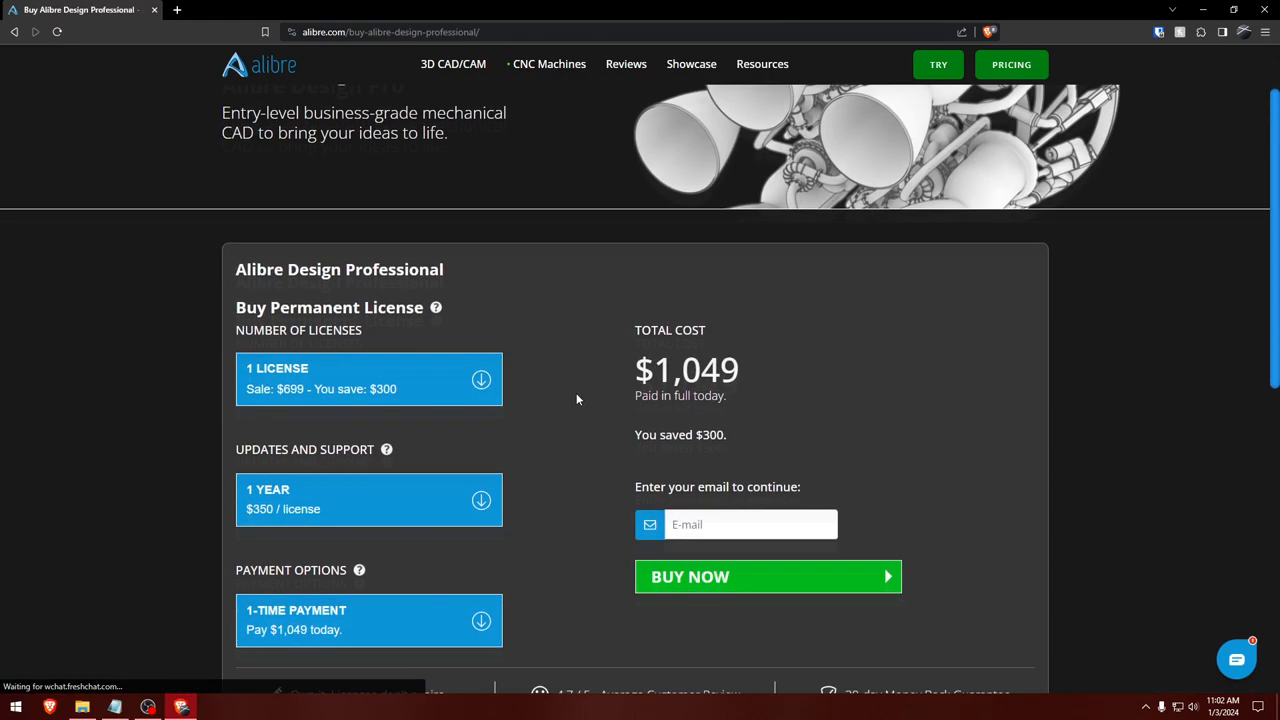
{"action": "scroll", "scroll_direction": "down", "scroll_amount": 3}
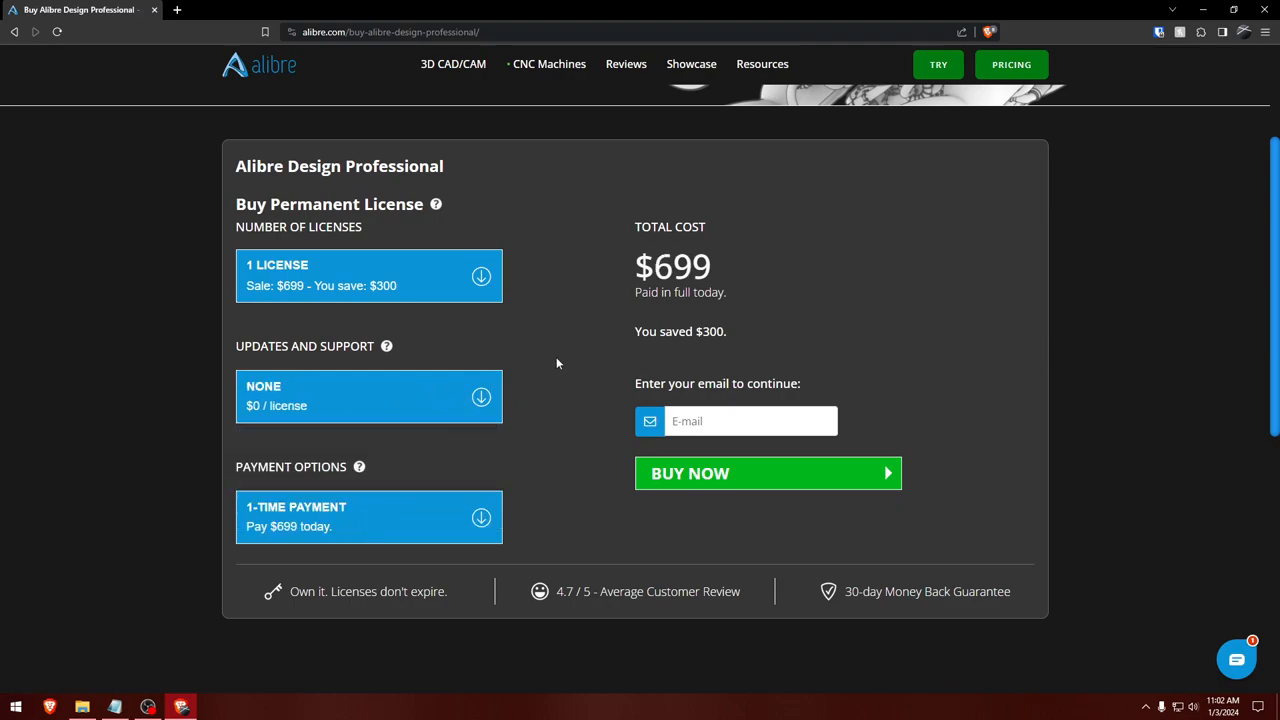
{"action": "mouse_move", "coordinate": [573, 339]}
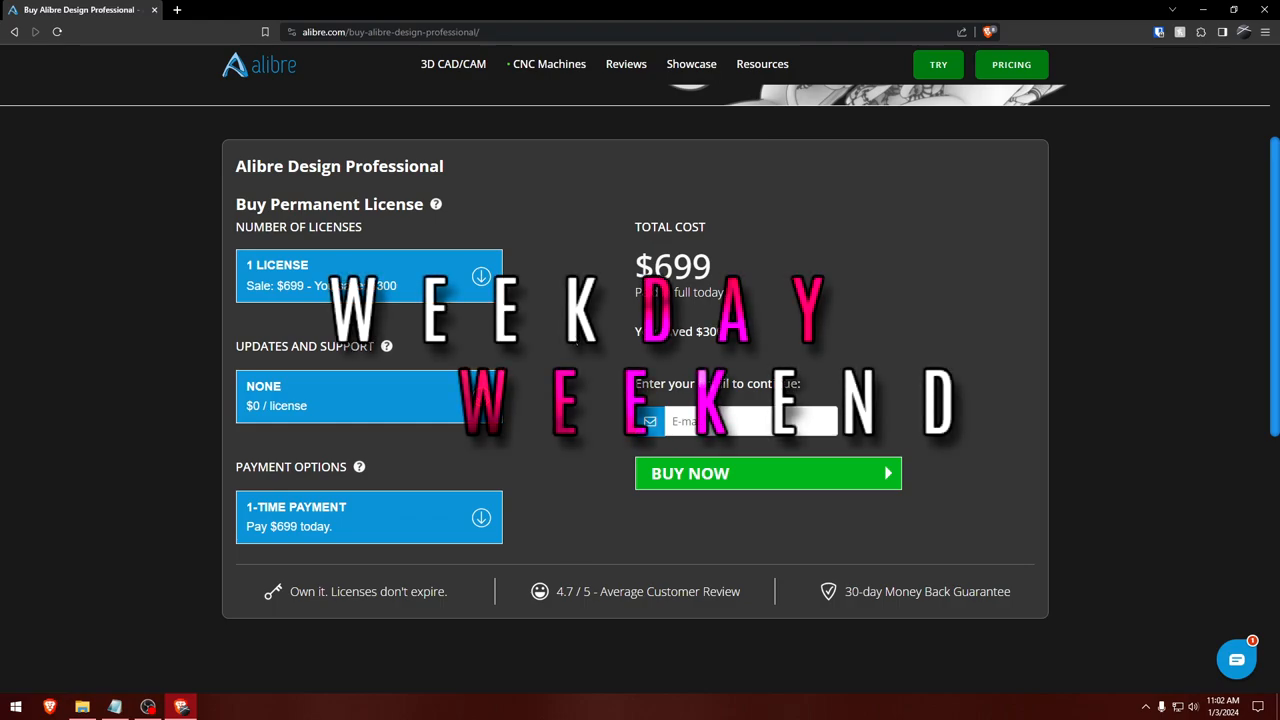
{"action": "mouse_move", "coordinate": [1078, 326]}
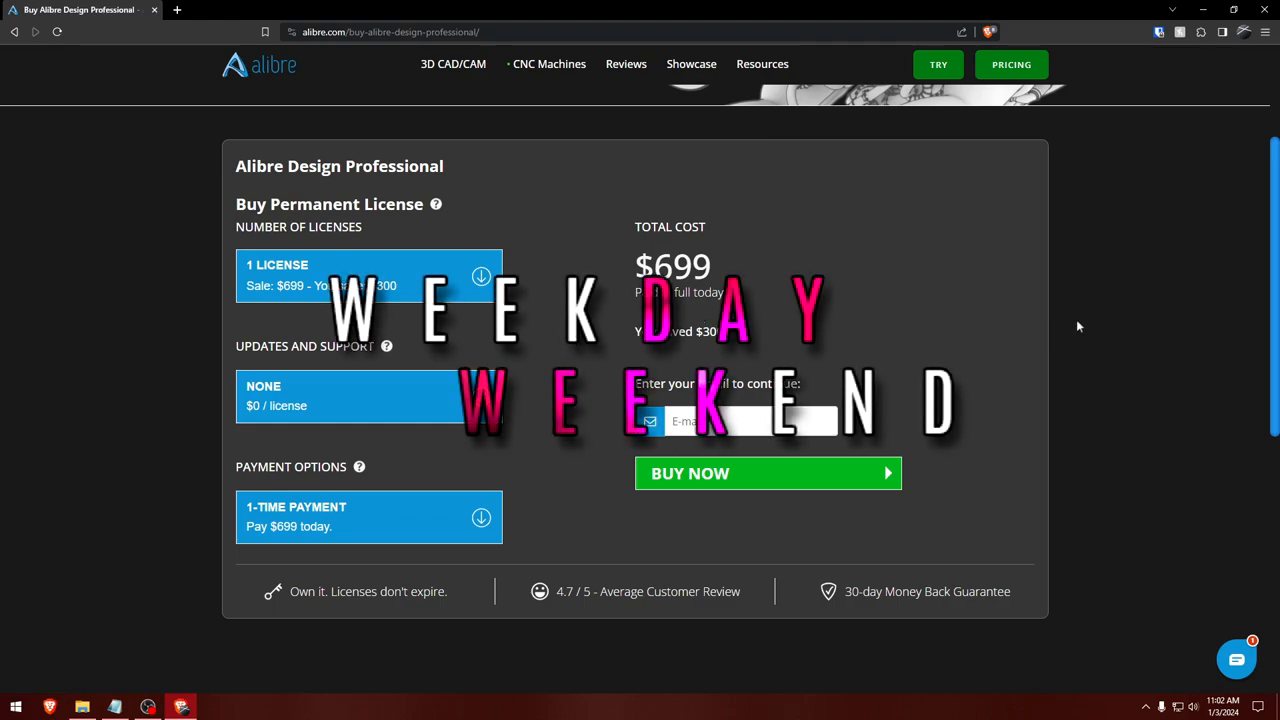